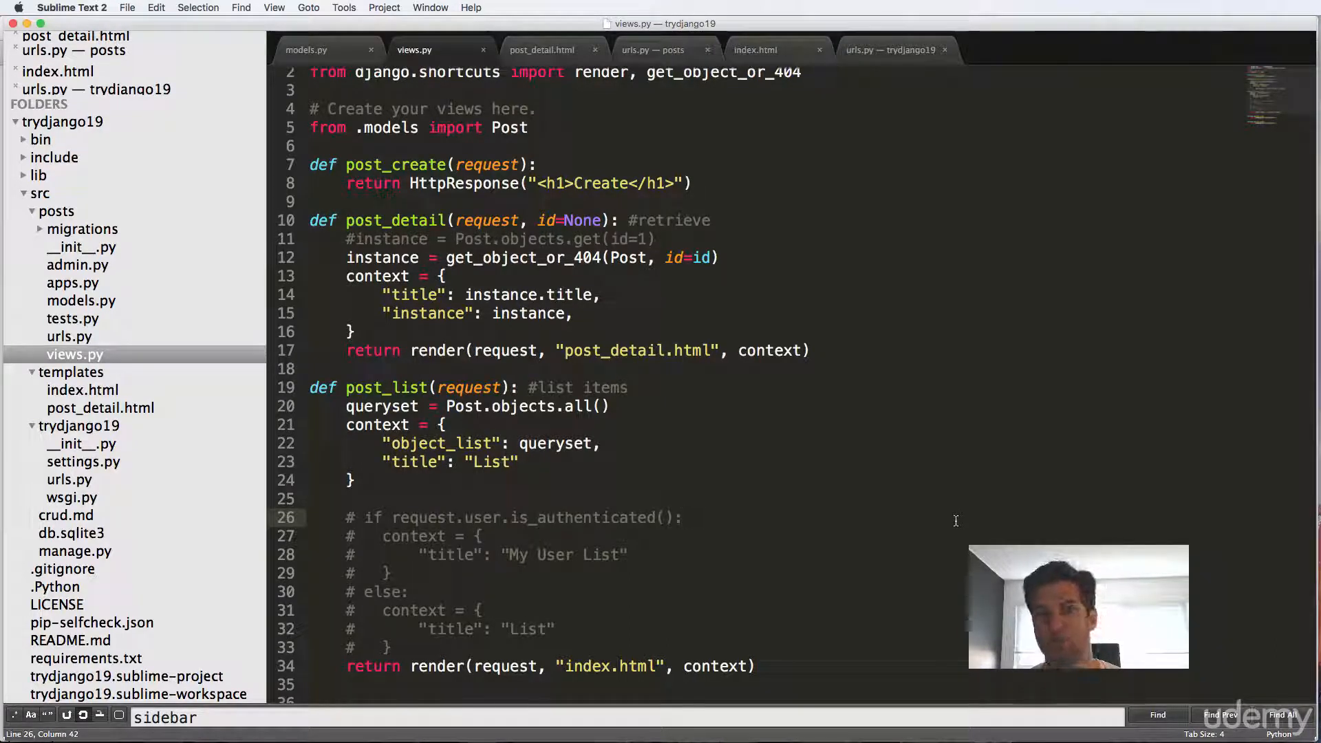
pyautogui.moveTo(893, 305)
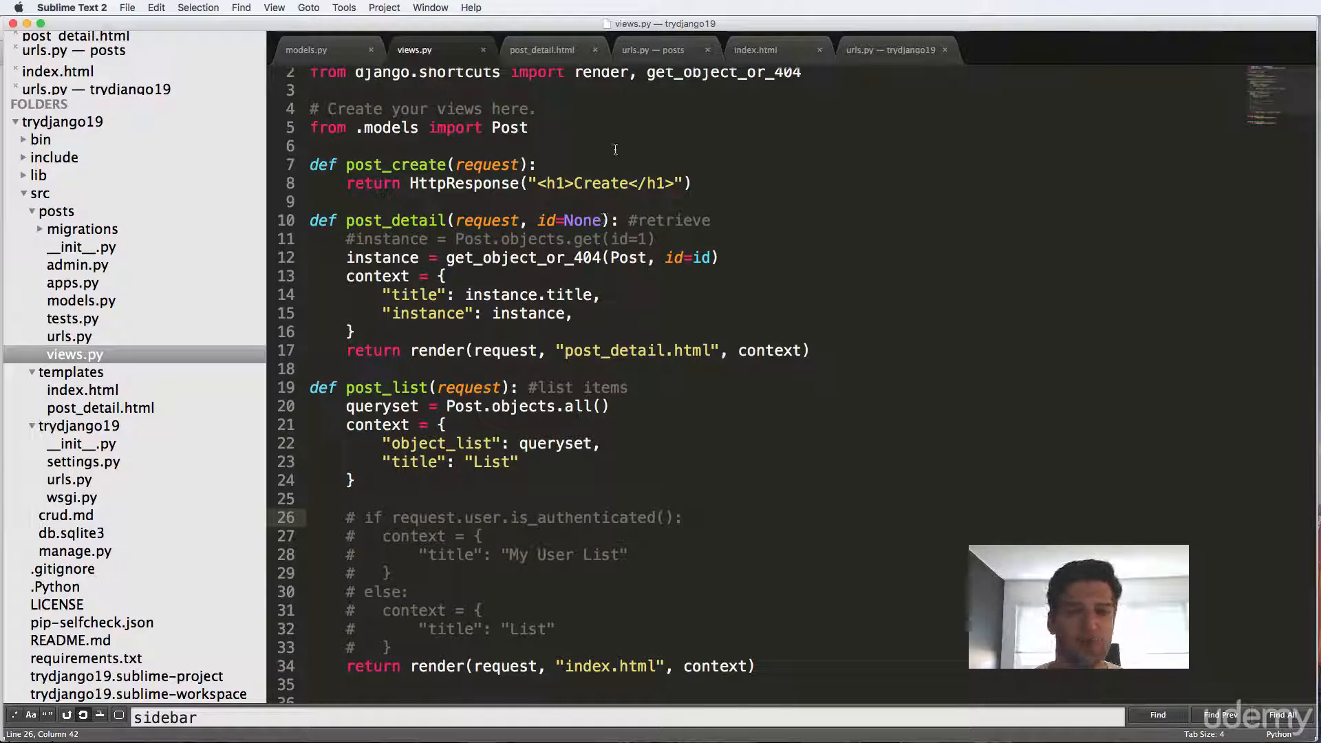
# Create a new file in the posts folder and begin saving it.
pyautogui.rightClick(56, 211)
pyautogui.write('fo')
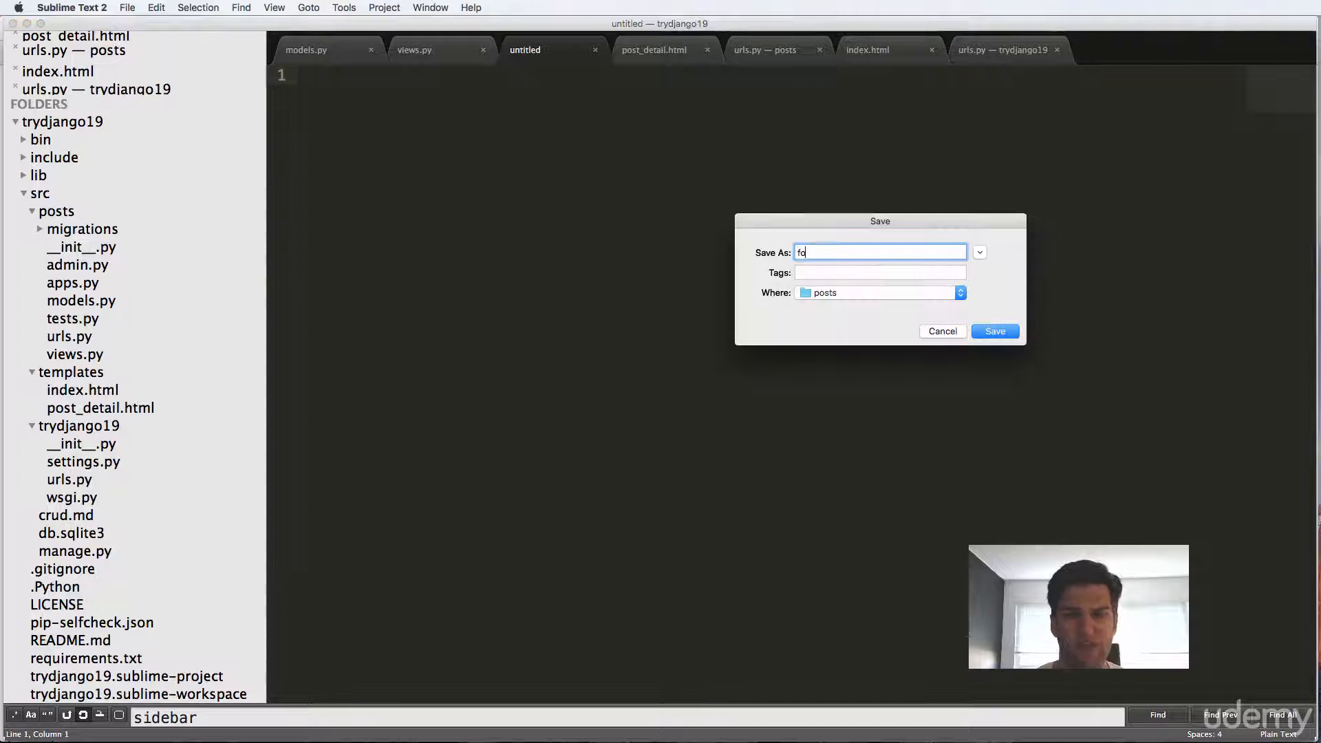
# Save as forms.py, import forms and Post, and declare class PostForm(forms.ModelForm).
pyautogui.click(994, 331)
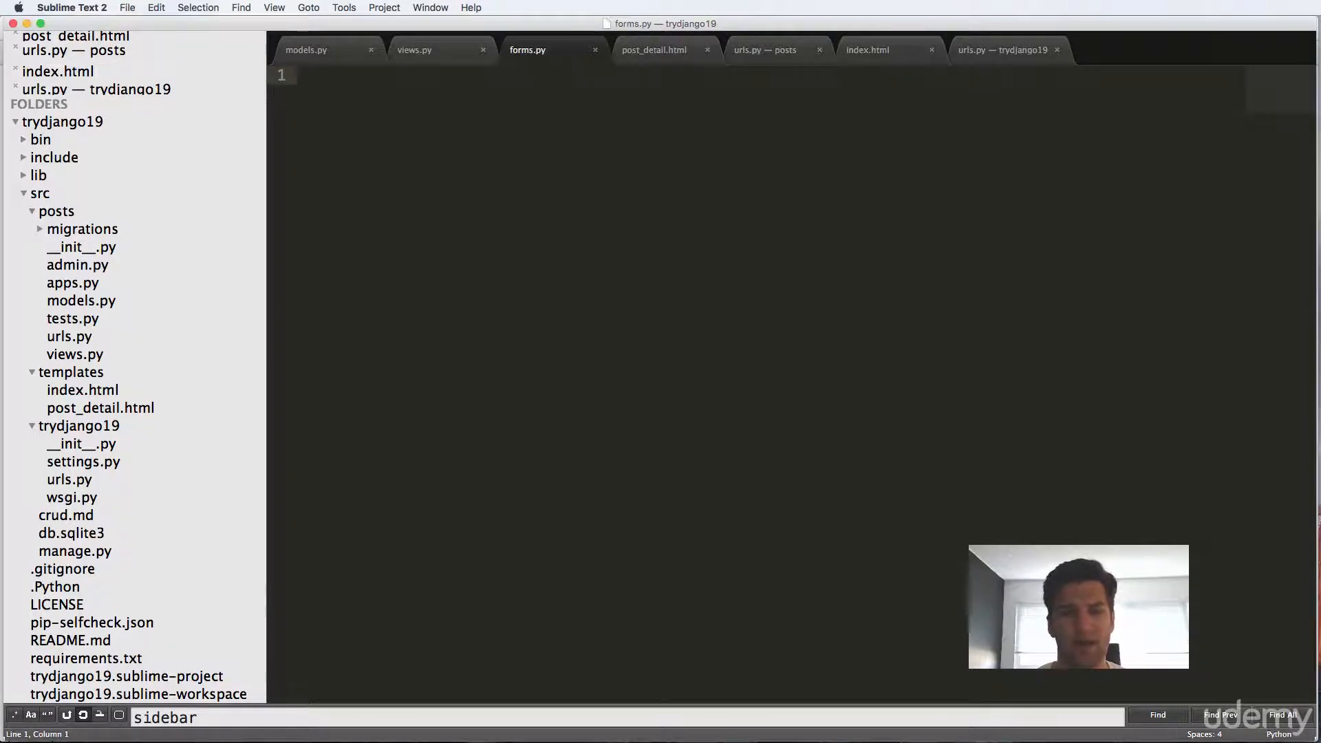
pyautogui.write('from django import forms')
pyautogui.write('from .models import')
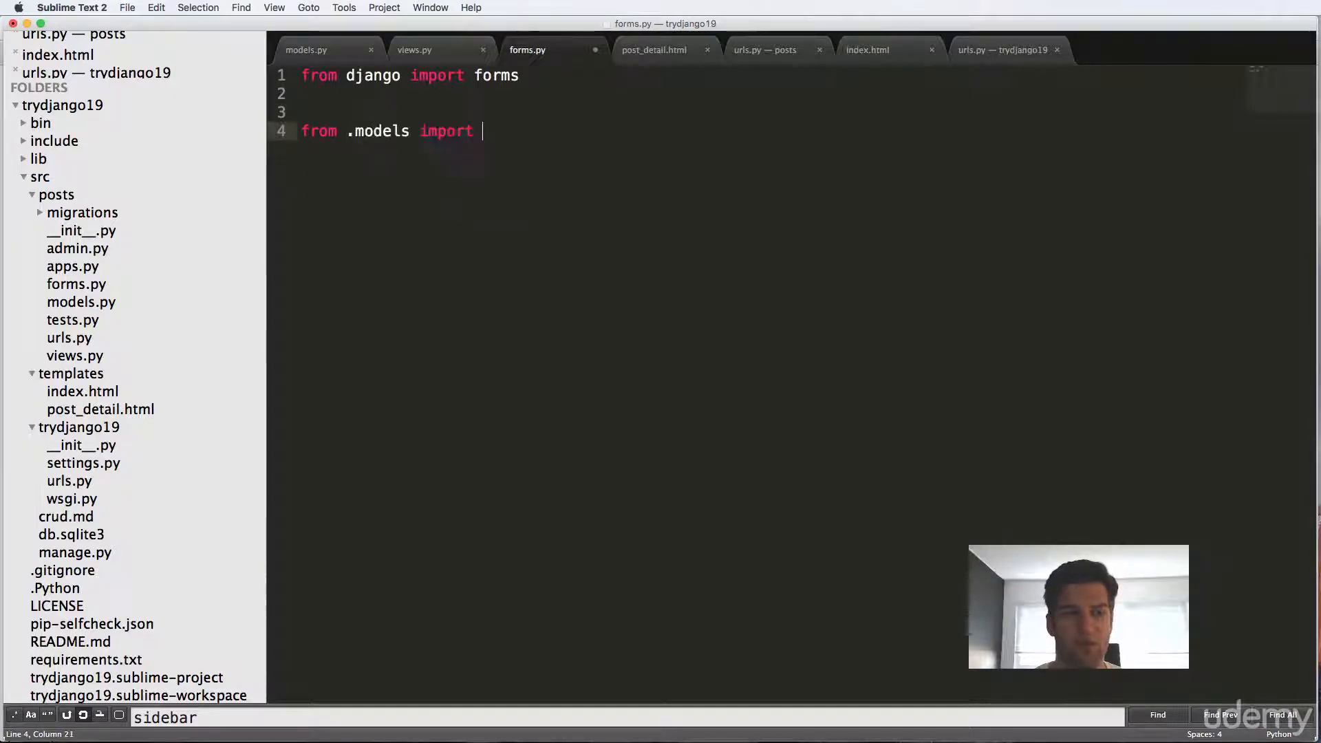
pyautogui.write('Post')
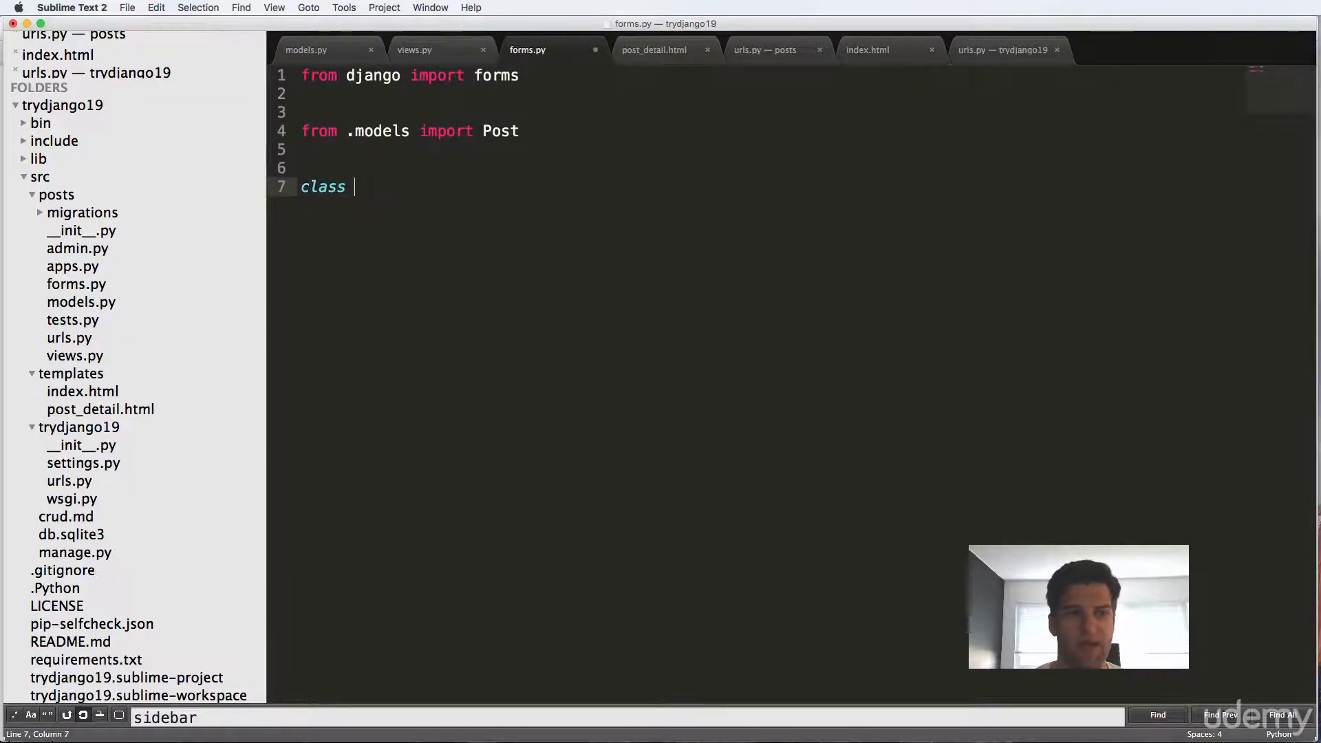
pyautogui.write('PostForm')
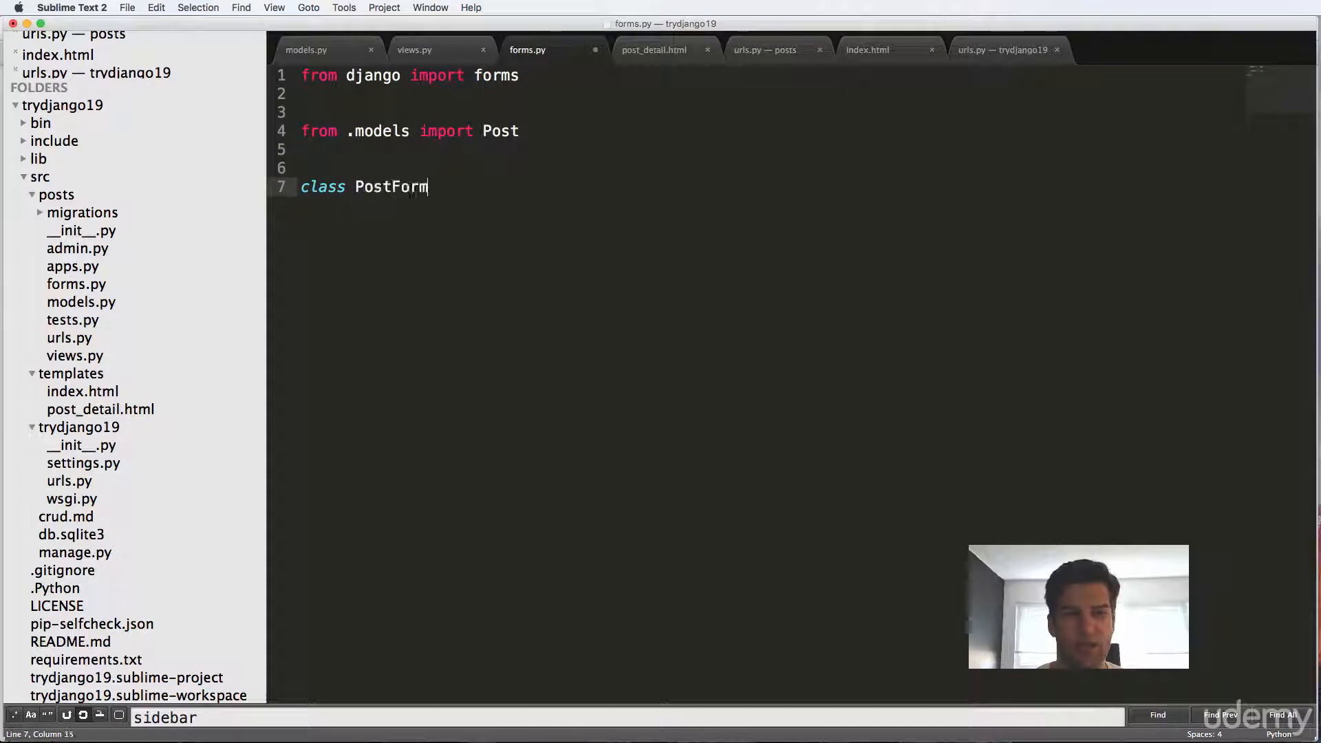
pyautogui.write('(forms.ModelForm):')
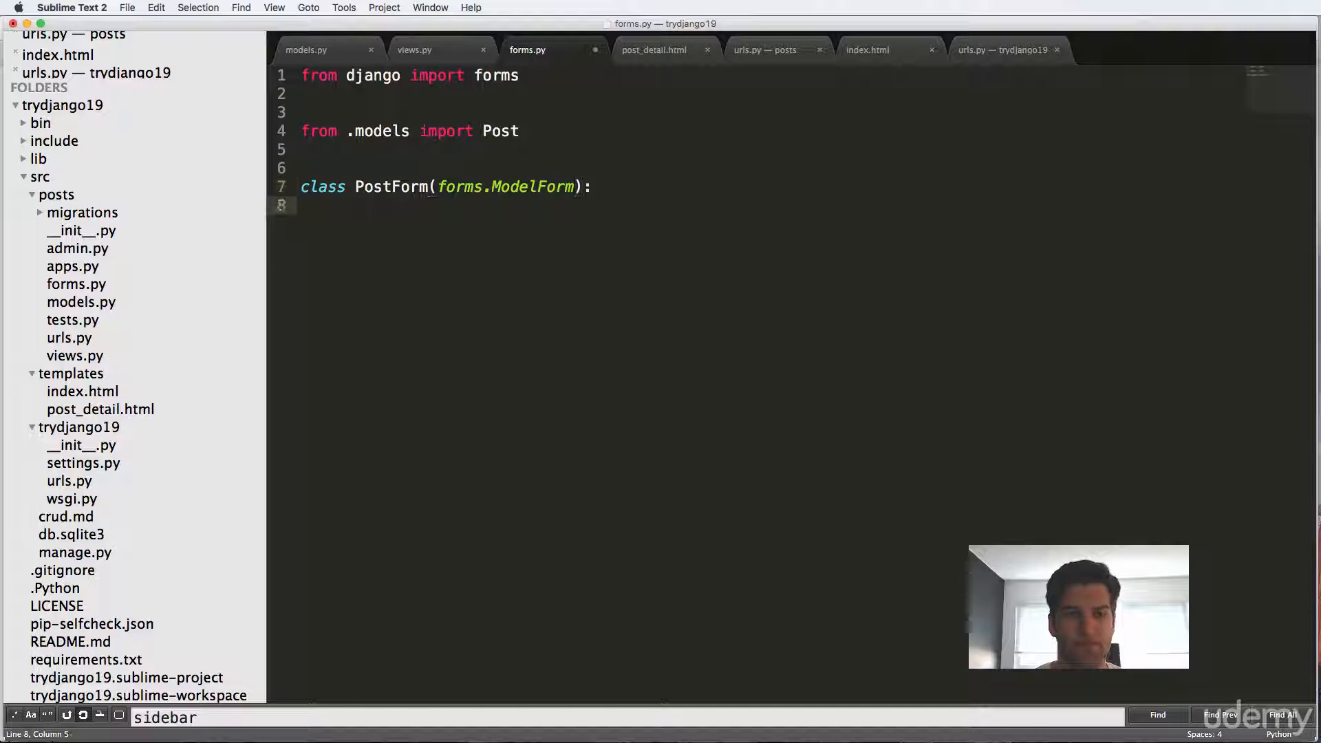
# Add a Meta class with model Post and fields title and content.
pyautogui.write('class meta:')
pyautogui.write('fields')
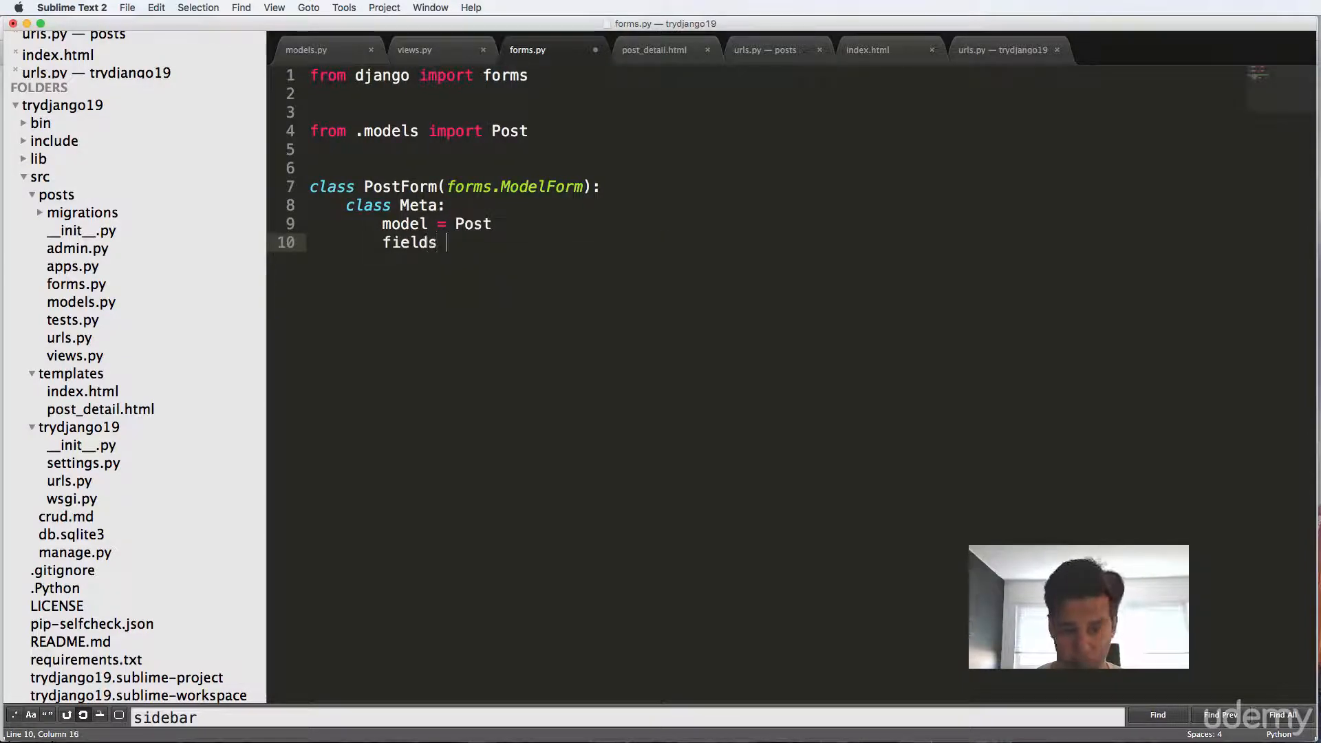
pyautogui.write('= [')
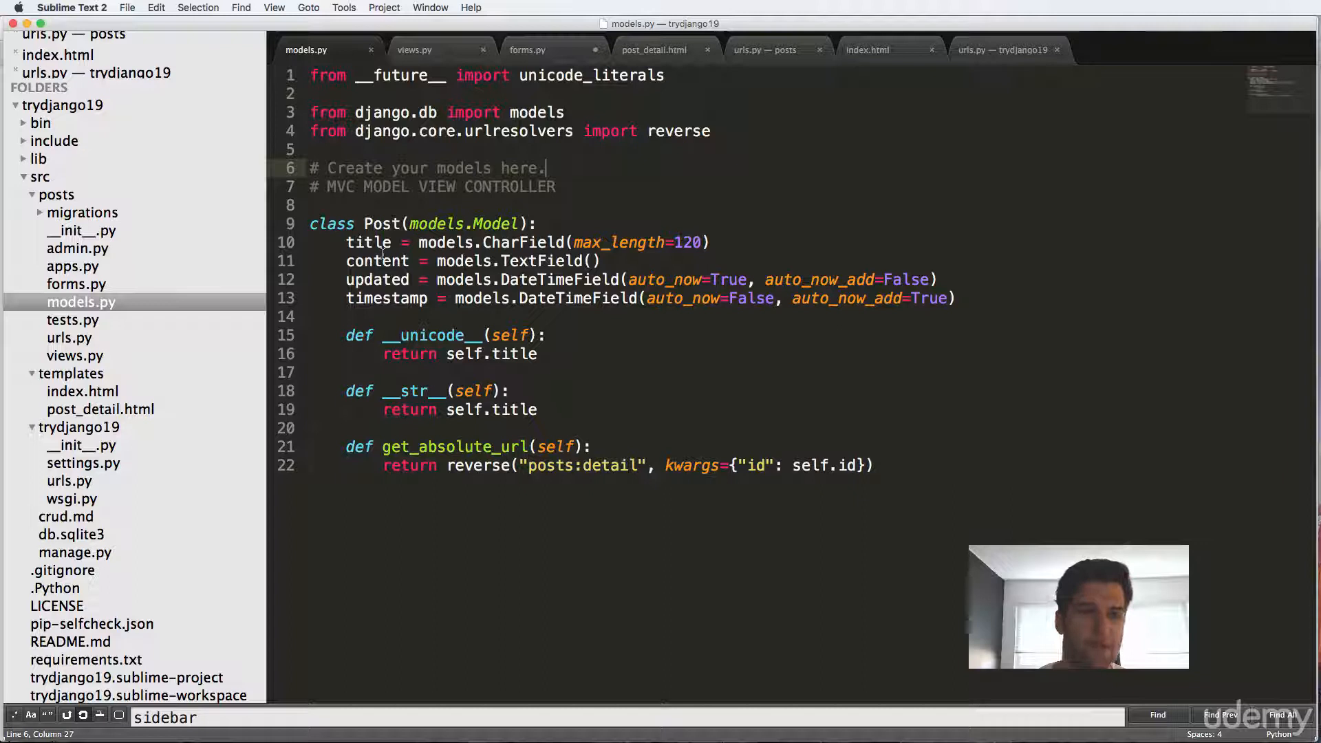
pyautogui.click(528, 49)
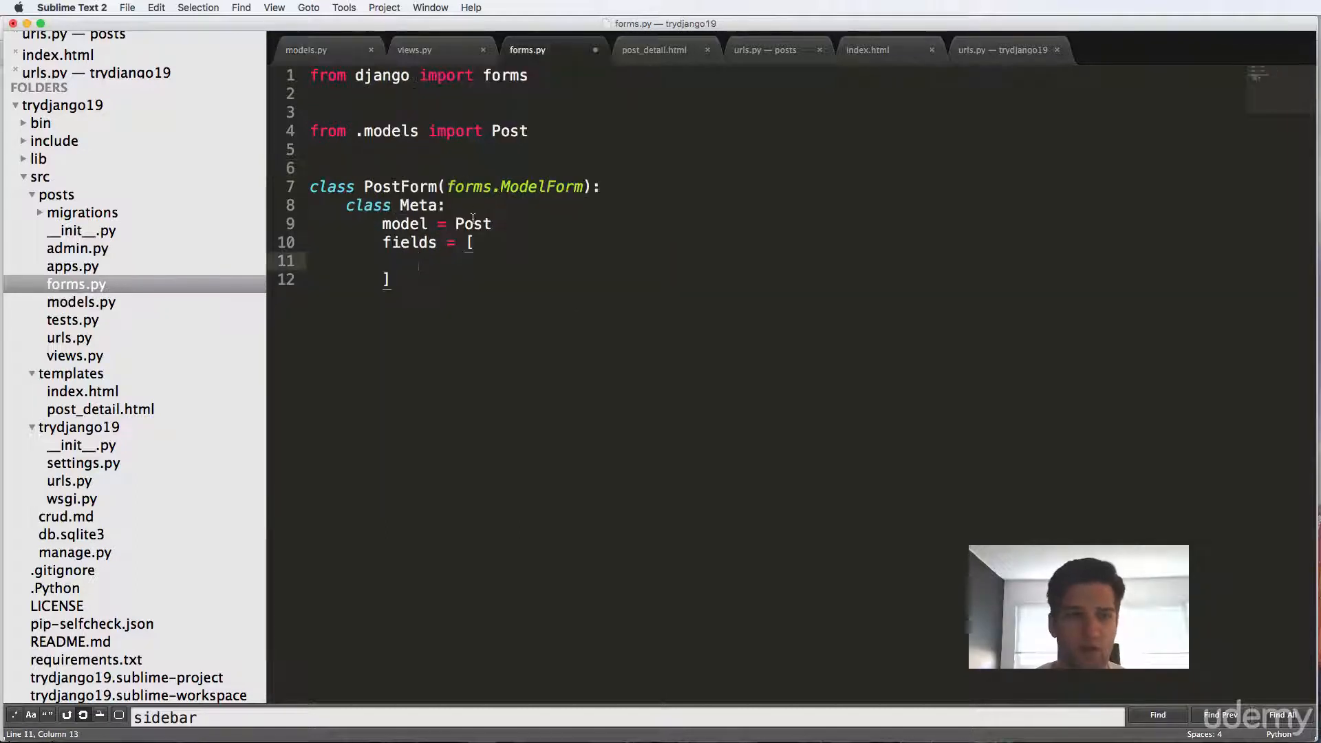
pyautogui.write('"title",')
pyautogui.write('"content"')
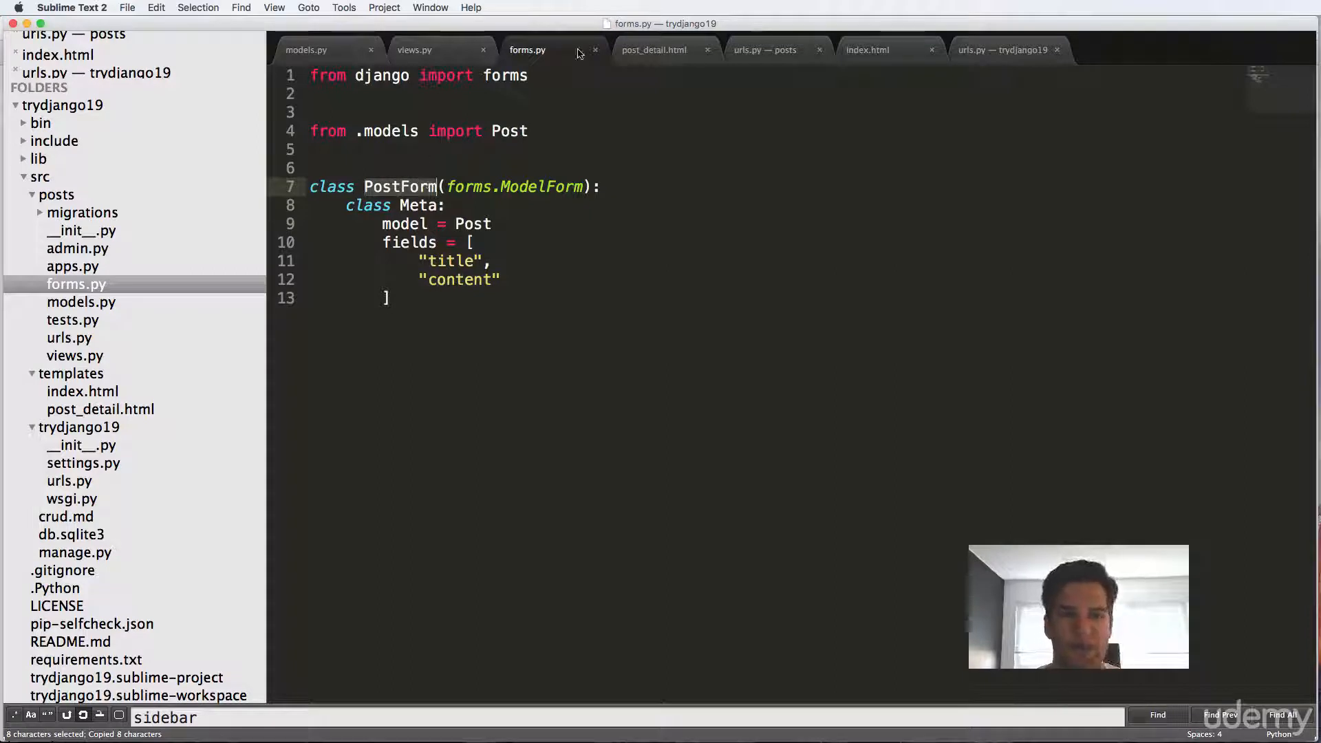
# Import PostForm from .forms at the top of views.py.
pyautogui.click(414, 49)
pyautogui.write('from .')
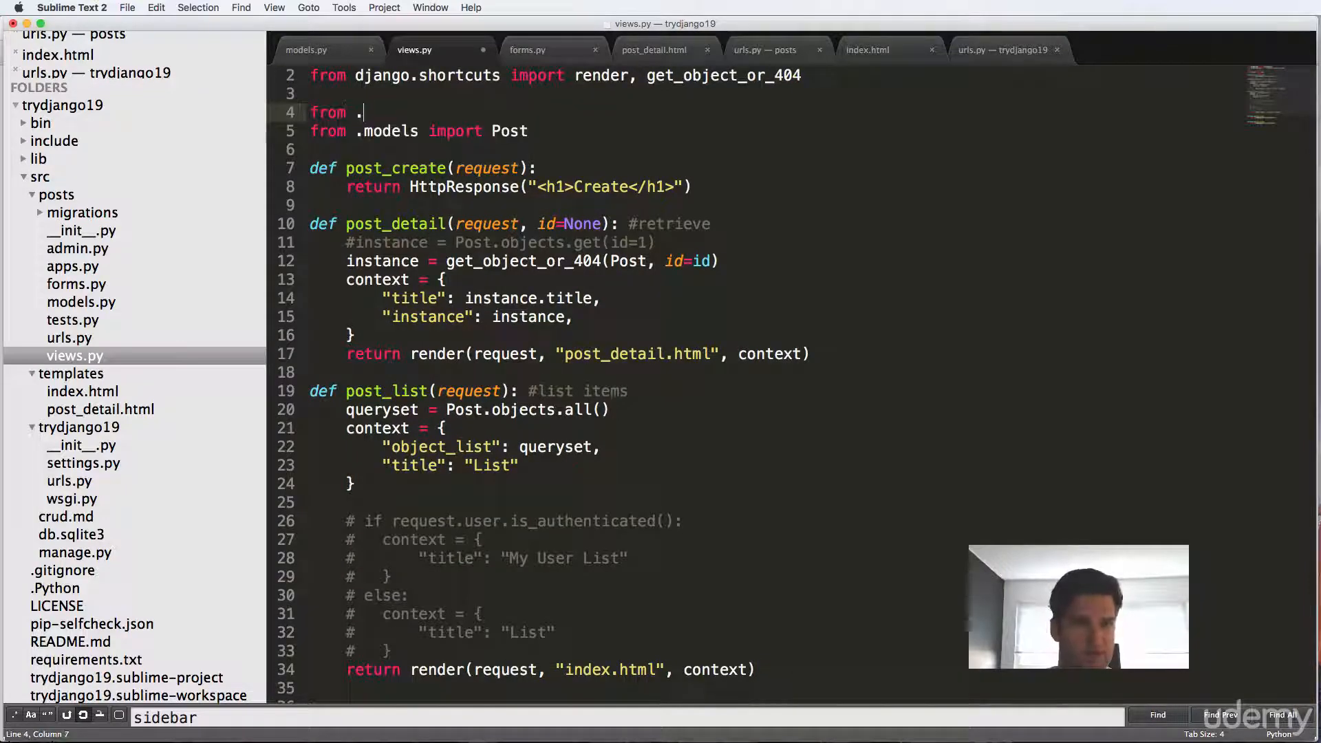
pyautogui.write('forms import PostForm')
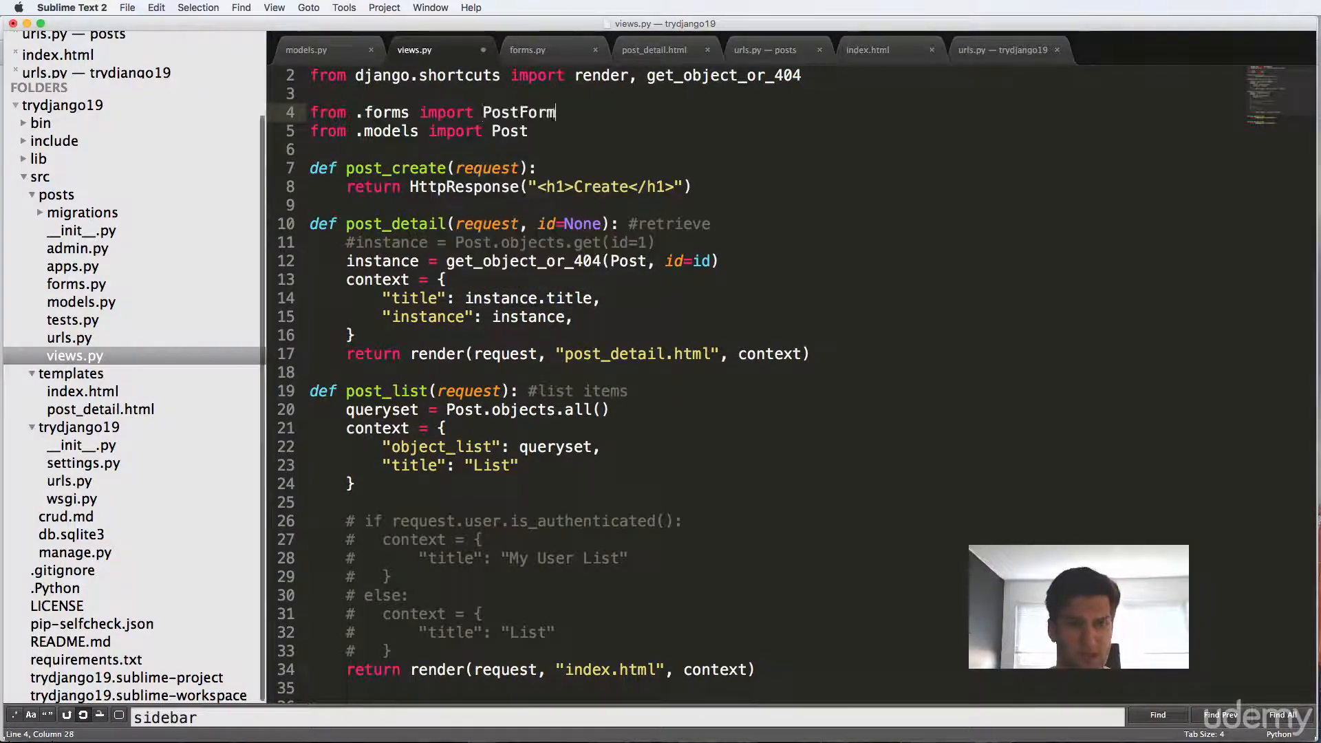
pyautogui.scroll(3)
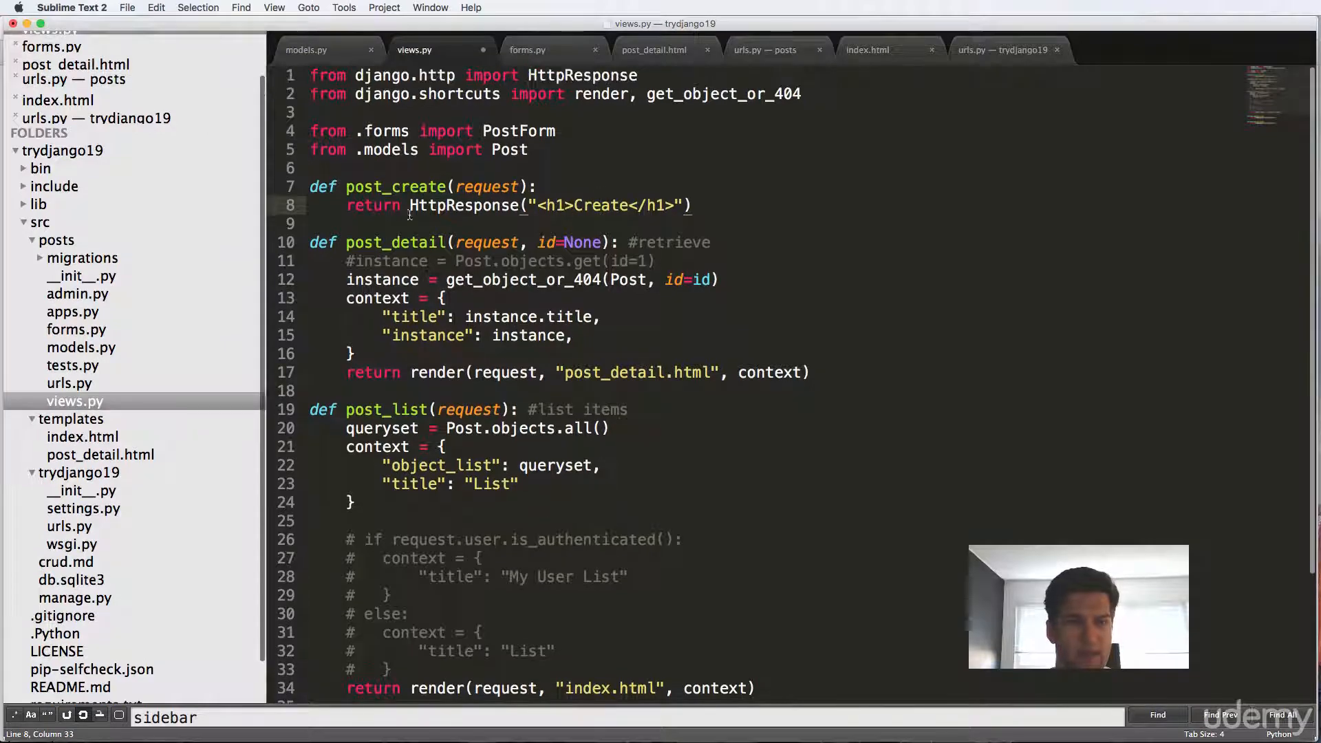
# In post_create, set form = PostForm(), build a context with form, and render post_form.
pyautogui.click(537, 186)
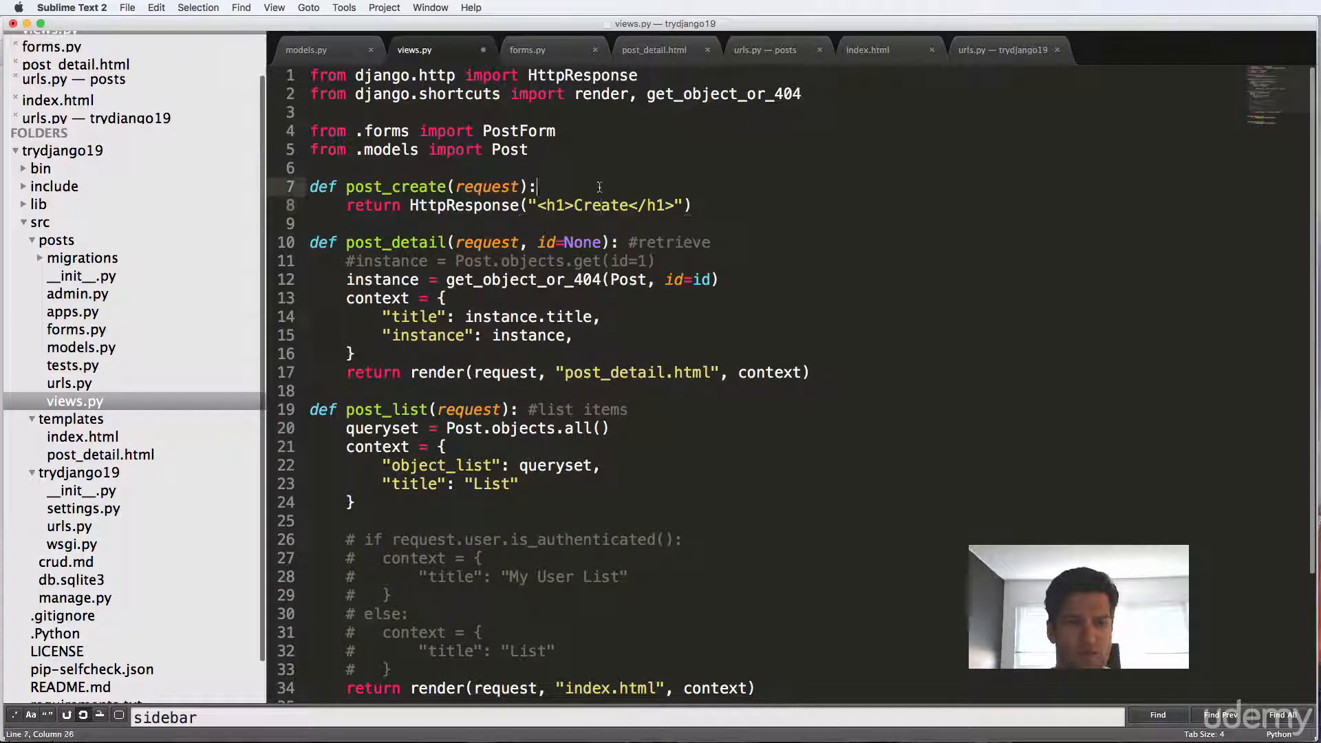
pyautogui.write('form')
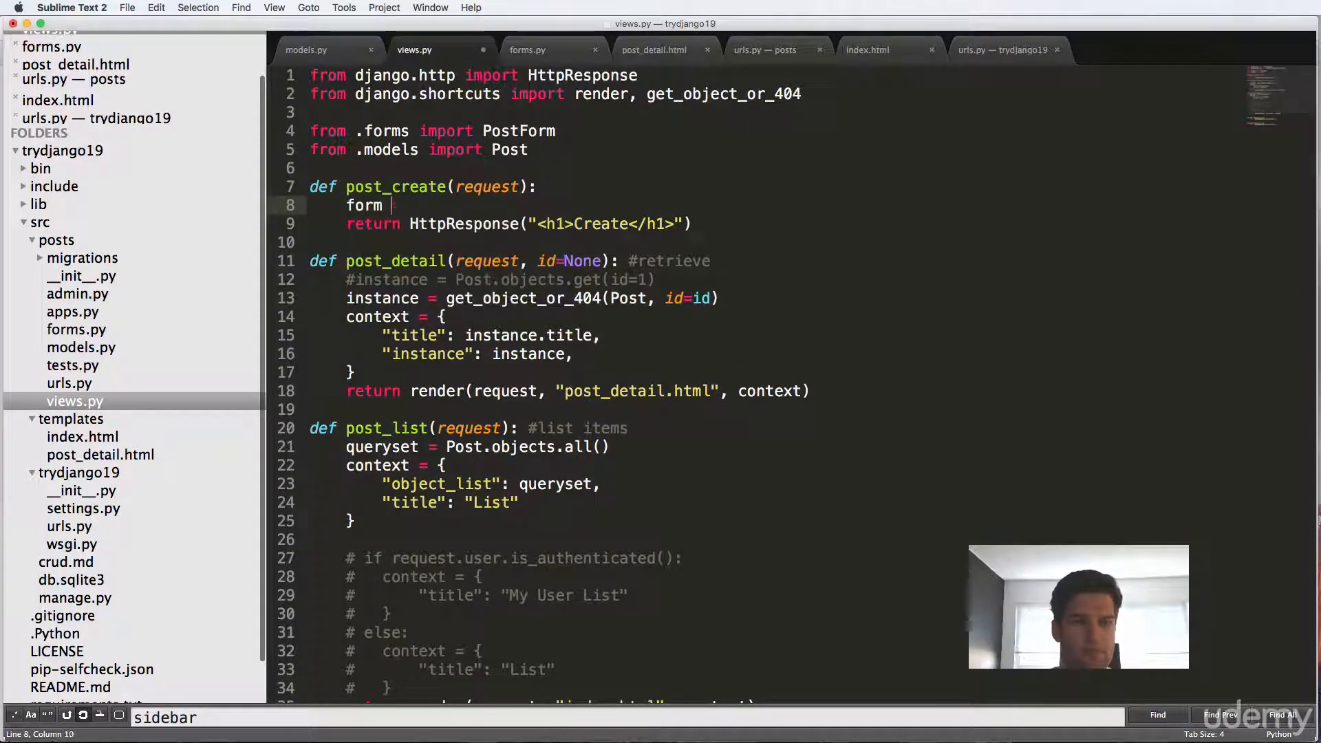
pyautogui.write('= PostForm')
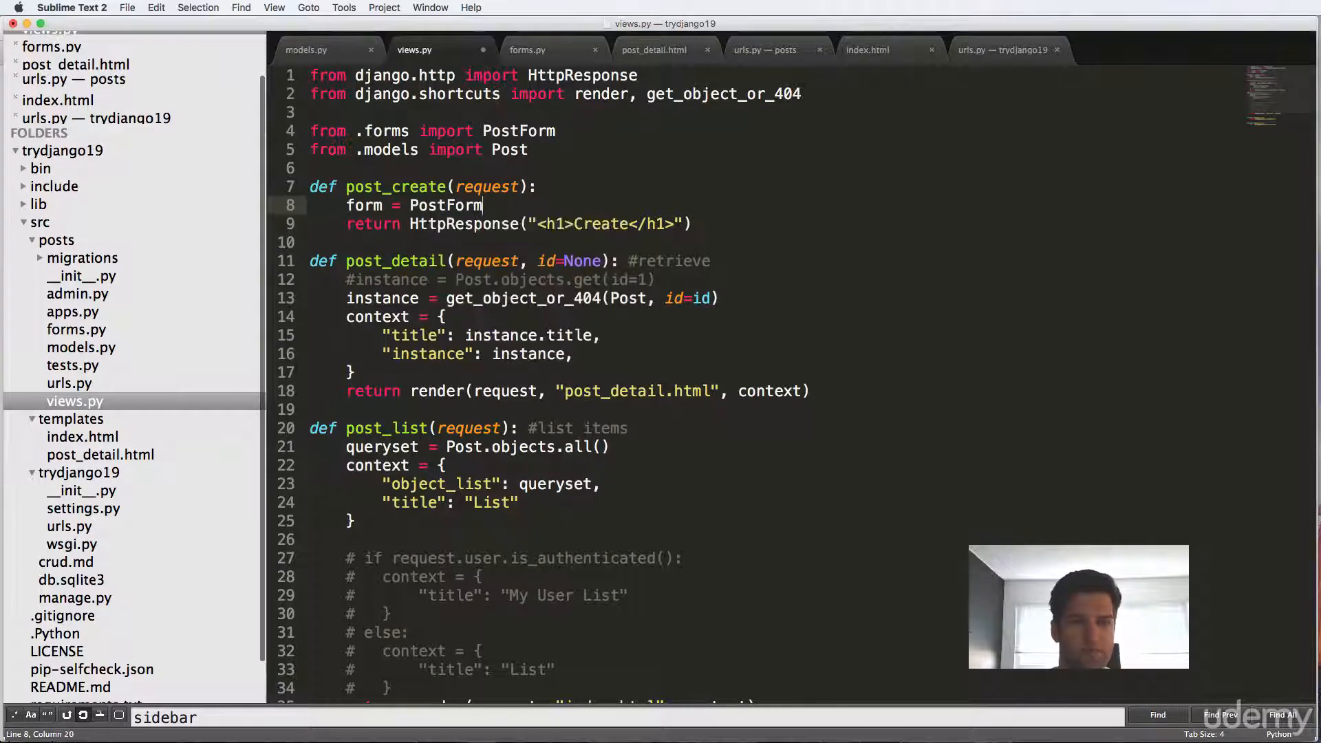
pyautogui.write('()')
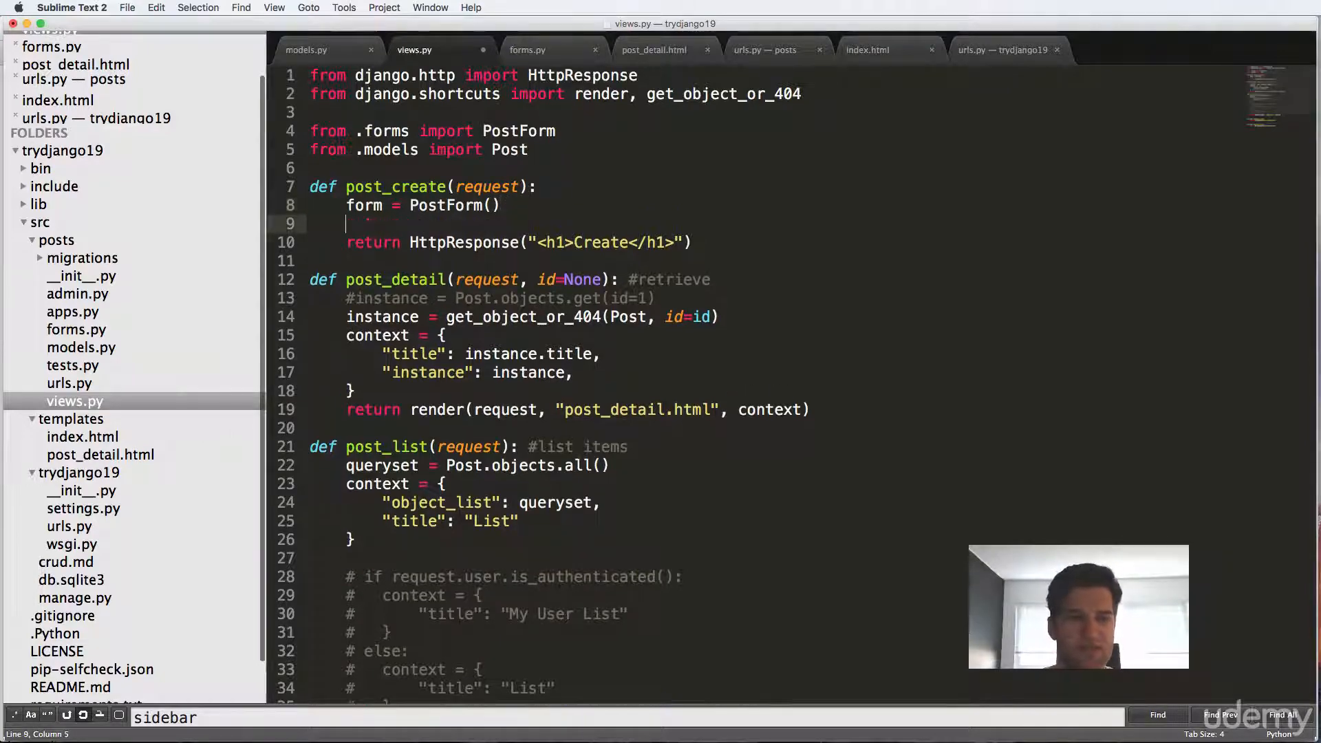
pyautogui.write('context = {')
pyautogui.write('"form')
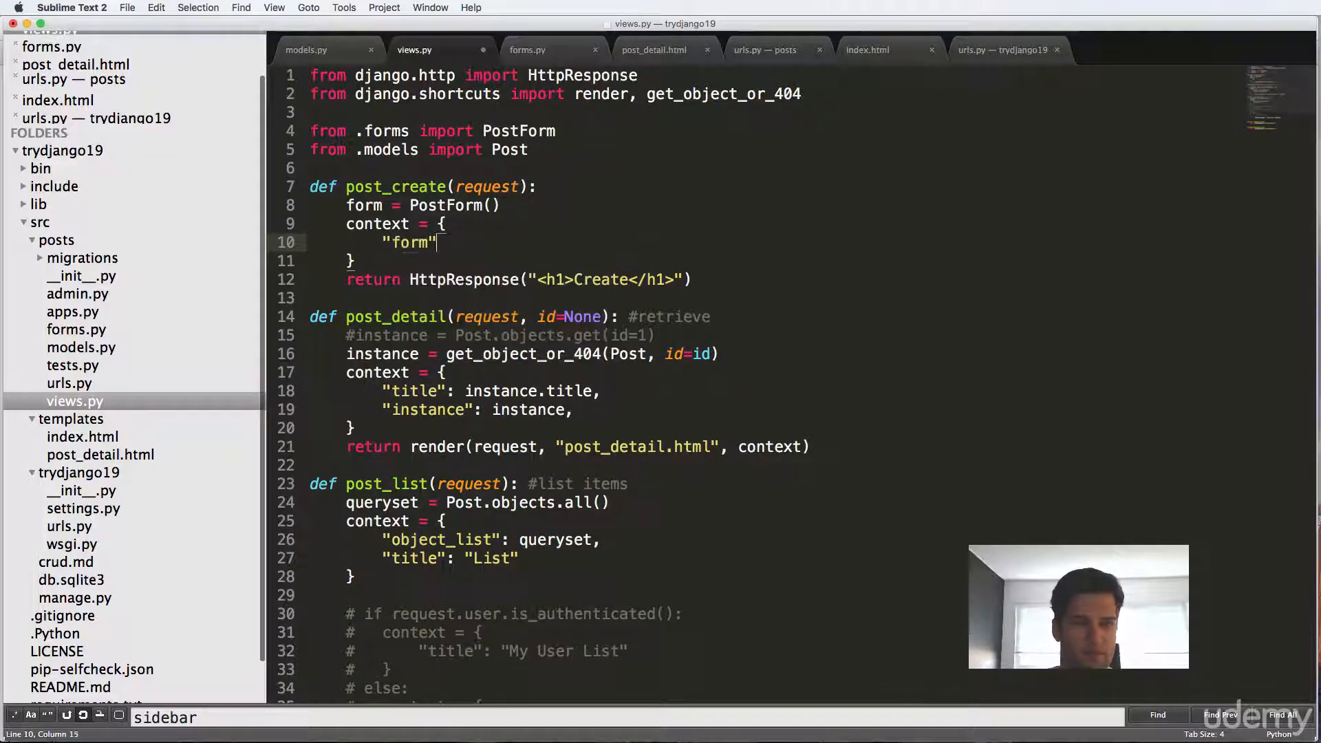
pyautogui.write(': form,')
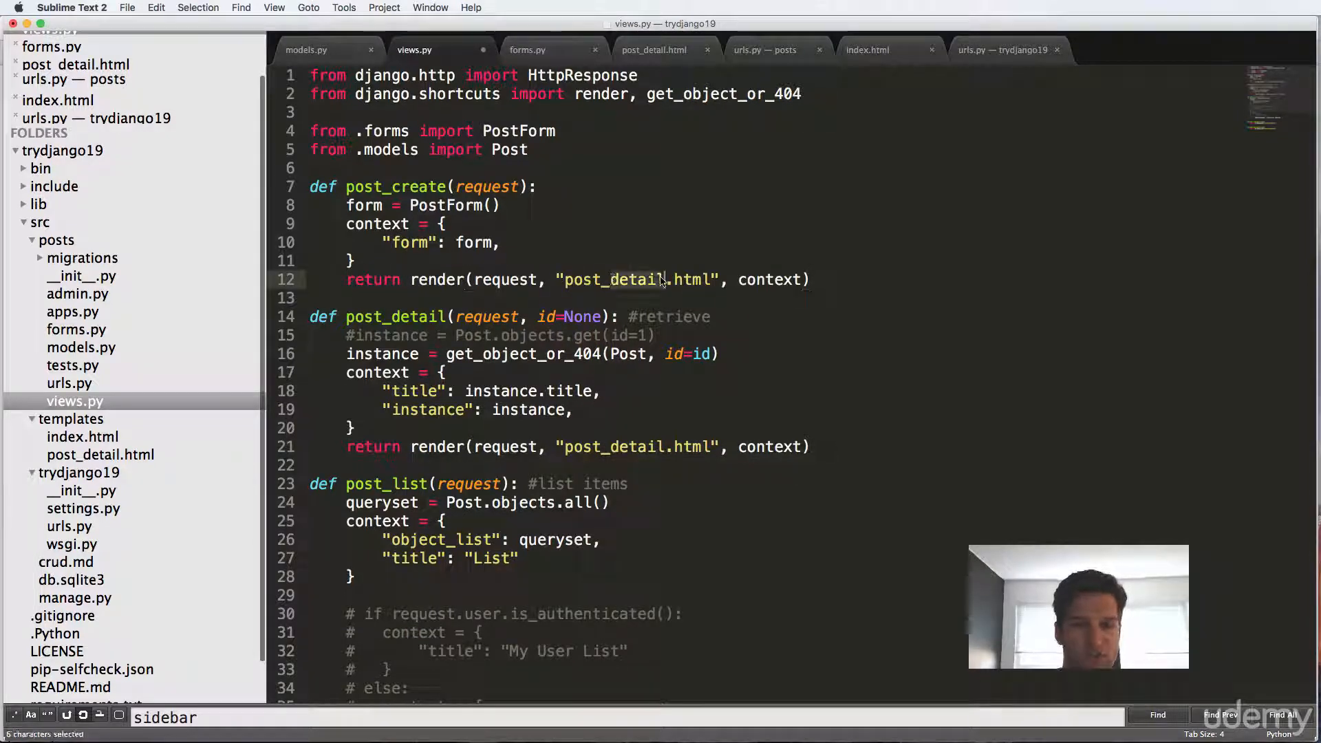
pyautogui.write('post_form')
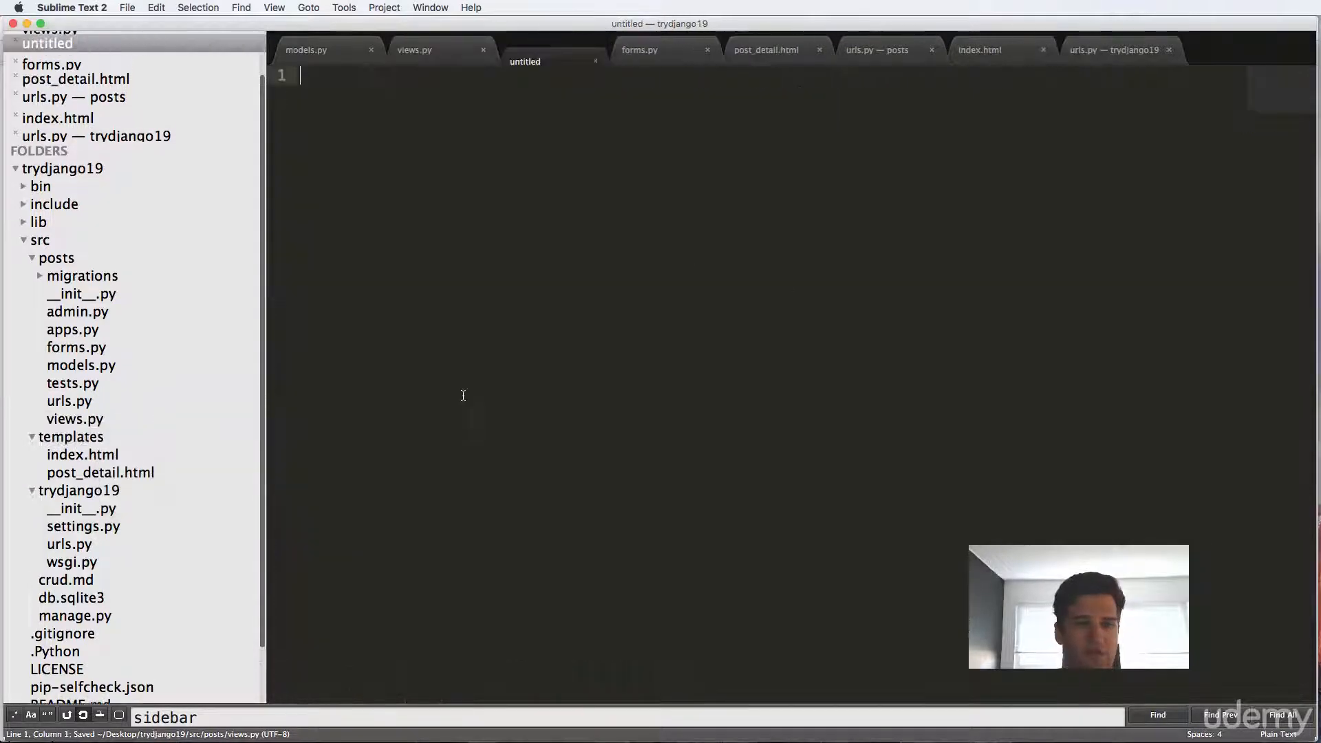
# Save post_form.html in templates with a Form heading and {{ form.as_p }}.
pyautogui.press('cmd+s')
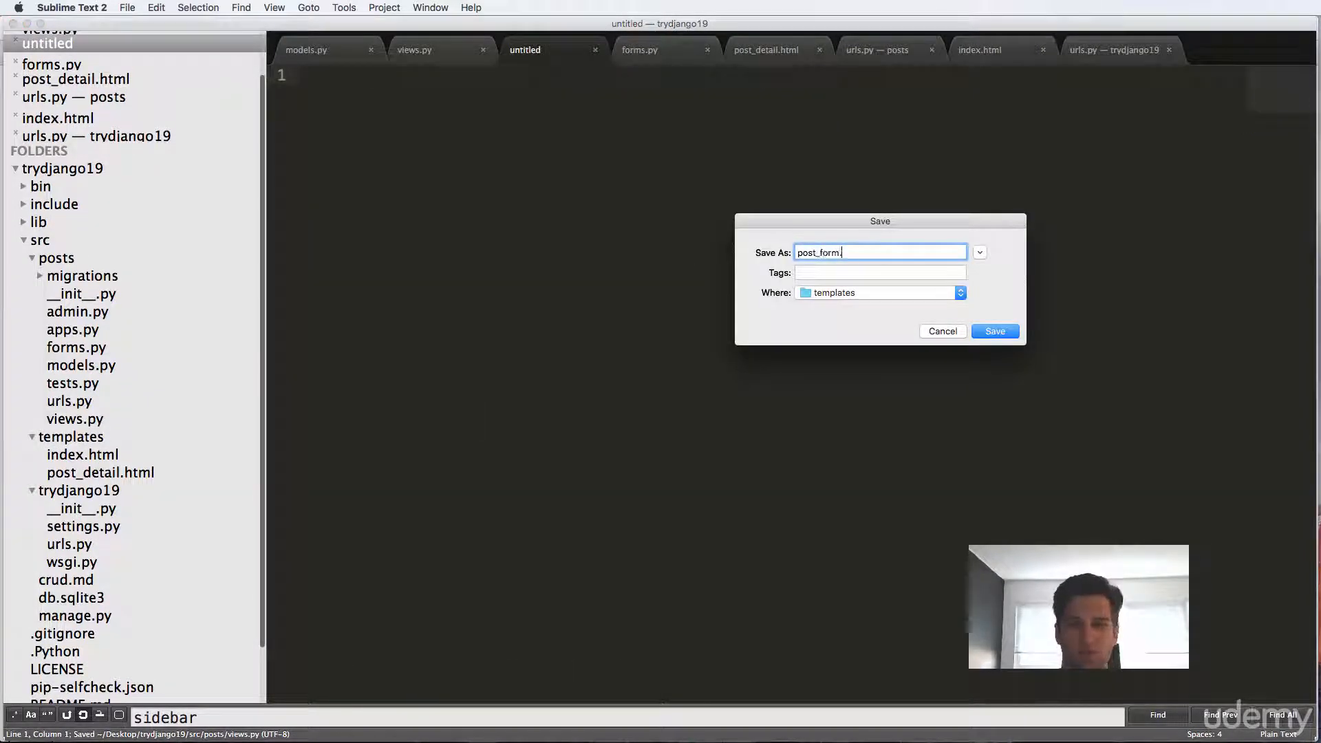
pyautogui.click(993, 331)
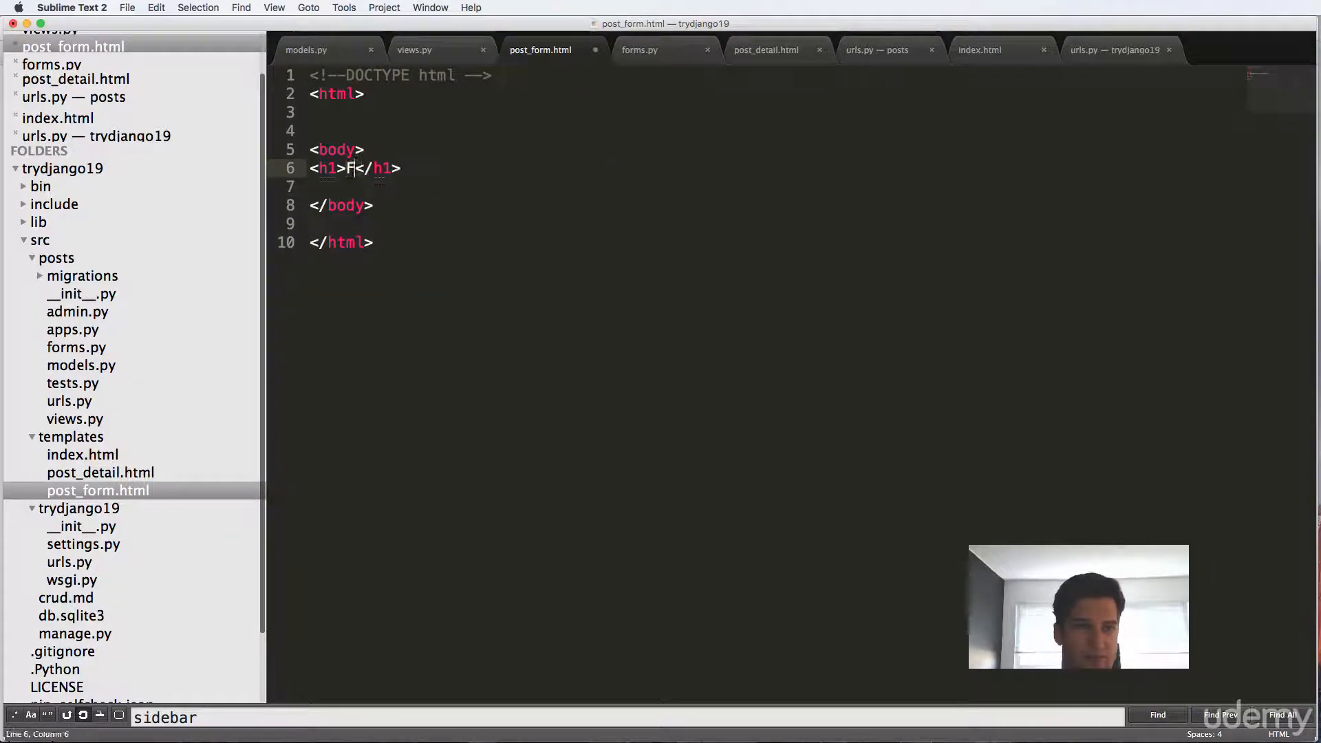
pyautogui.write('orm')
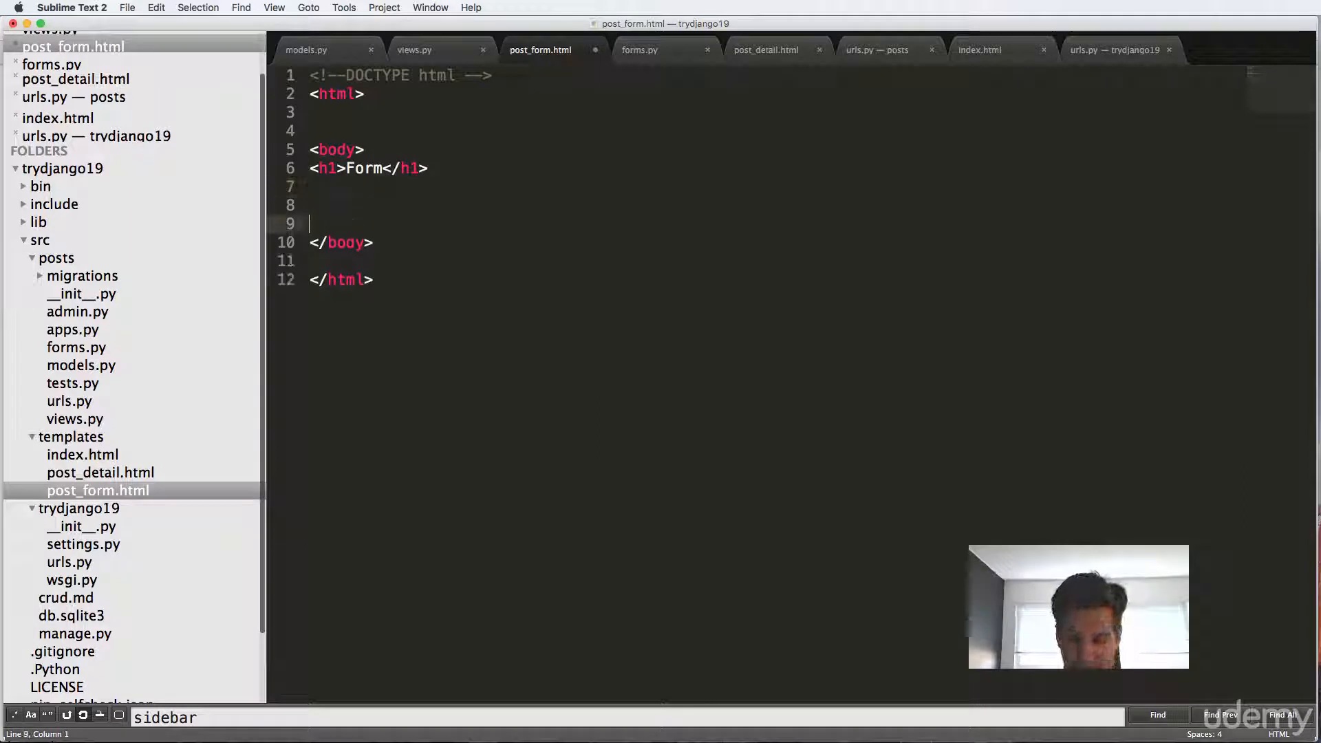
pyautogui.write('{{ form.}}')
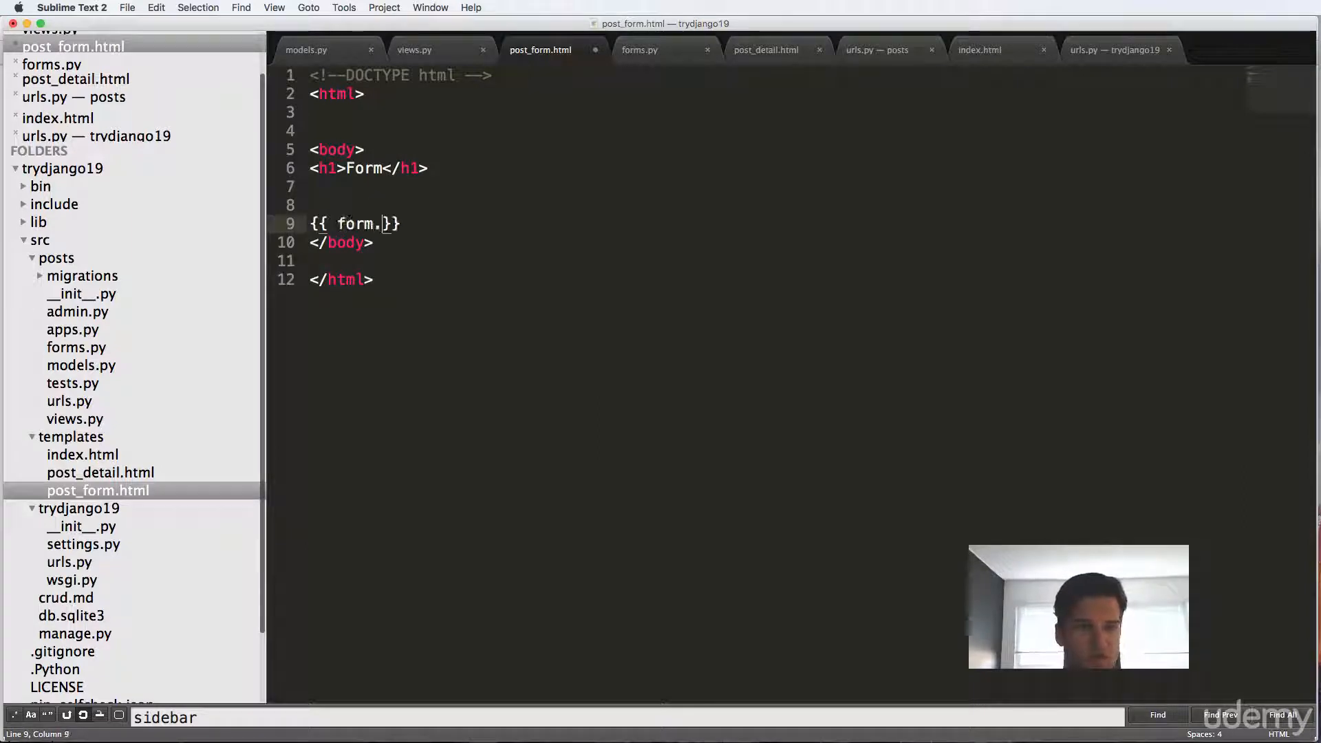
pyautogui.write('as_p')
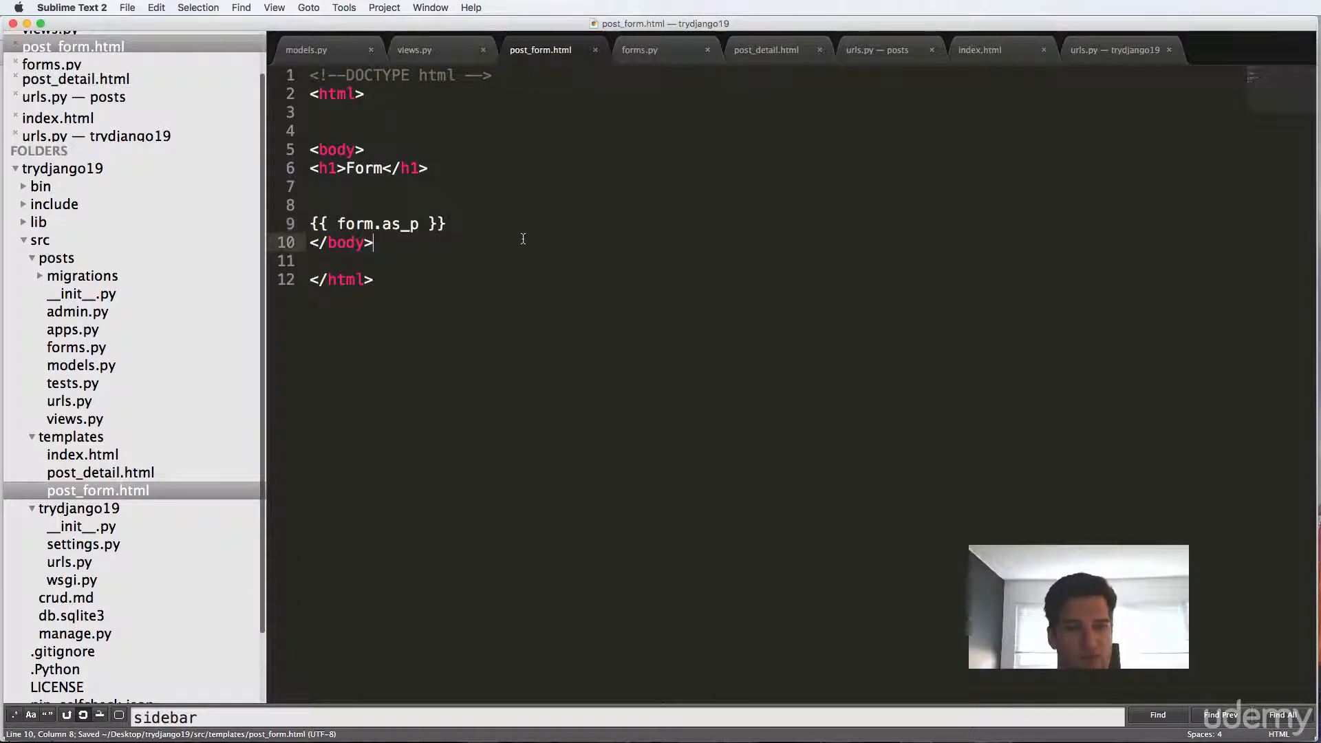
pyautogui.press('enter')
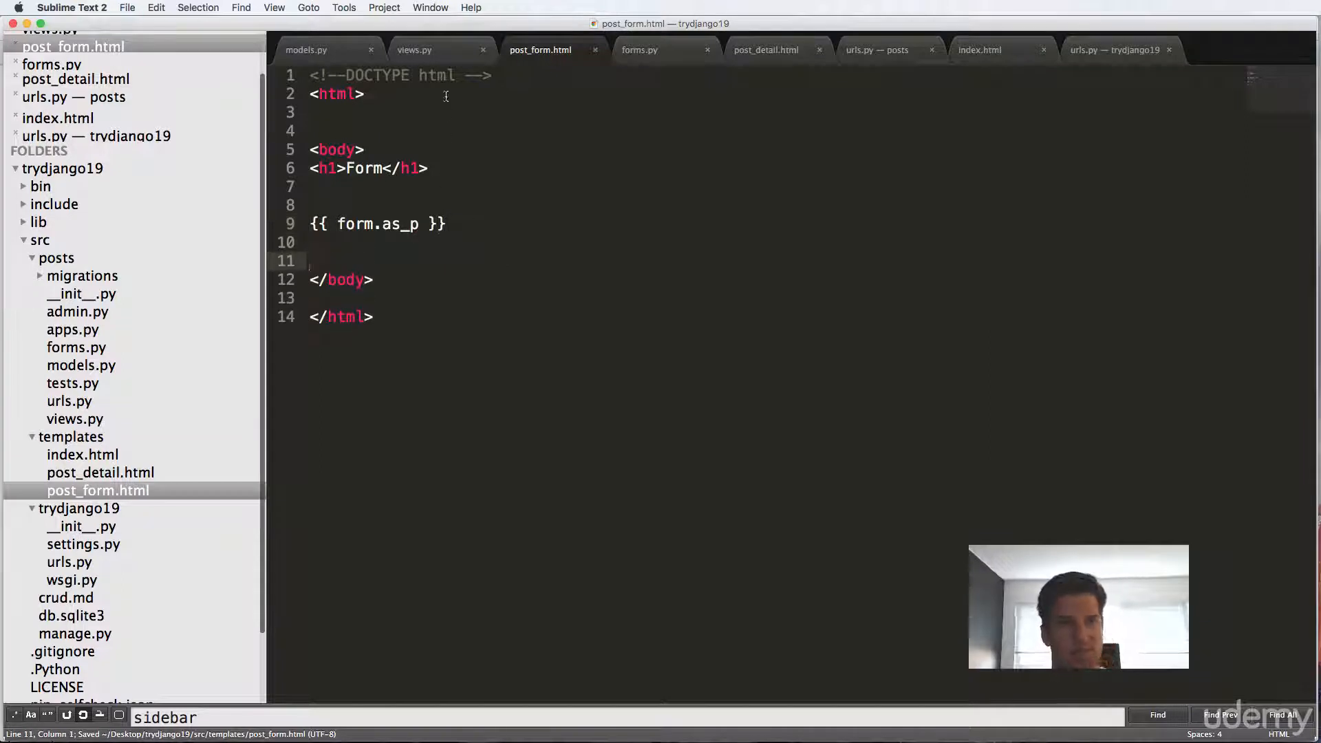
# Check views.py, return to the post_form template, then move to Chrome.
pyautogui.click(414, 49)
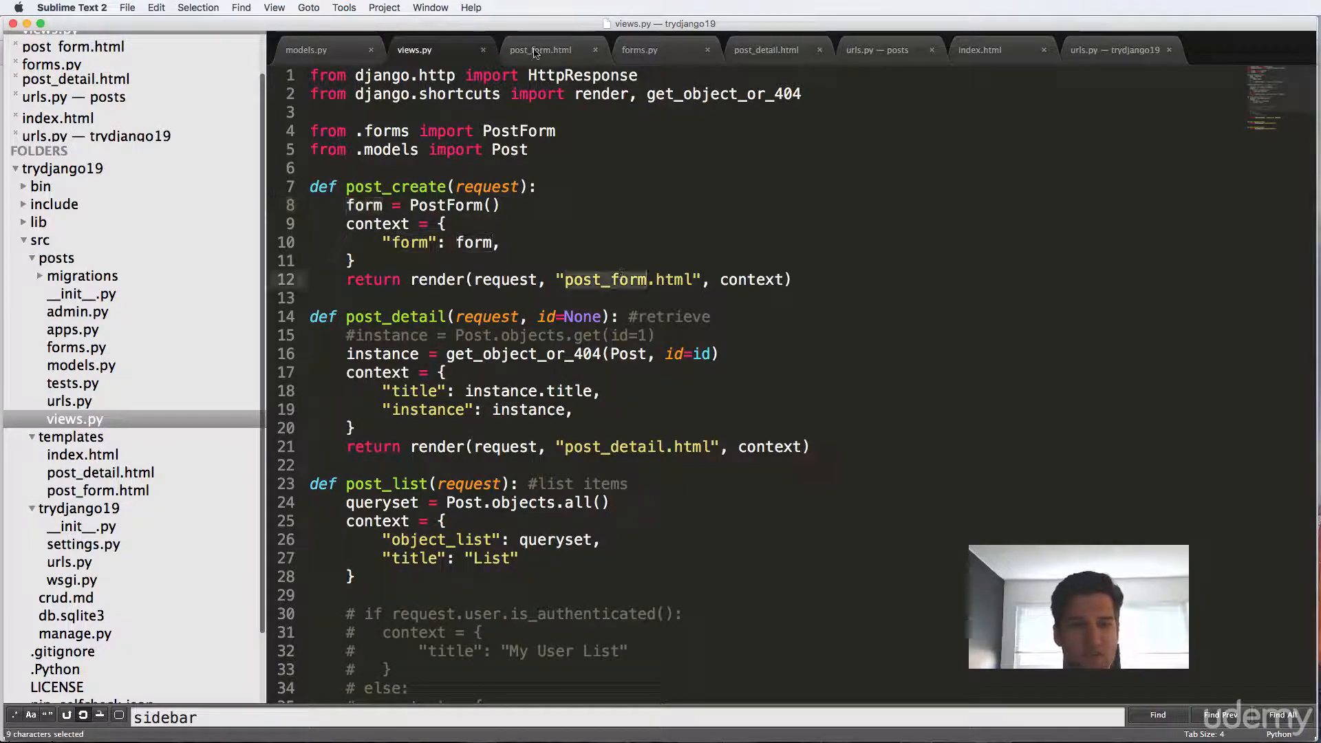
pyautogui.click(540, 50)
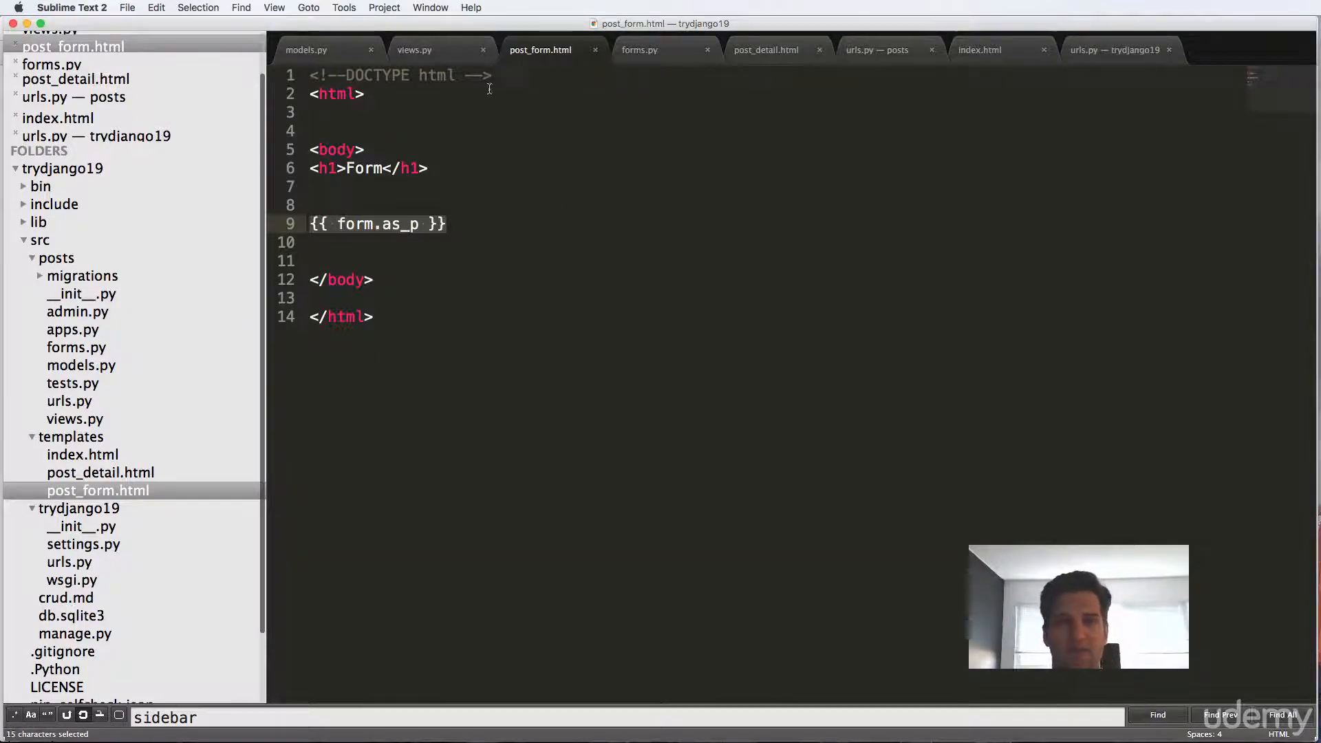
pyautogui.click(876, 49)
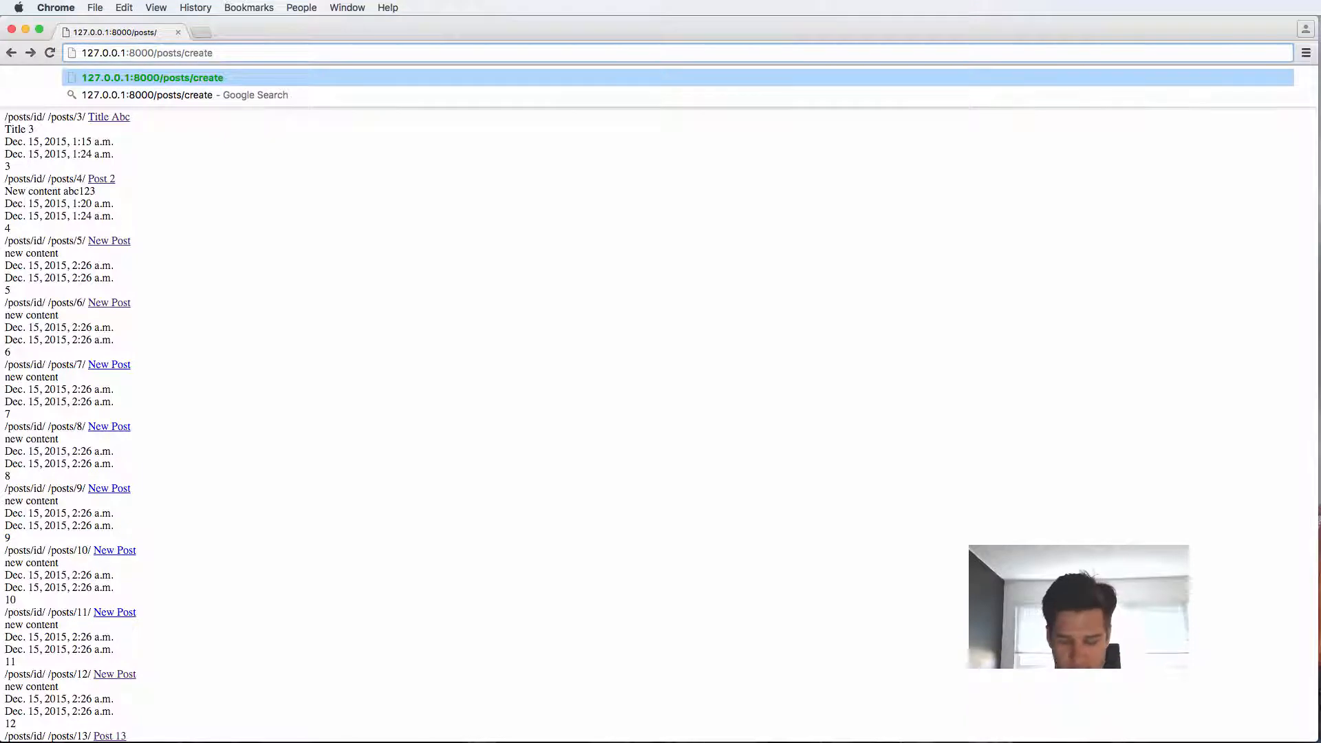
# Load 127.0.0.1:8000/posts/create/ to see the Title and Content fields.
pyautogui.press('Return')
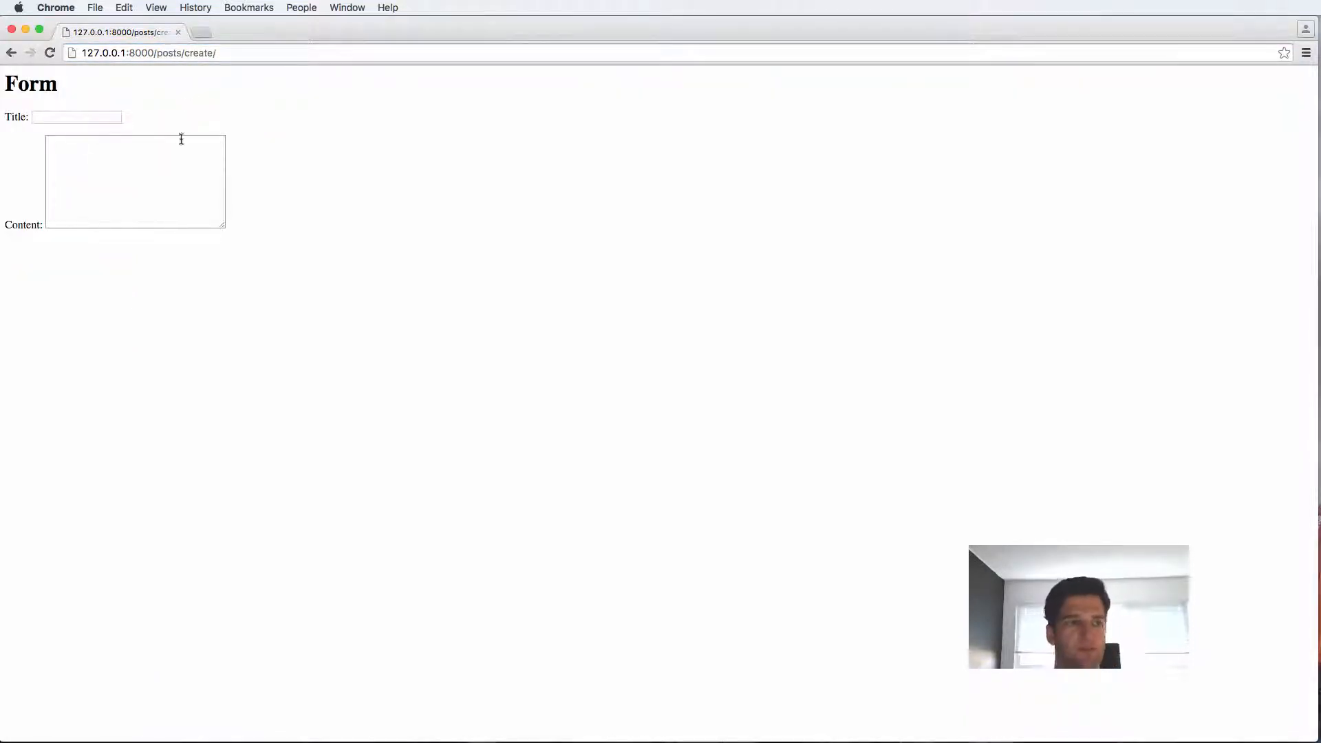
pyautogui.moveTo(71, 243)
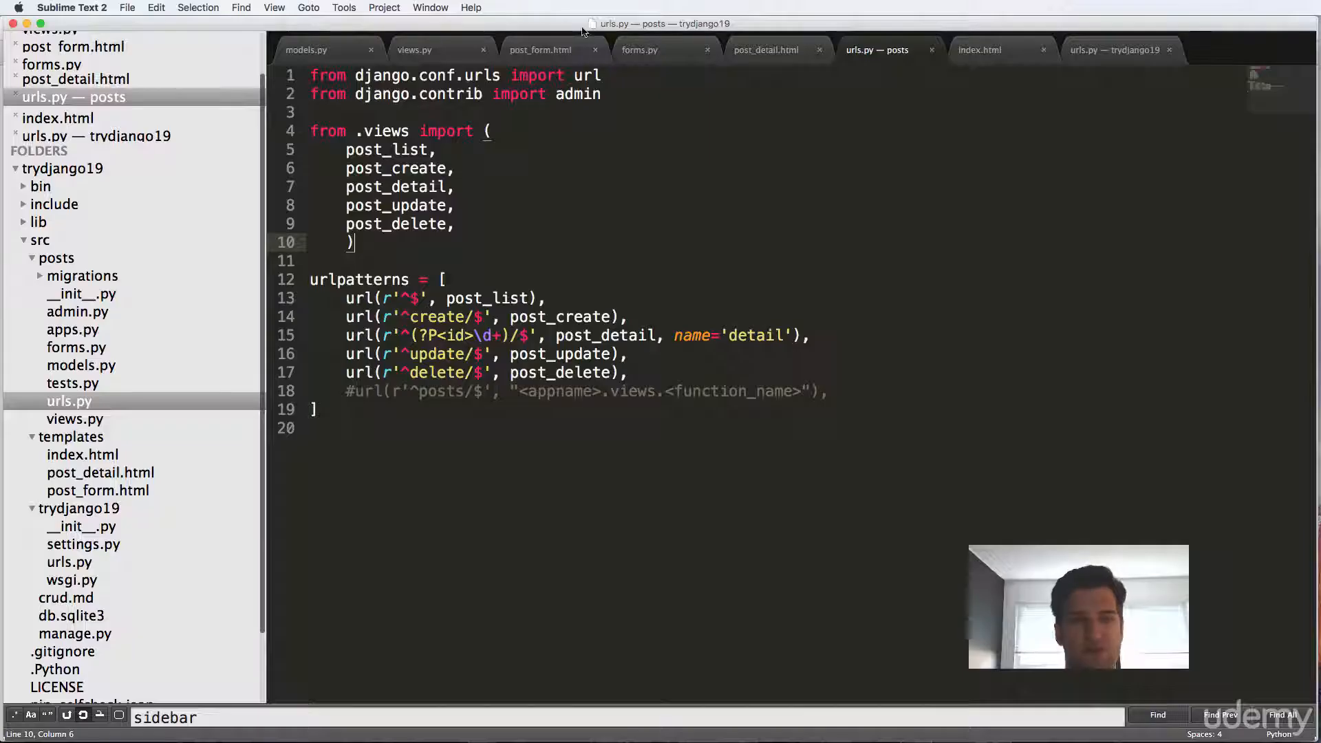
# Add <input type='submit' value='Create Post' /> below {{ form.as_p }}.
pyautogui.click(540, 49)
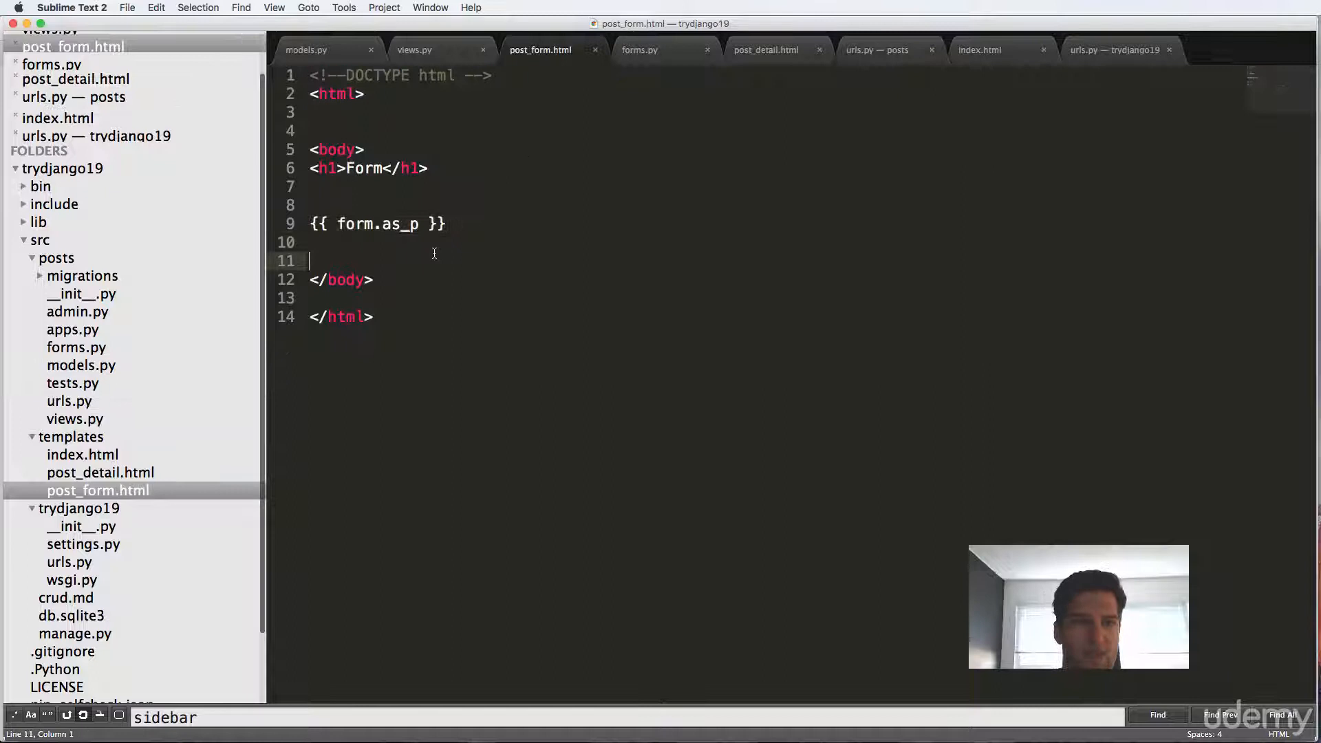
pyautogui.write('<iunpus')
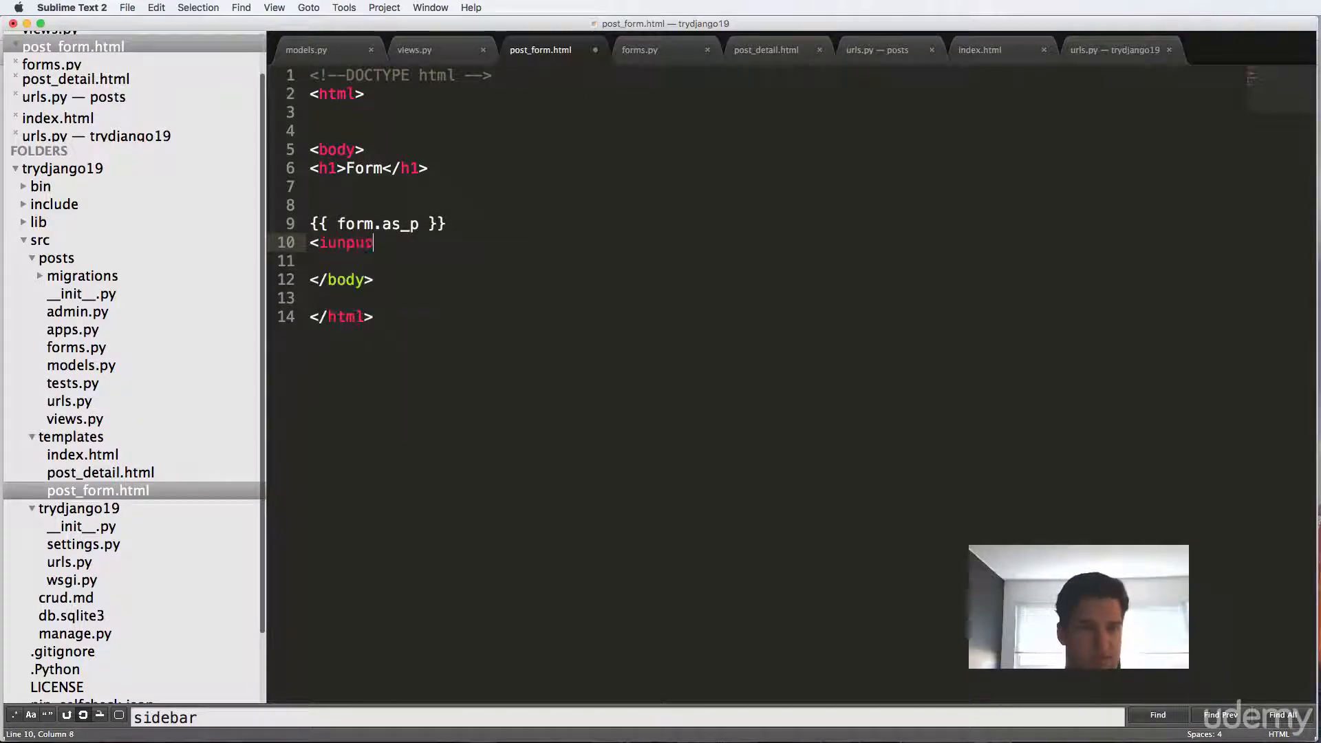
pyautogui.write("type='submit")
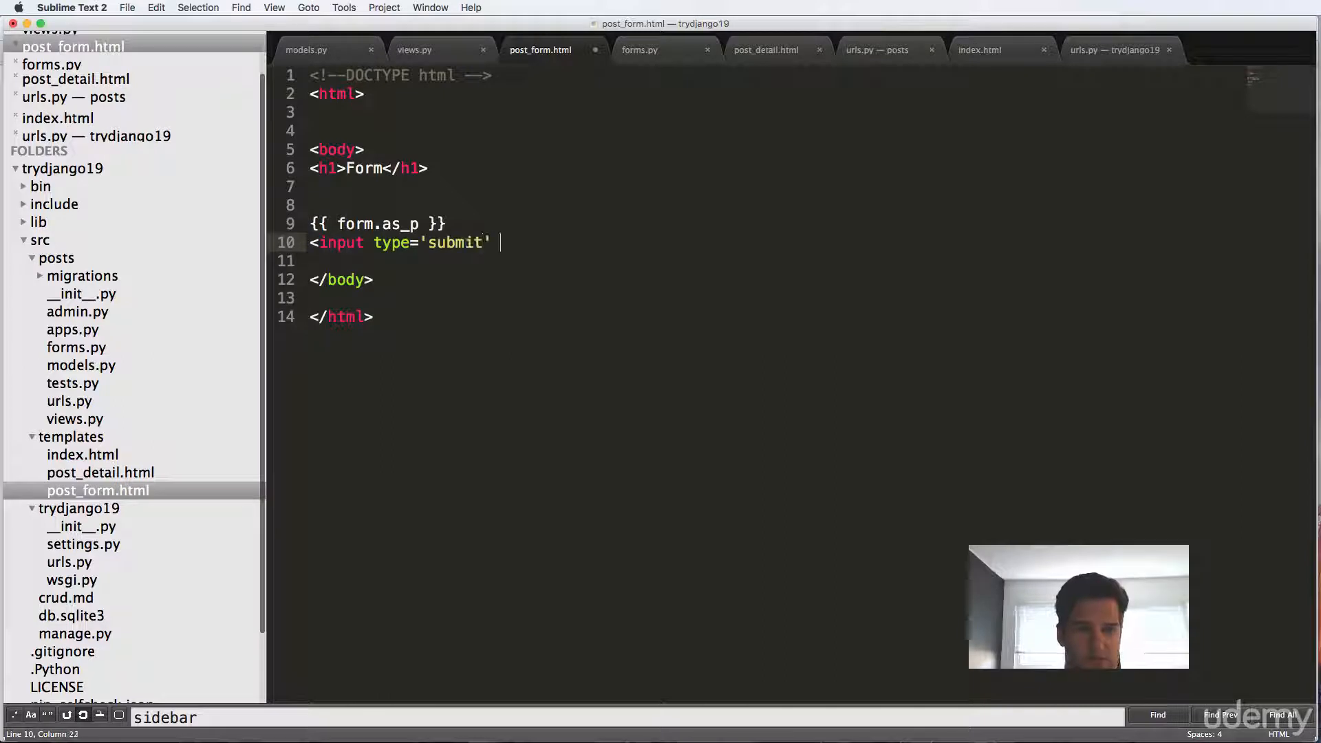
pyautogui.write("value=''")
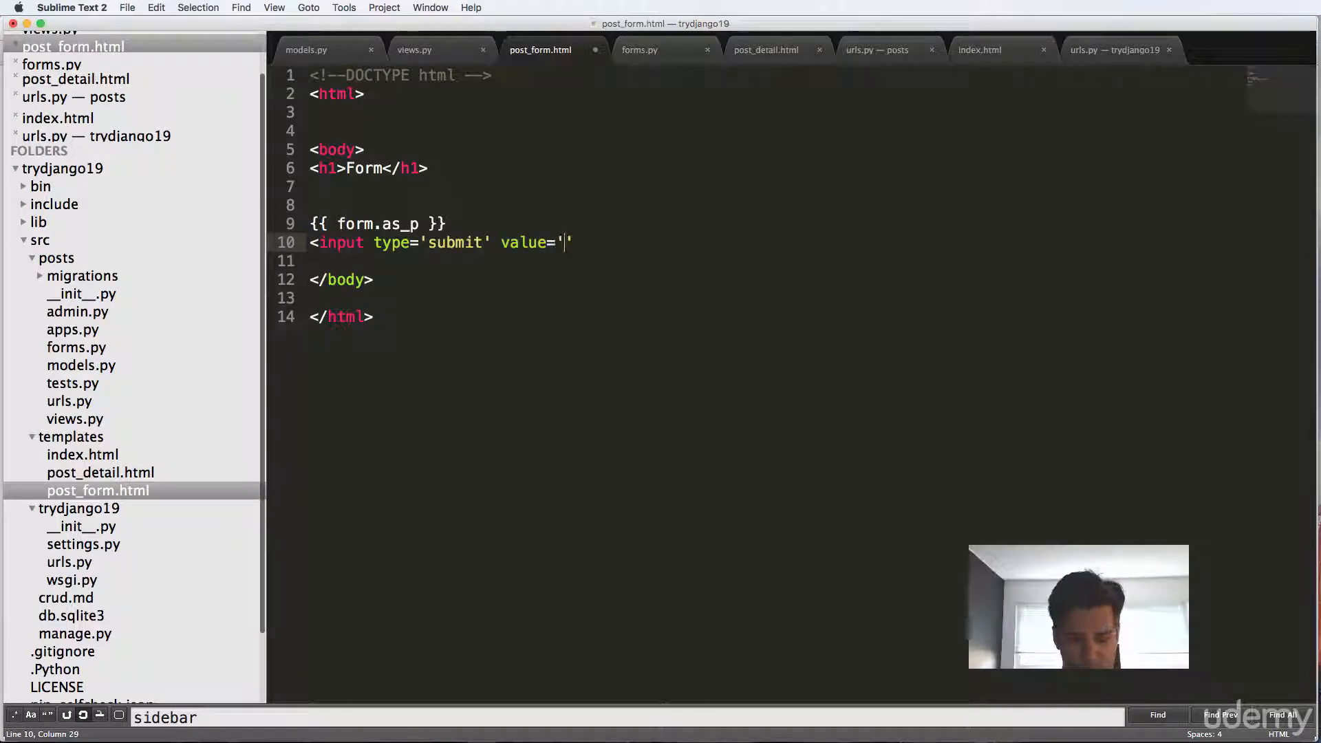
pyautogui.write("Create Post' /")
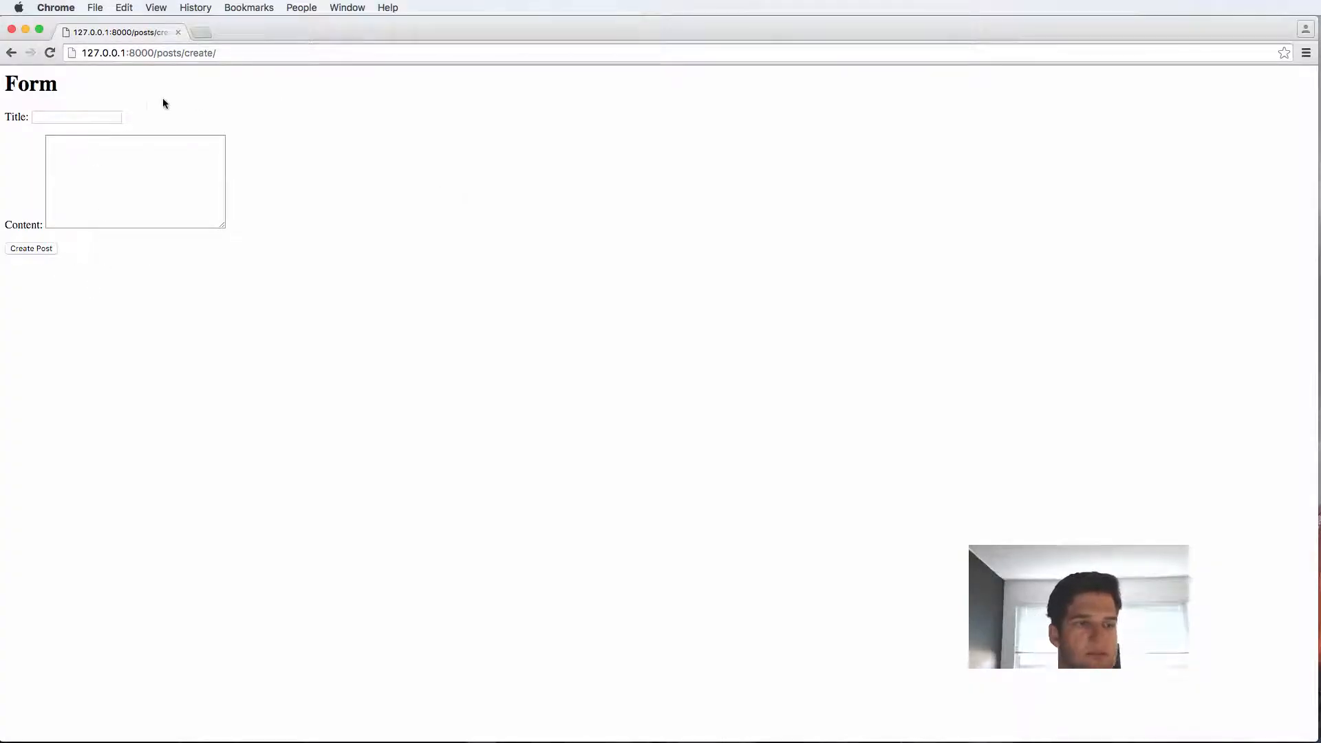
# Refresh posts/create to confirm the Create Post button appears.
pyautogui.write('He')
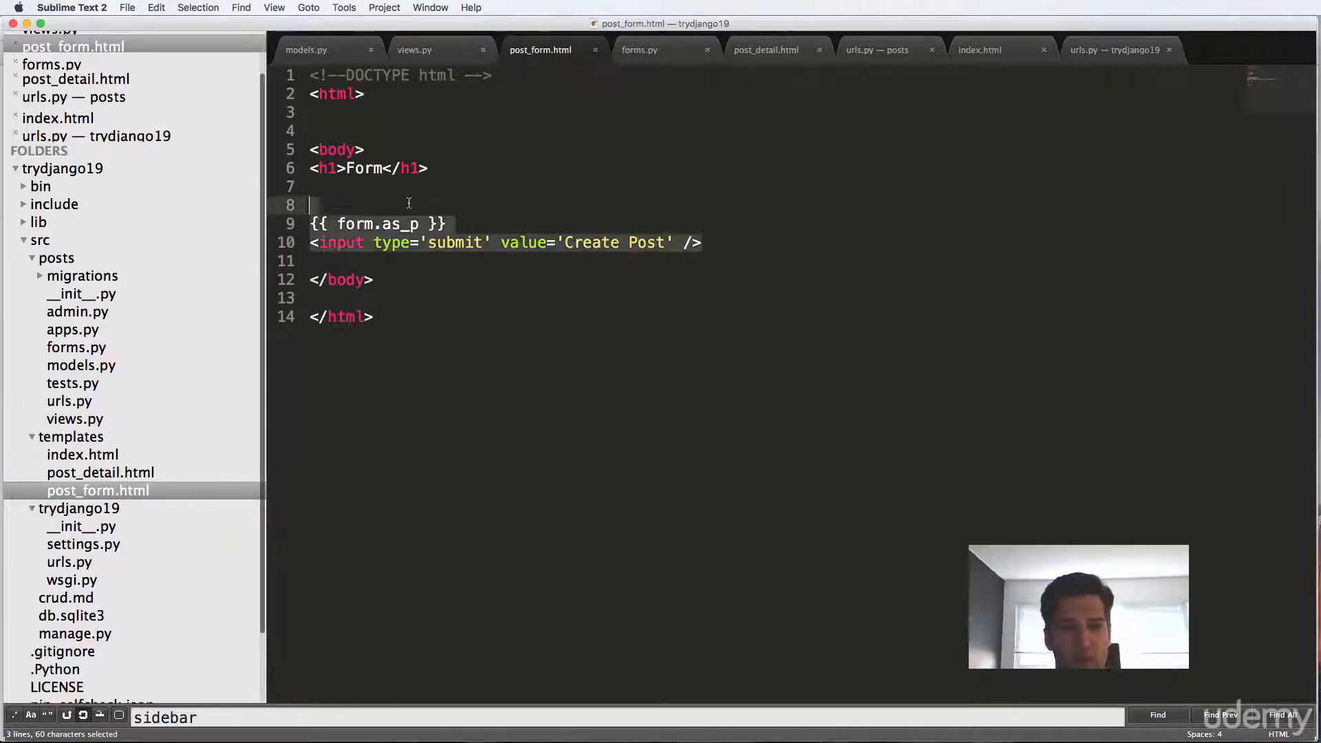
# Place <form> above {{ form.as_p }} and </form> after the submit input.
pyautogui.write('<')
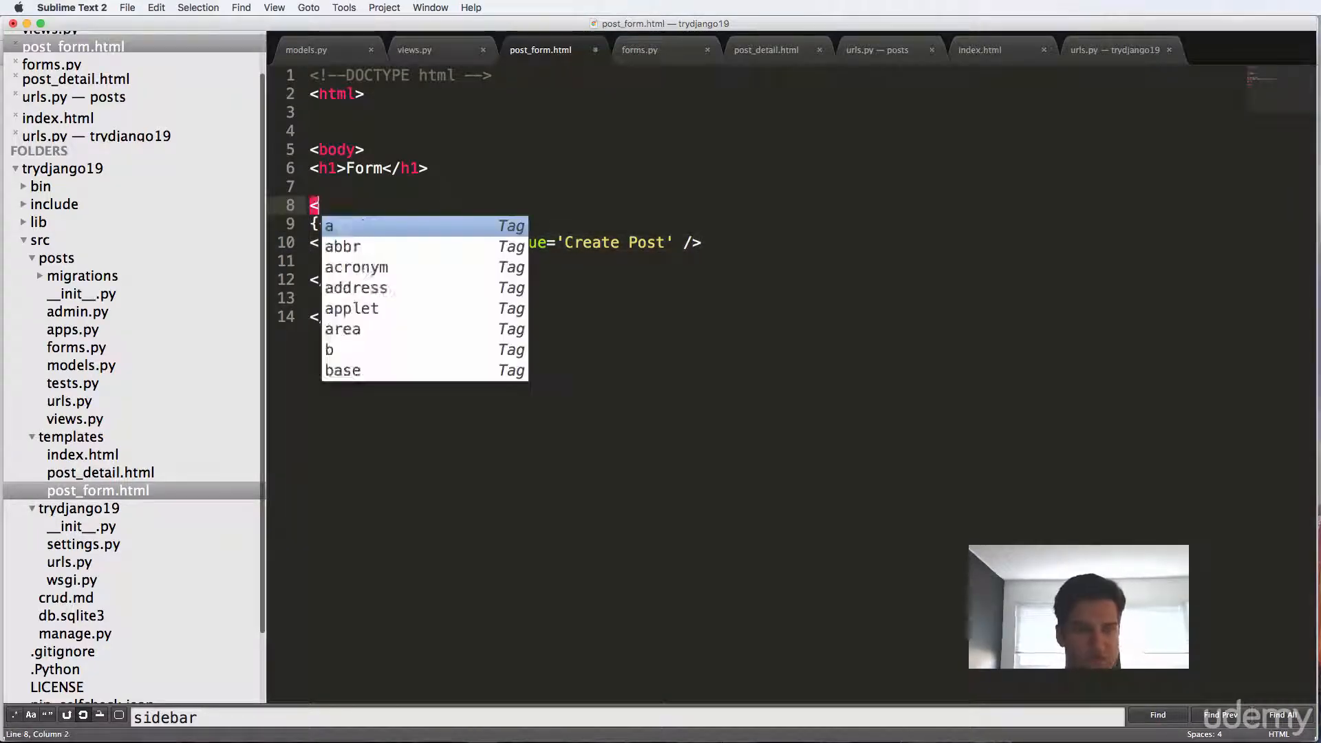
pyautogui.write('form>')
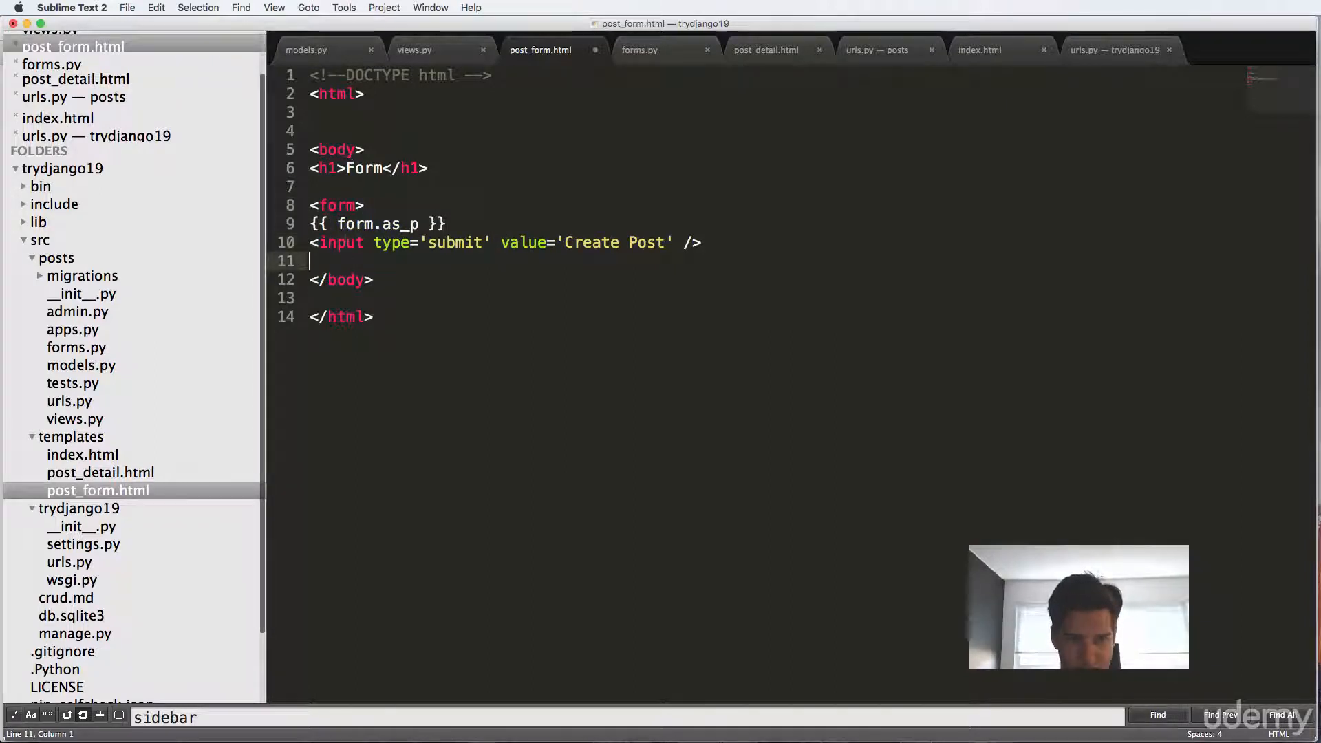
pyautogui.write('</form>')
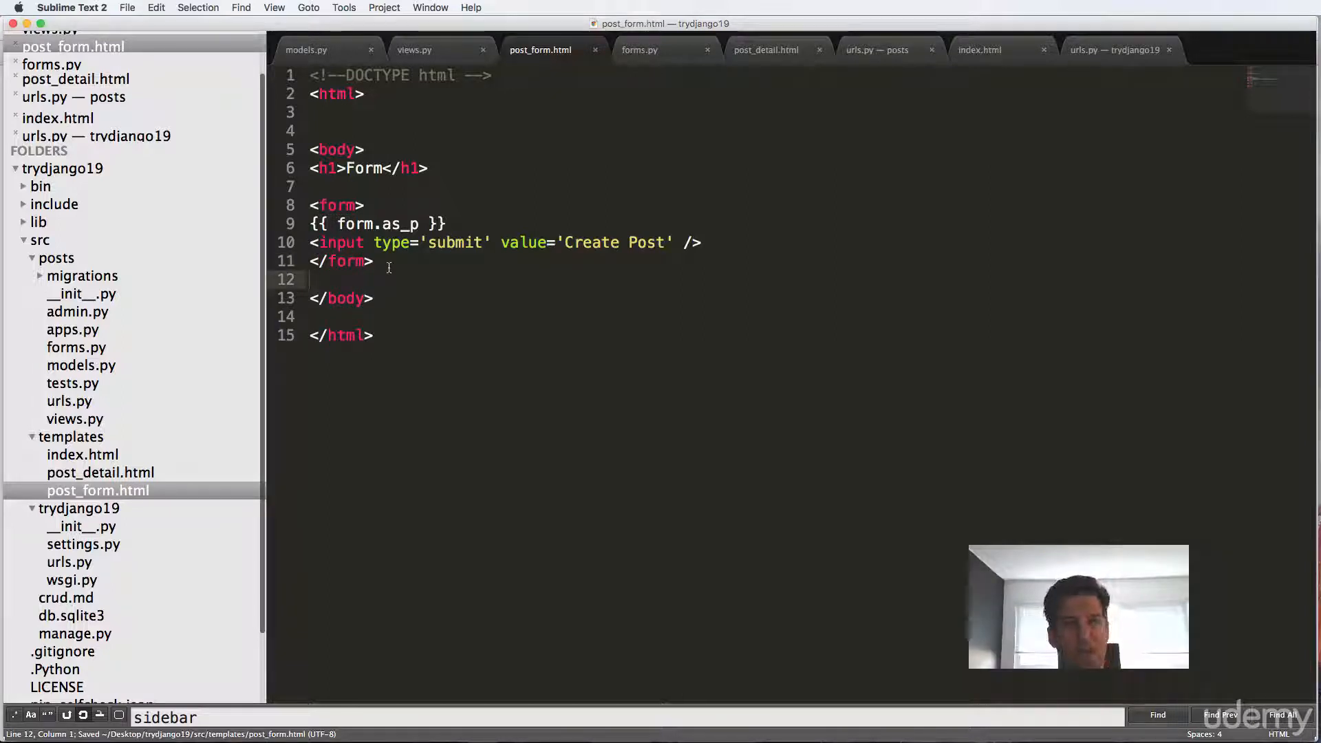
pyautogui.moveTo(408, 191)
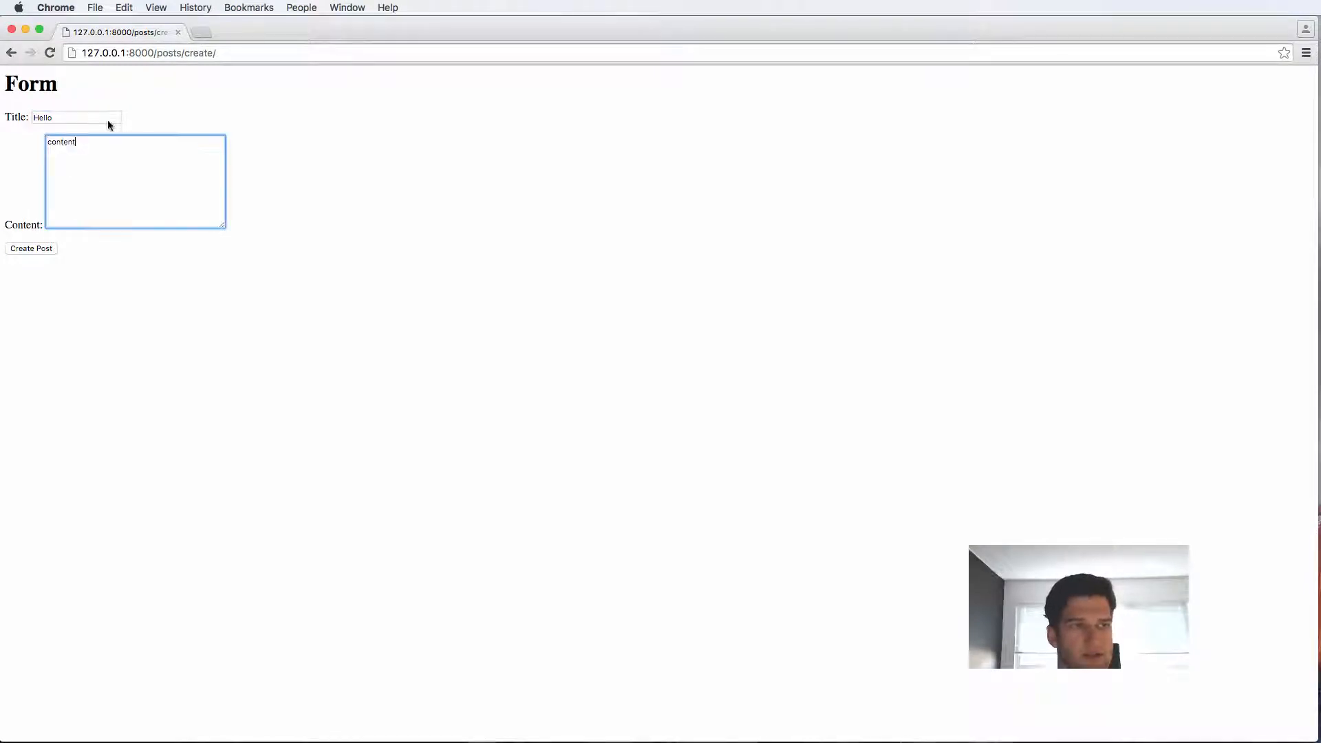
# Submit the test post titled Hello with sample content.
pyautogui.click(31, 248)
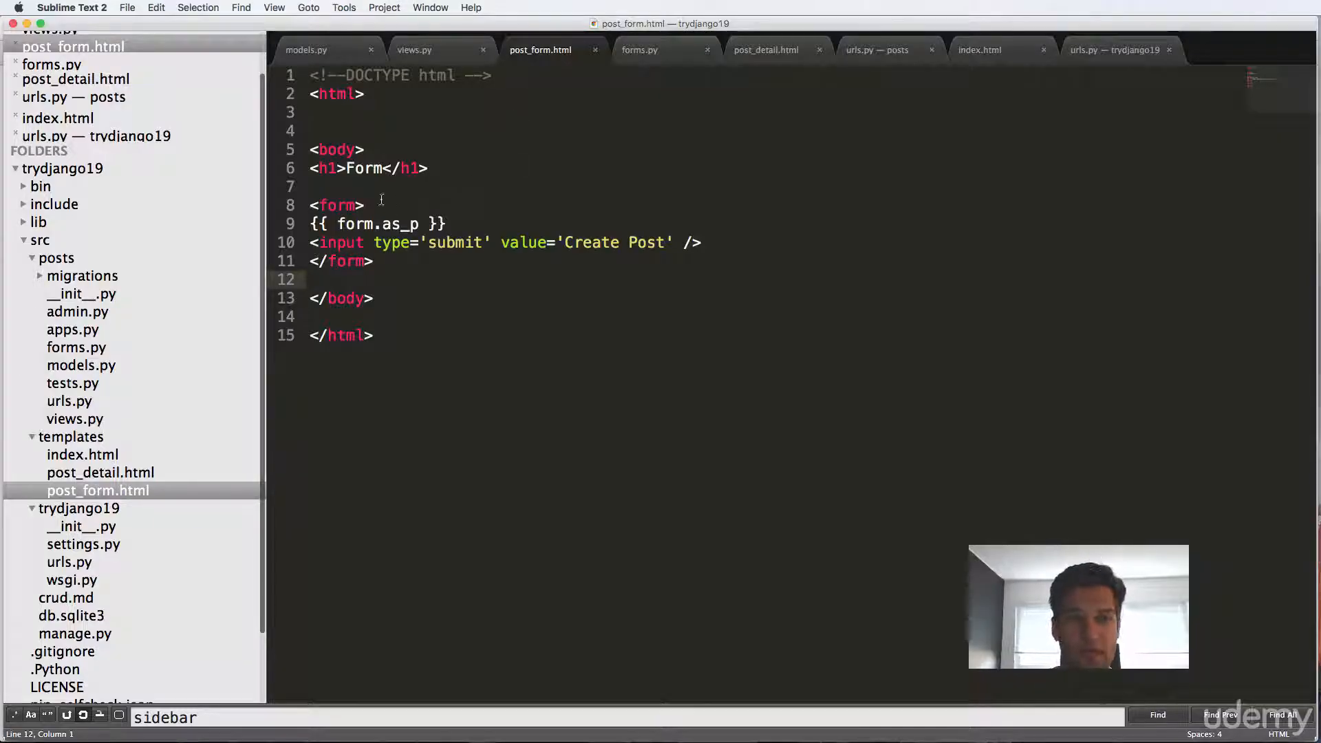
# Give the form tag method='POST' and consult the crud.md notes.
pyautogui.write('method=')
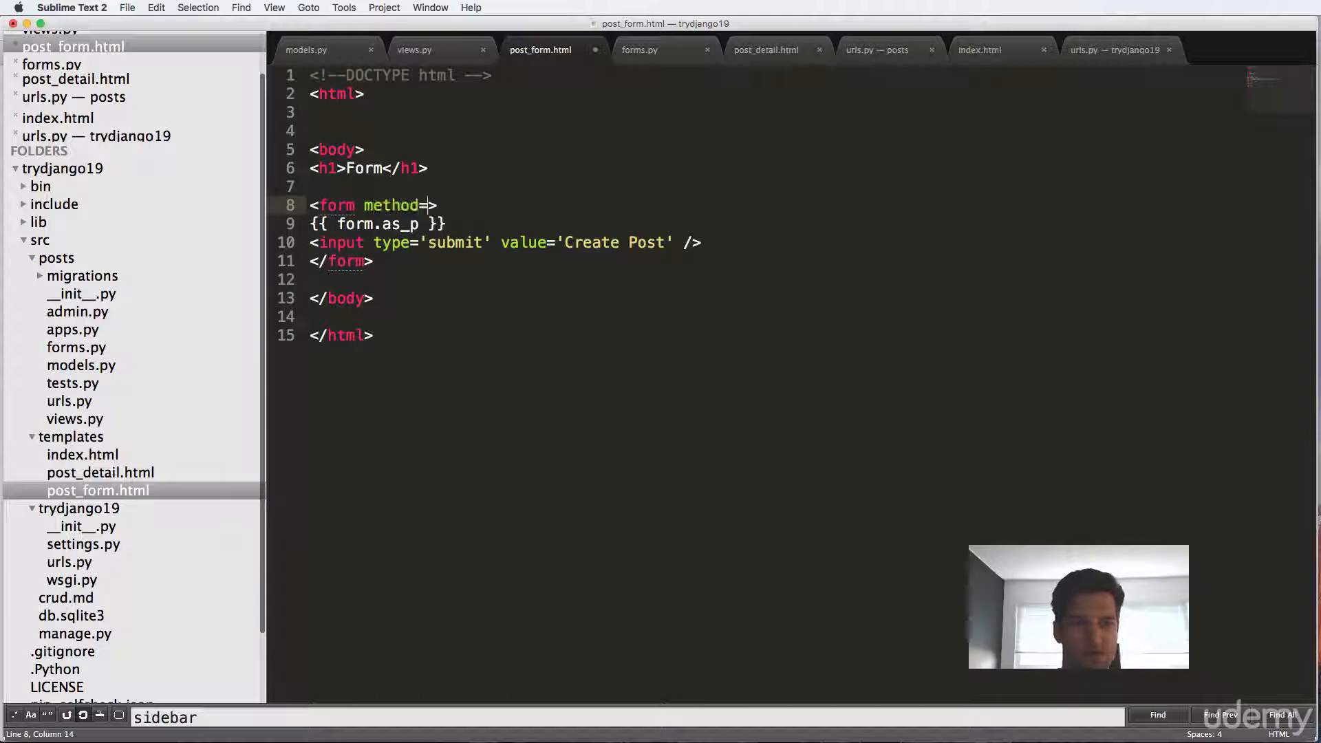
pyautogui.write("'GET'")
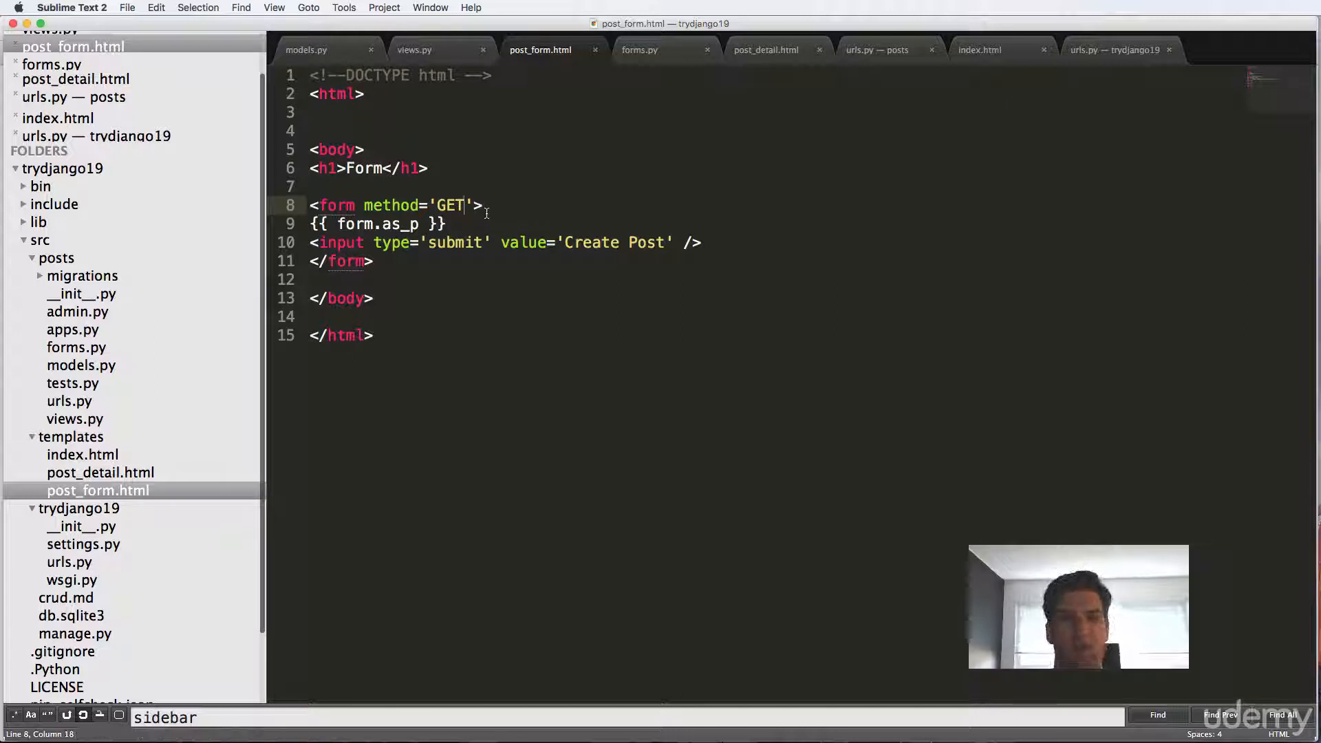
pyautogui.write('POST')
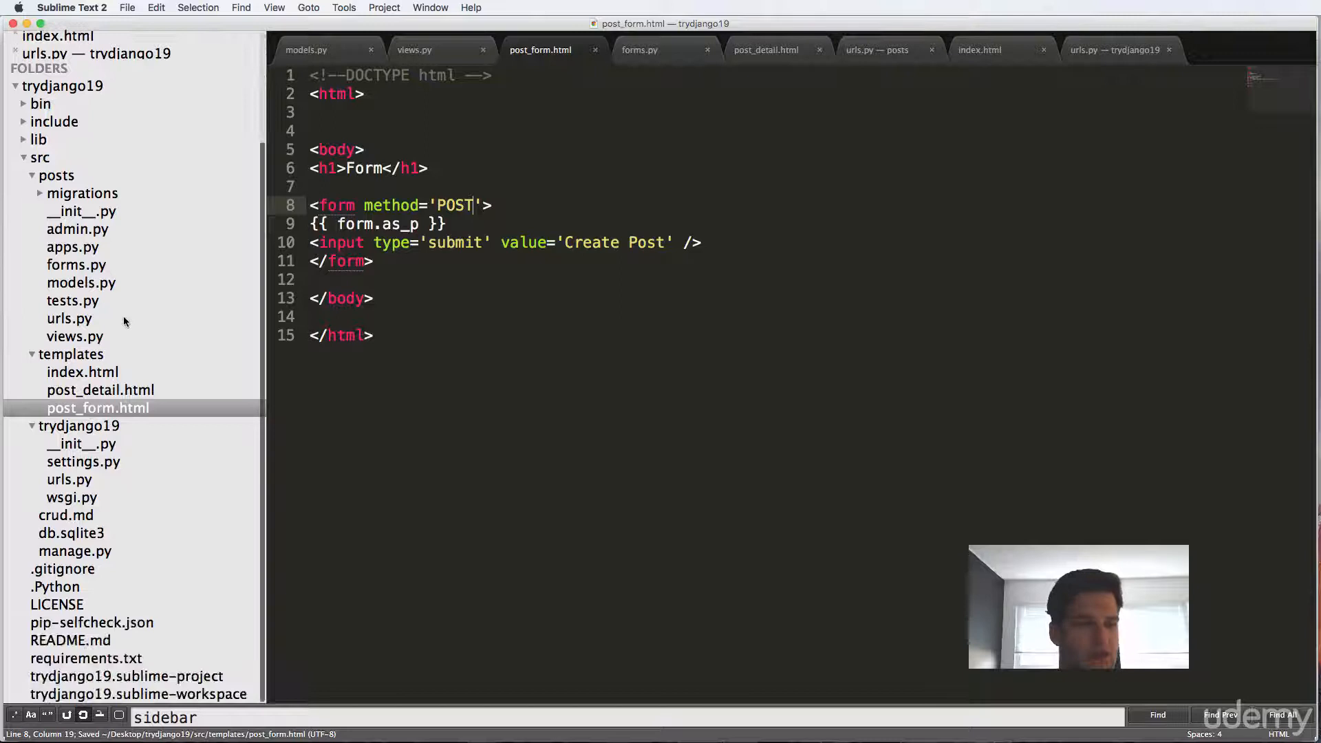
pyautogui.click(66, 514)
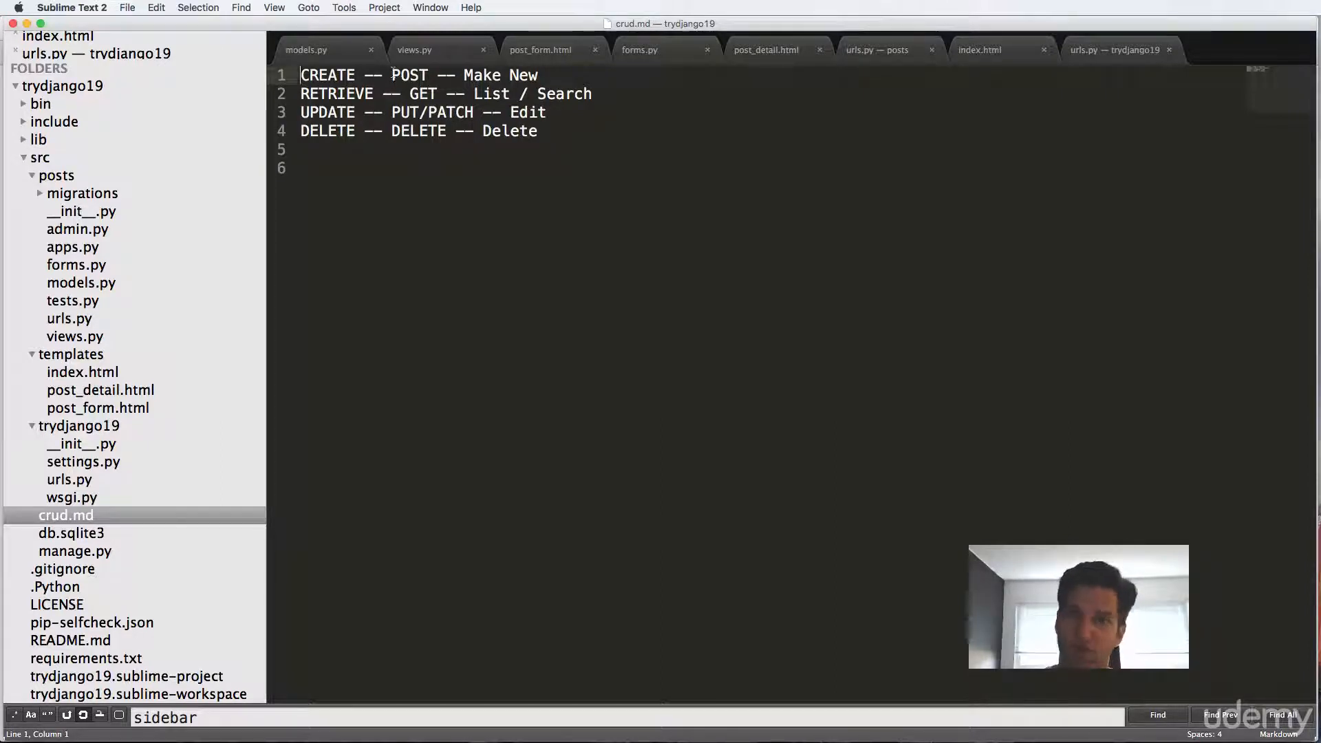
# Add action='/posts/create/' to the form tag in post_form.html.
pyautogui.click(541, 50)
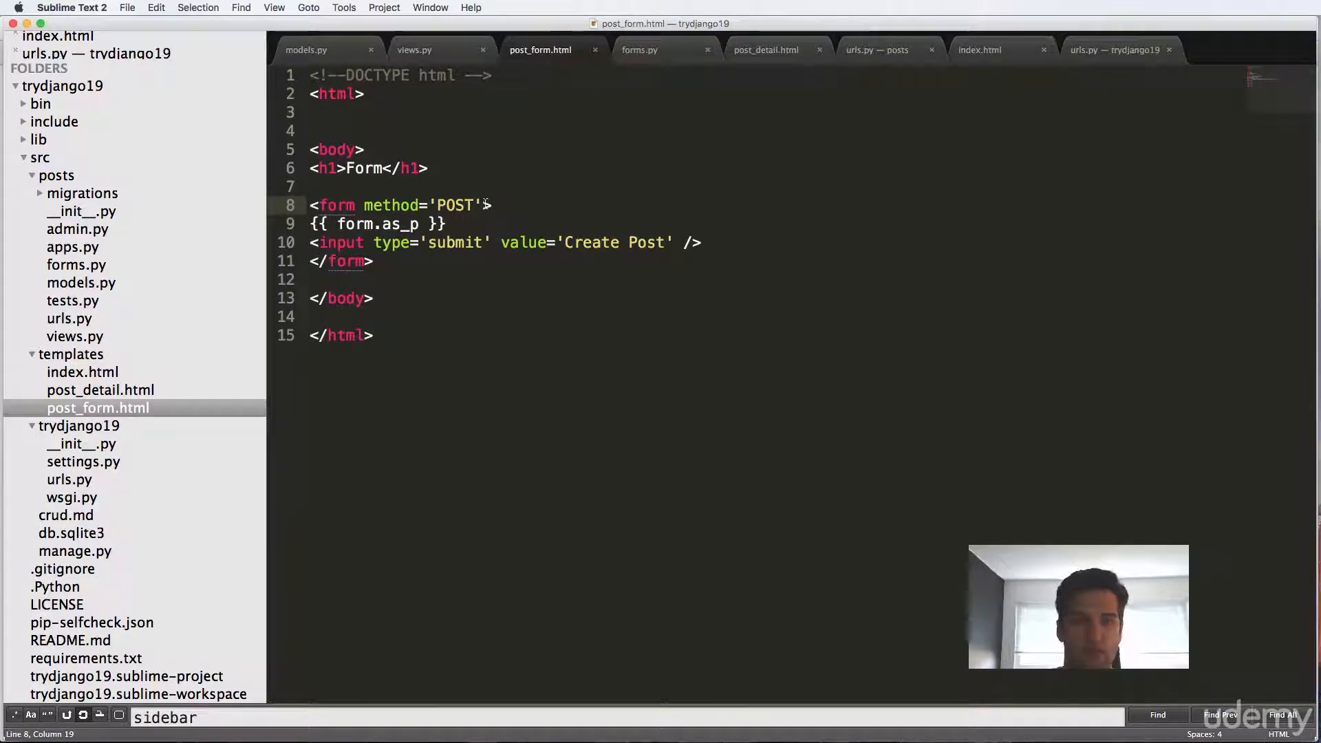
pyautogui.write('acrtion')
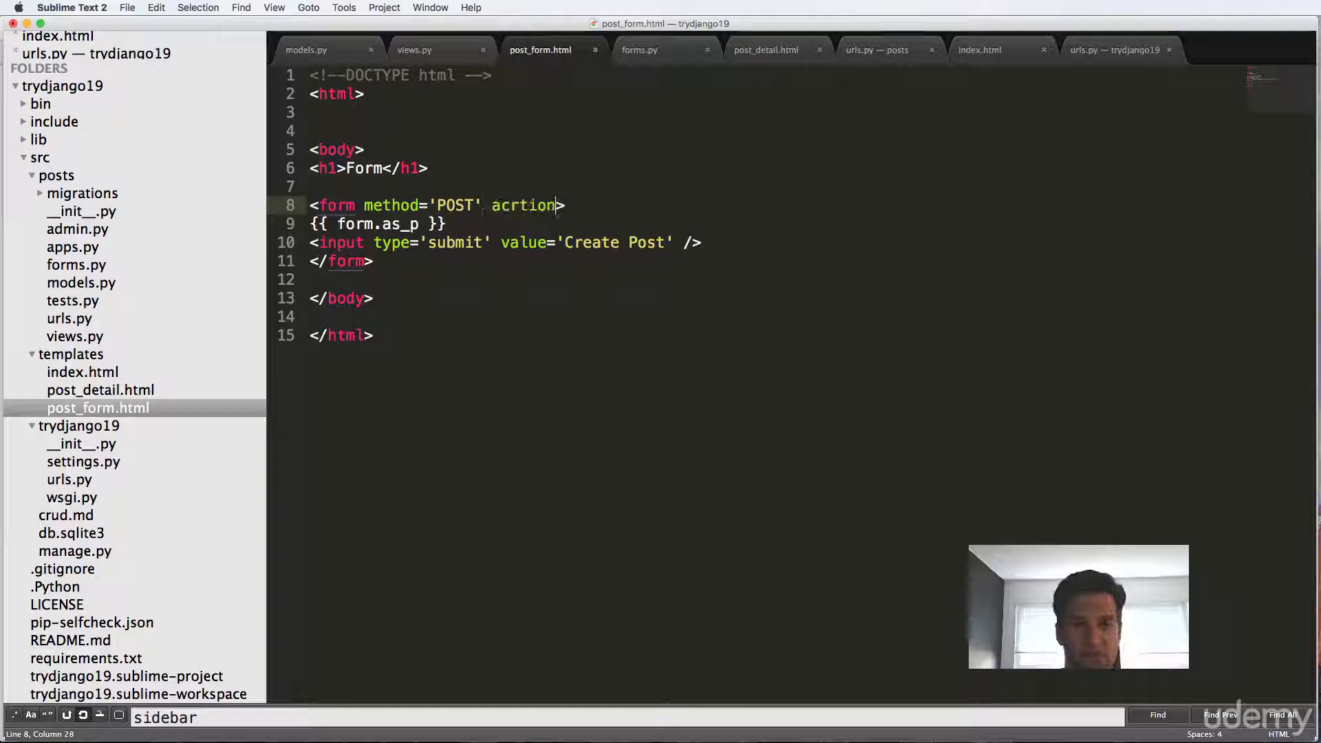
pyautogui.write("action=''")
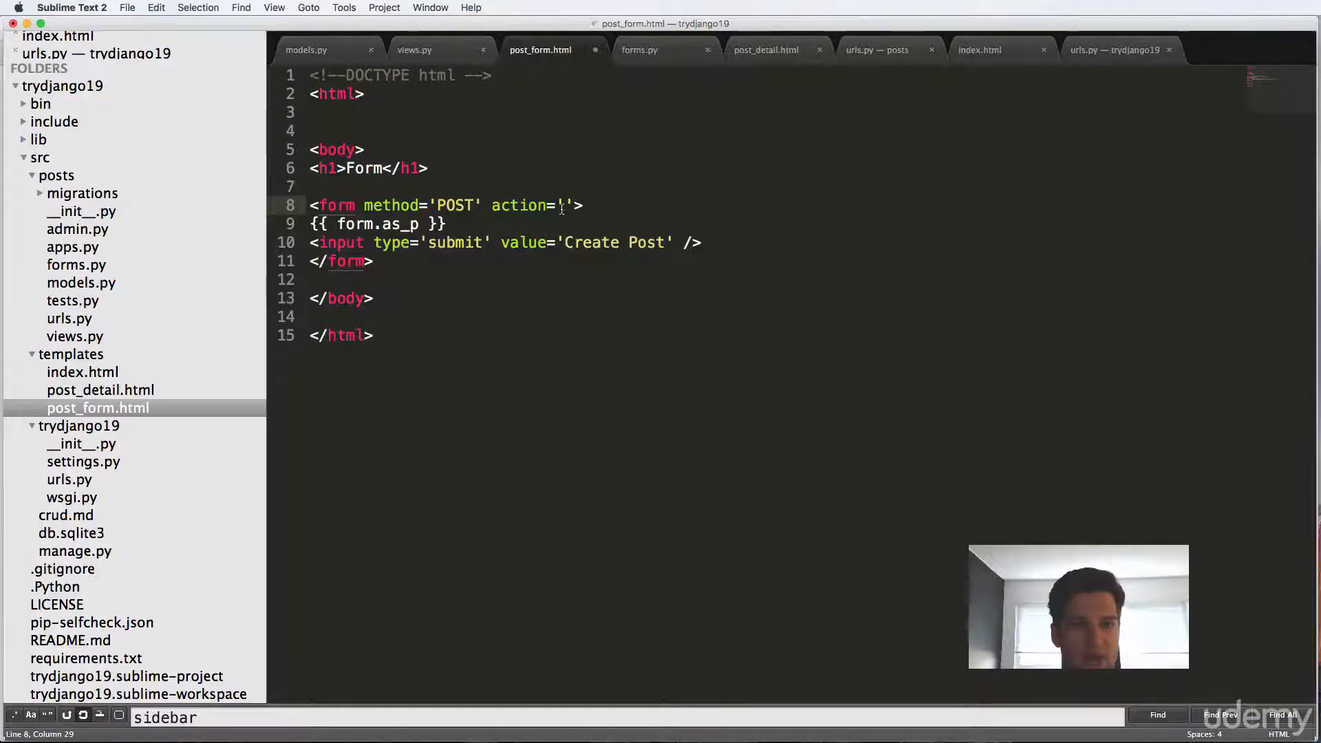
pyautogui.write('/posts/cre')
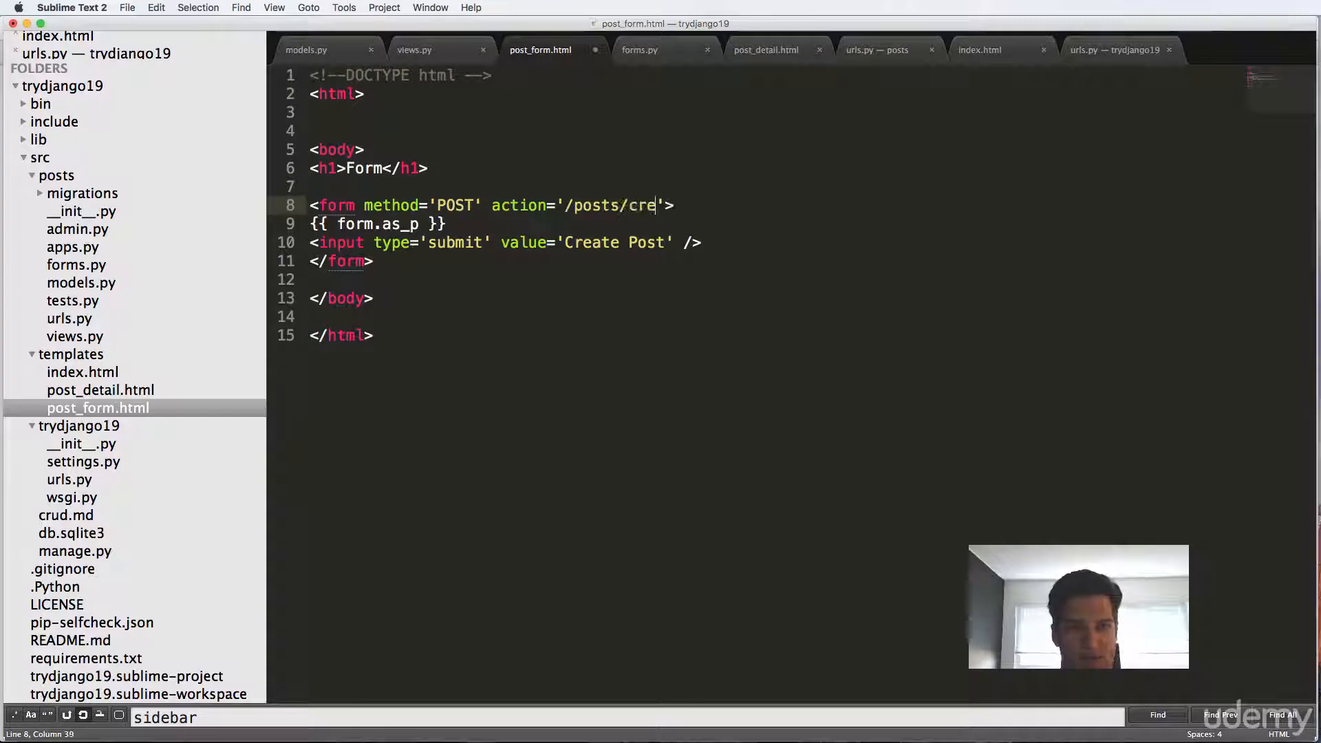
pyautogui.write('ate/')
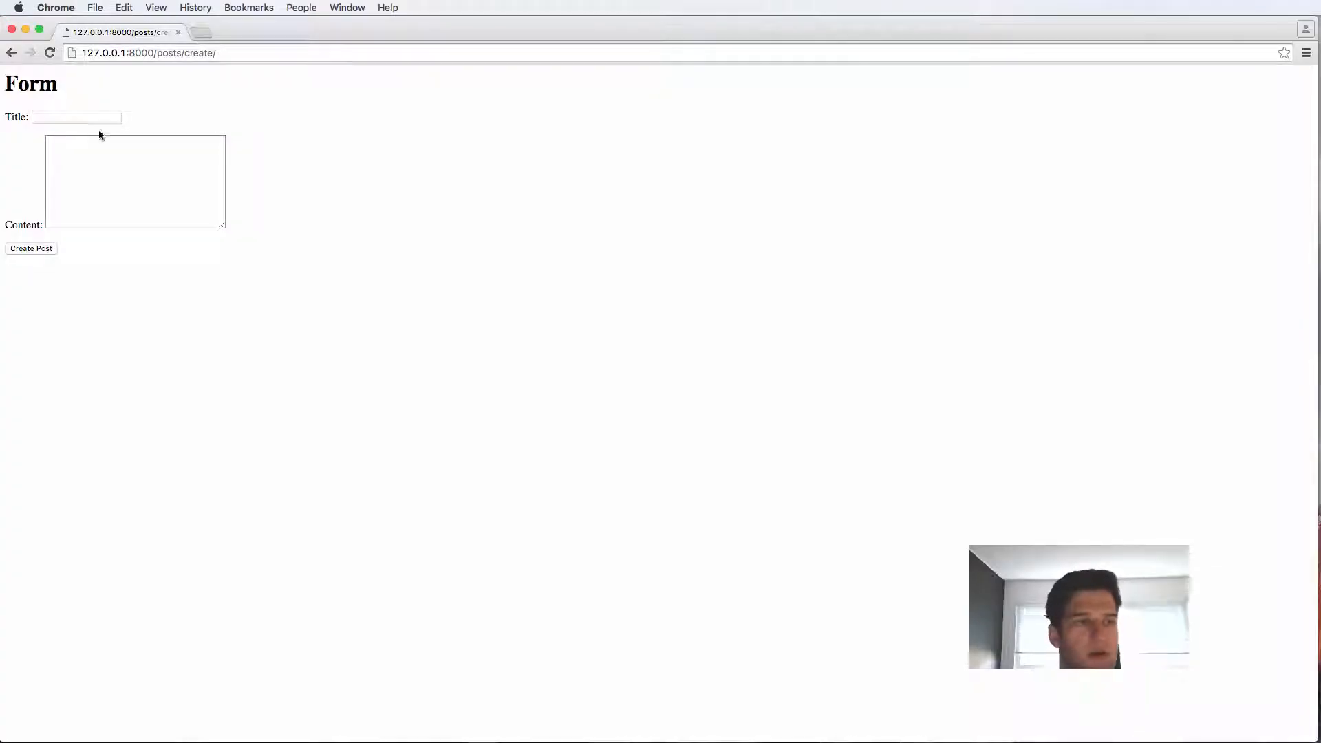
# Submit the create form with title 'Hello' and body 'content'.
pyautogui.write('Hello')
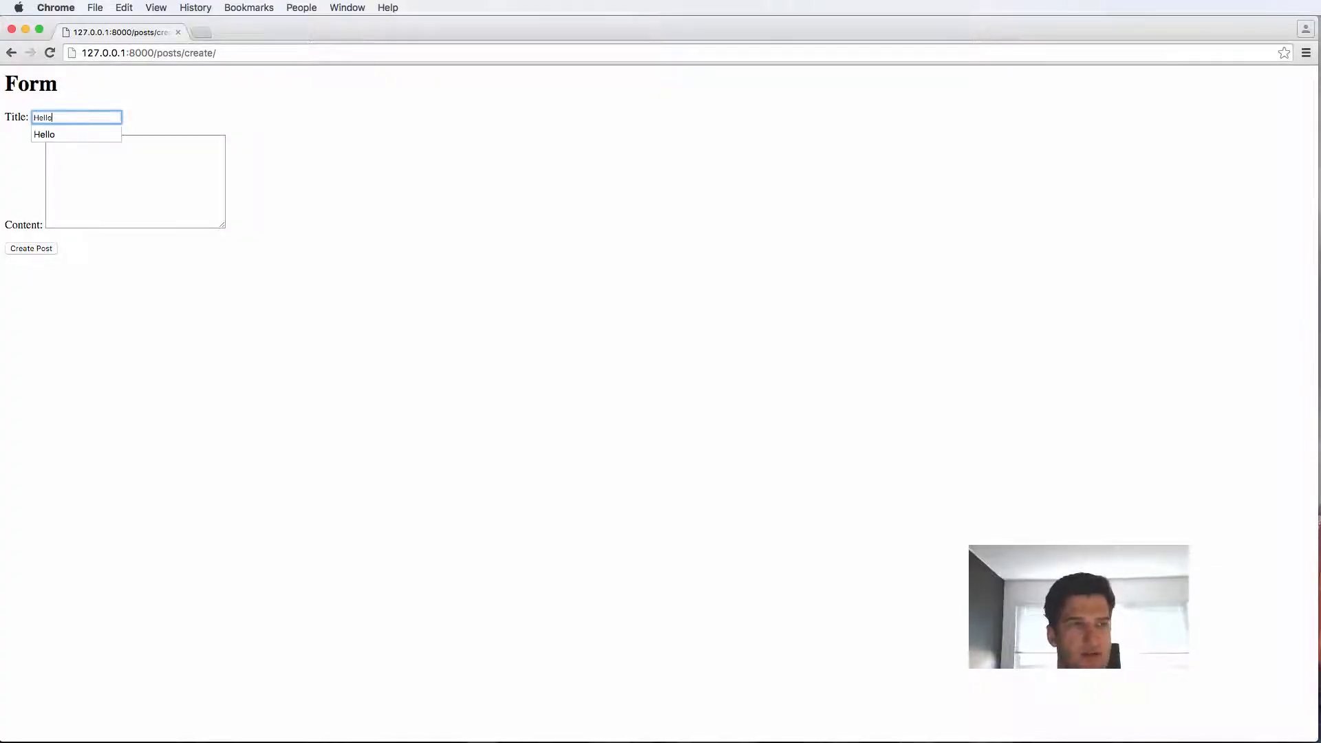
pyautogui.write('content')
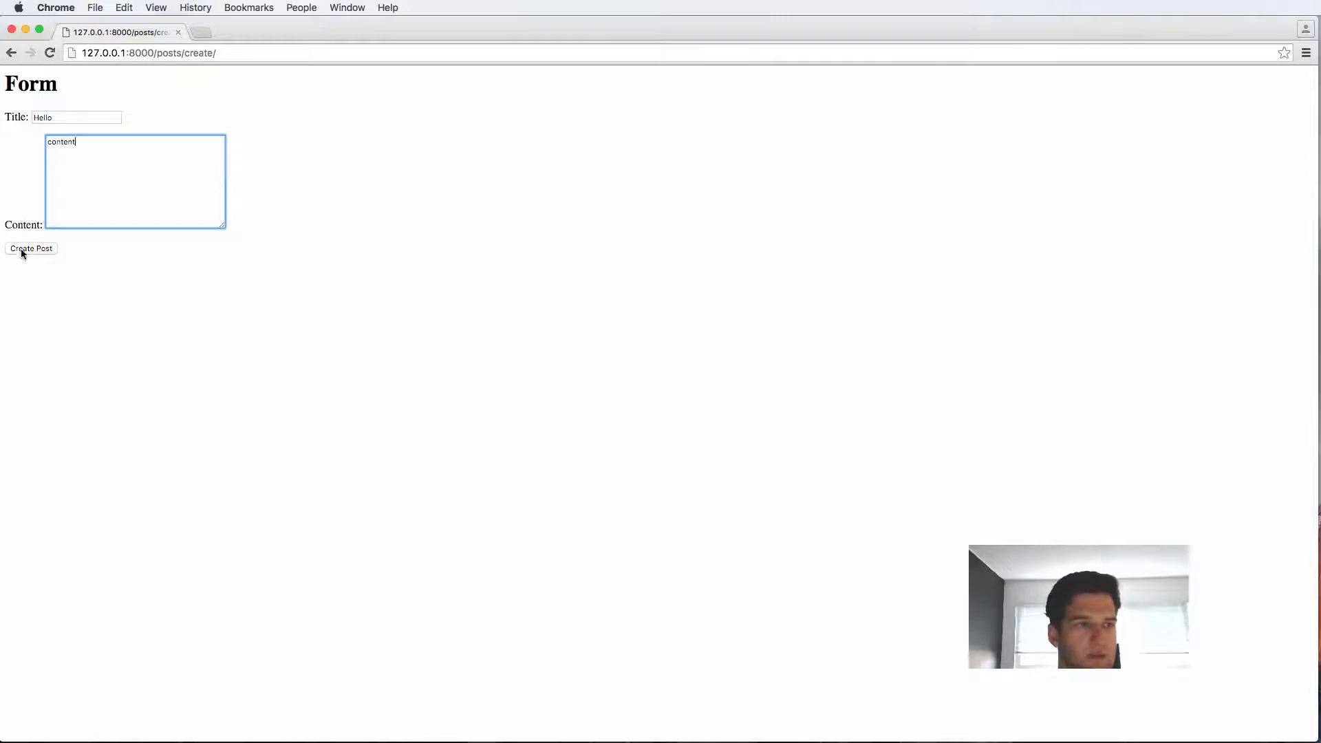
pyautogui.click(31, 249)
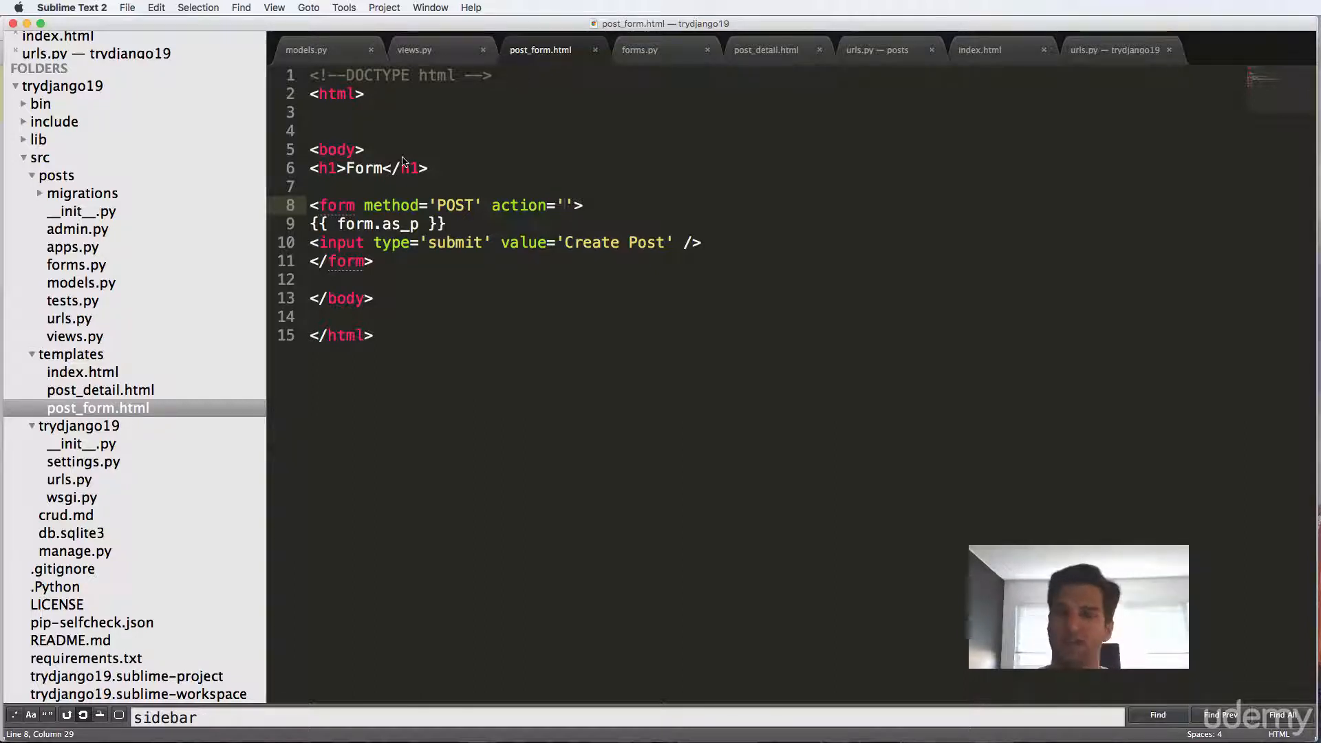
# Insert {% csrf_token %} inside the form element of post_form.html.
pyautogui.write('{}')
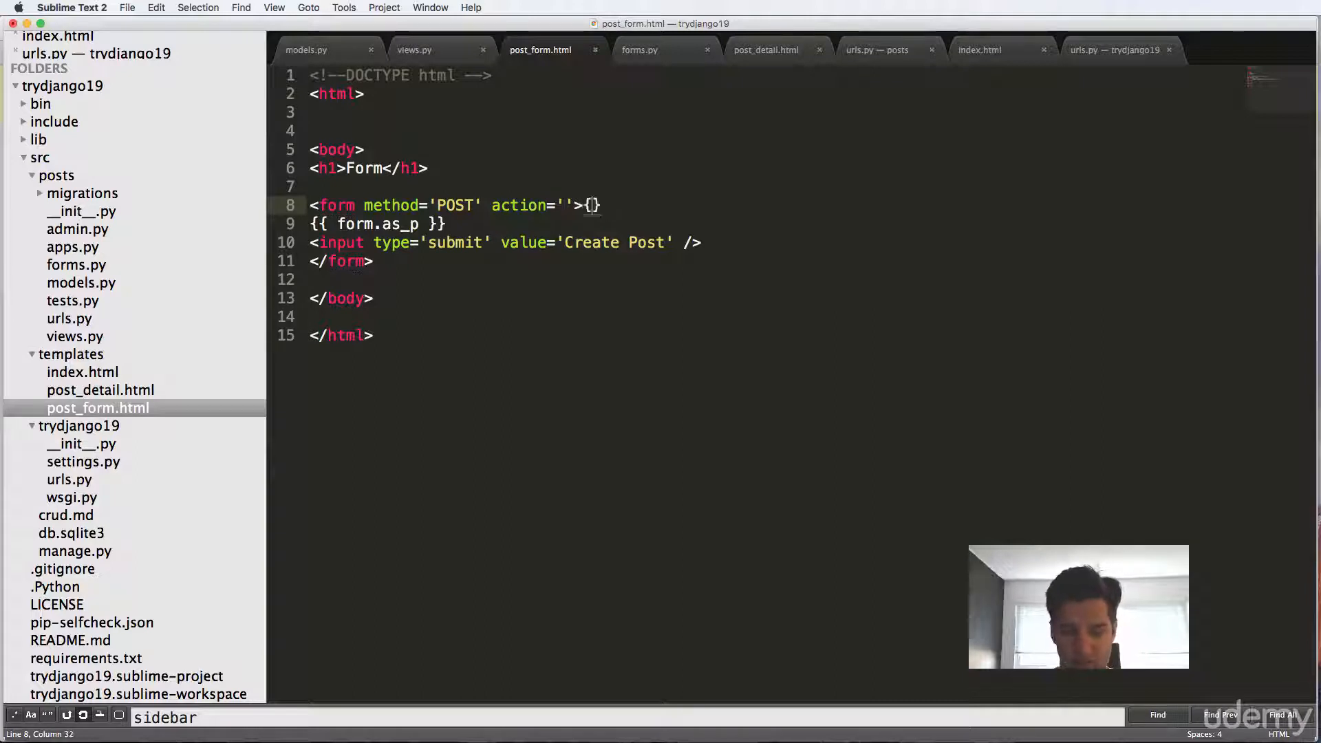
pyautogui.write('%')
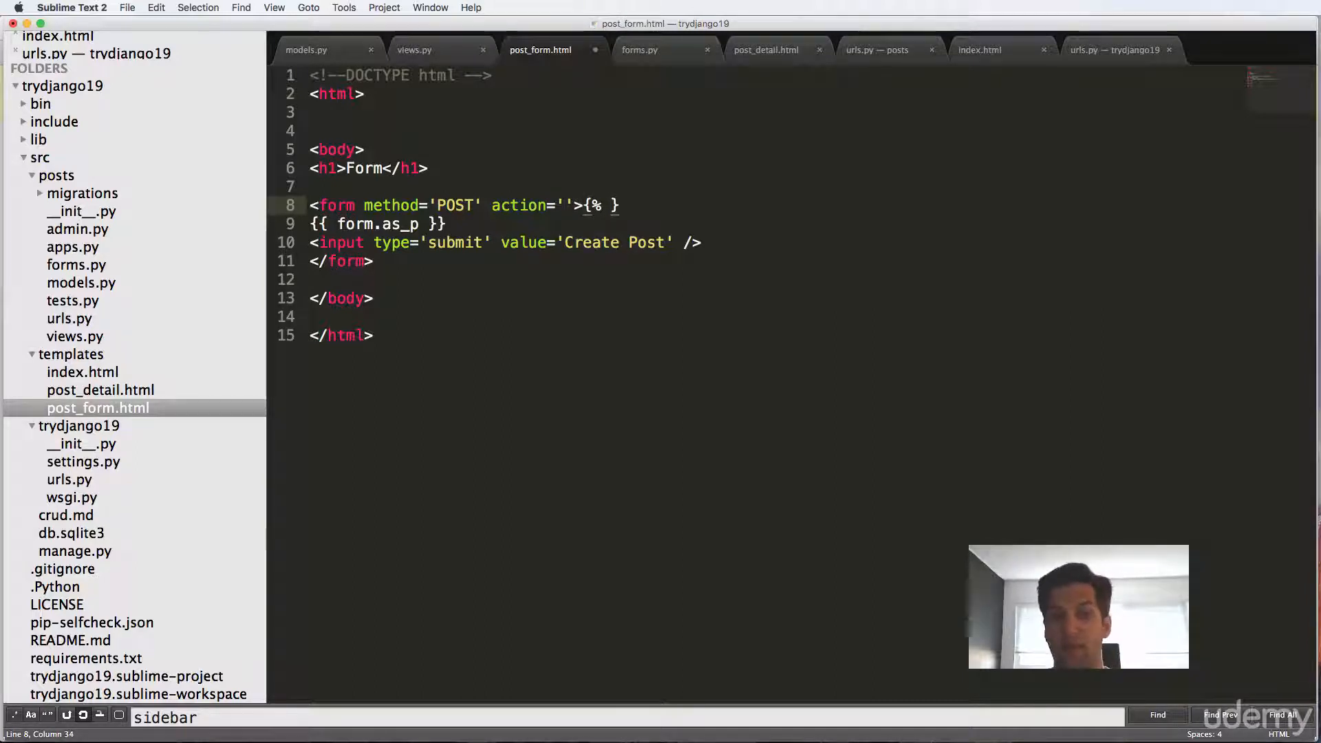
pyautogui.write('crs')
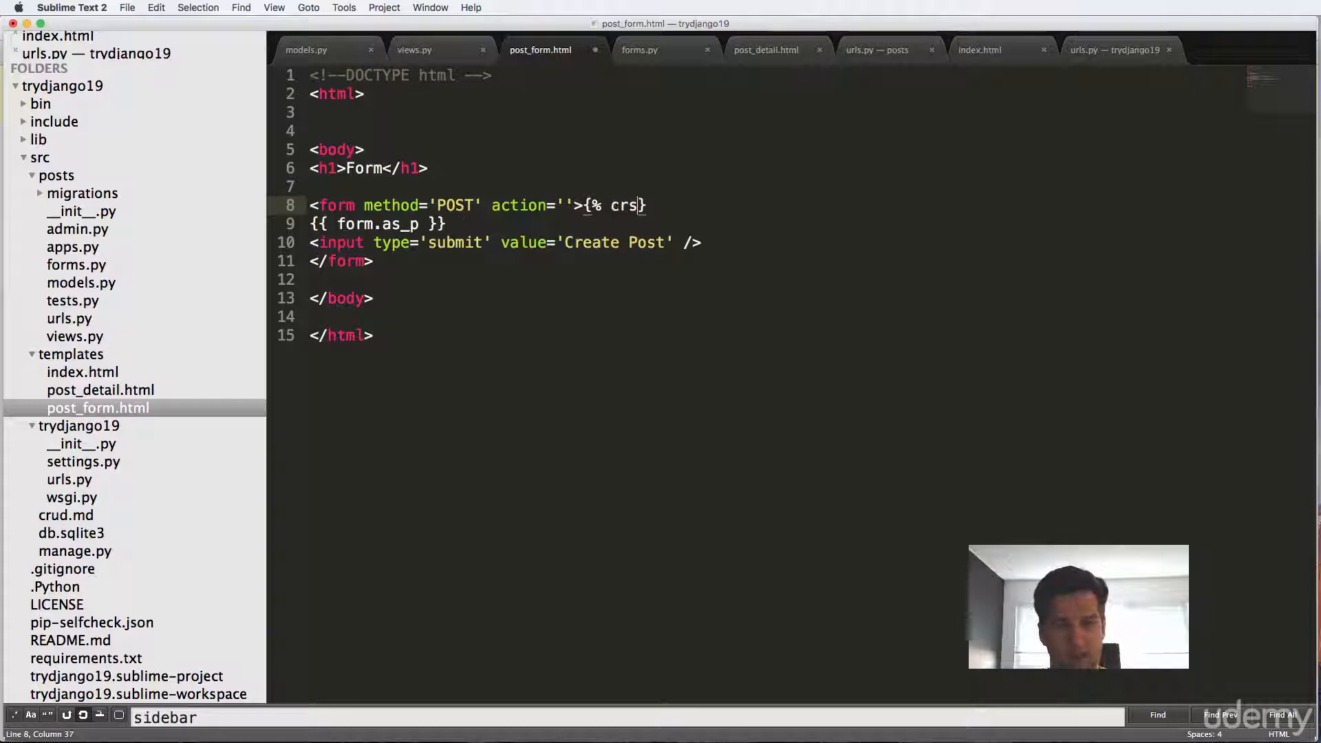
pyautogui.write('f_token')
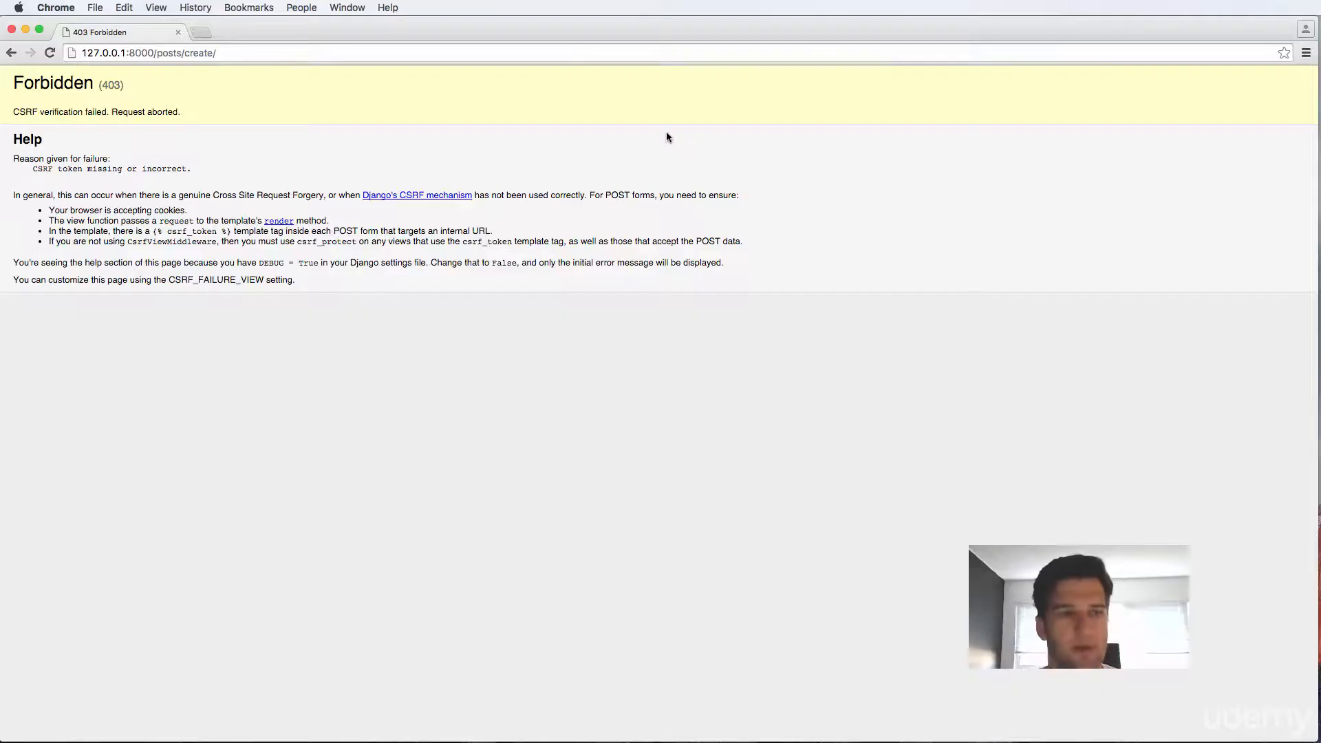
# Reload the forbidden page back to the create form, enter Content, then switch to views.py.
pyautogui.click(11, 53)
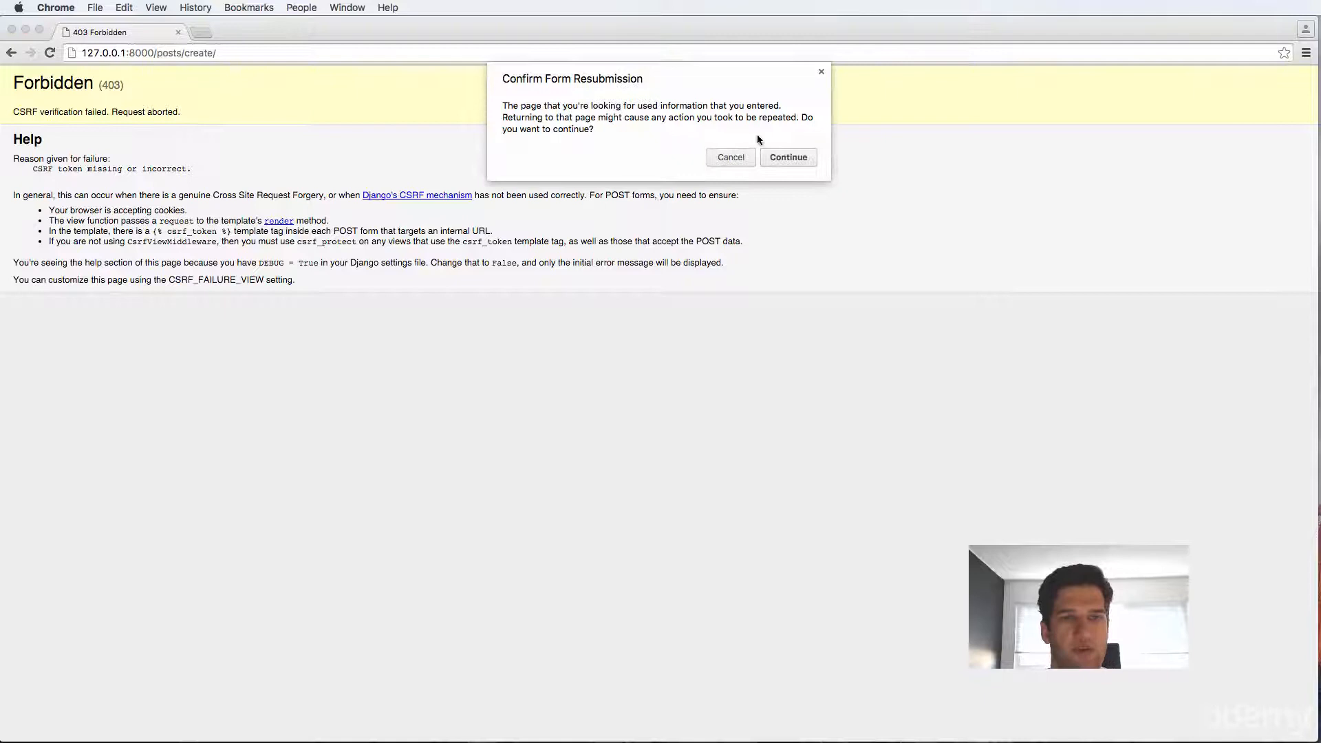
pyautogui.click(729, 158)
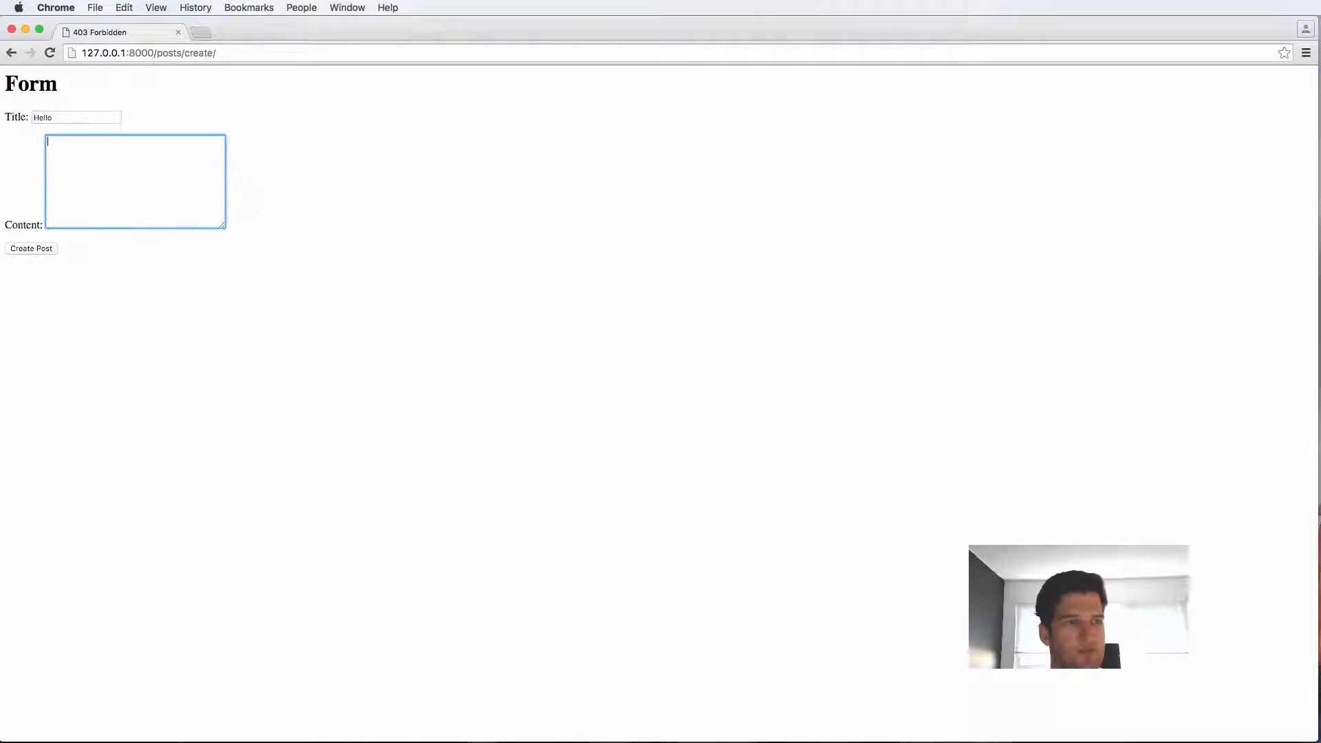
pyautogui.write('Content')
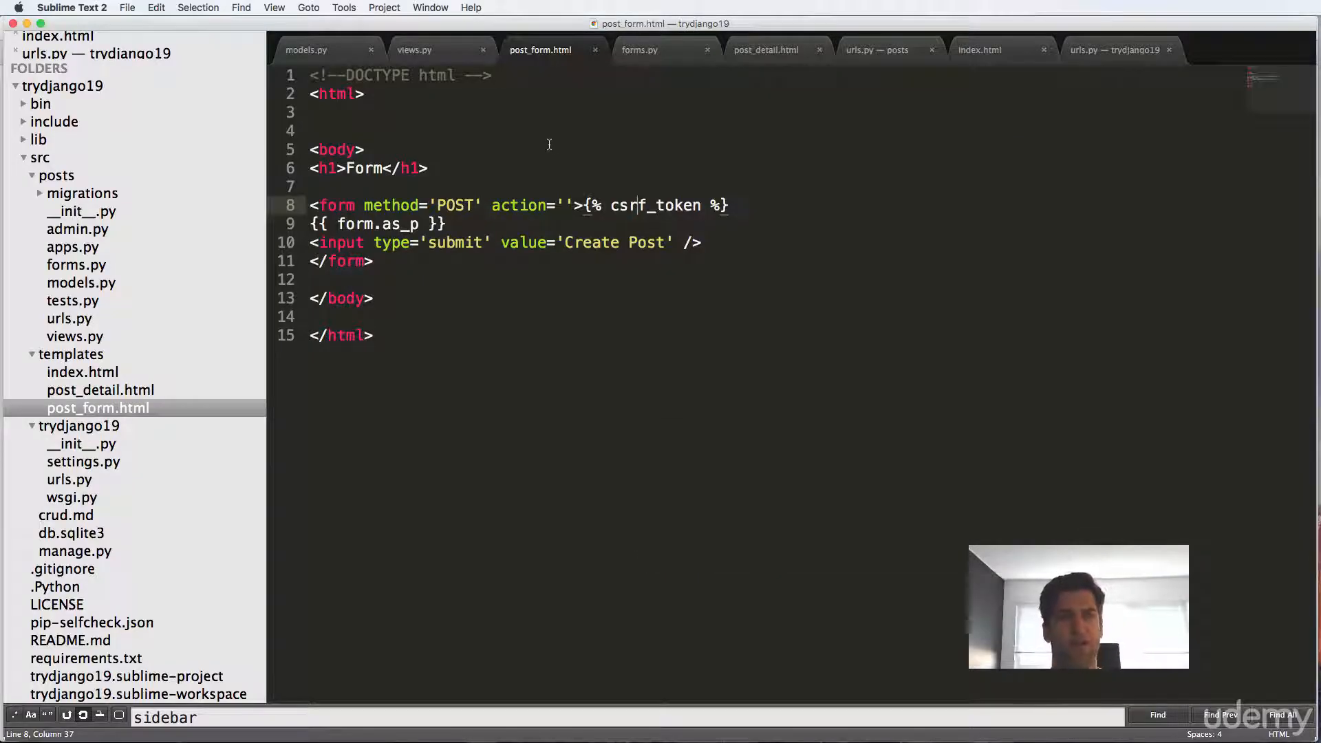
pyautogui.moveTo(628, 97)
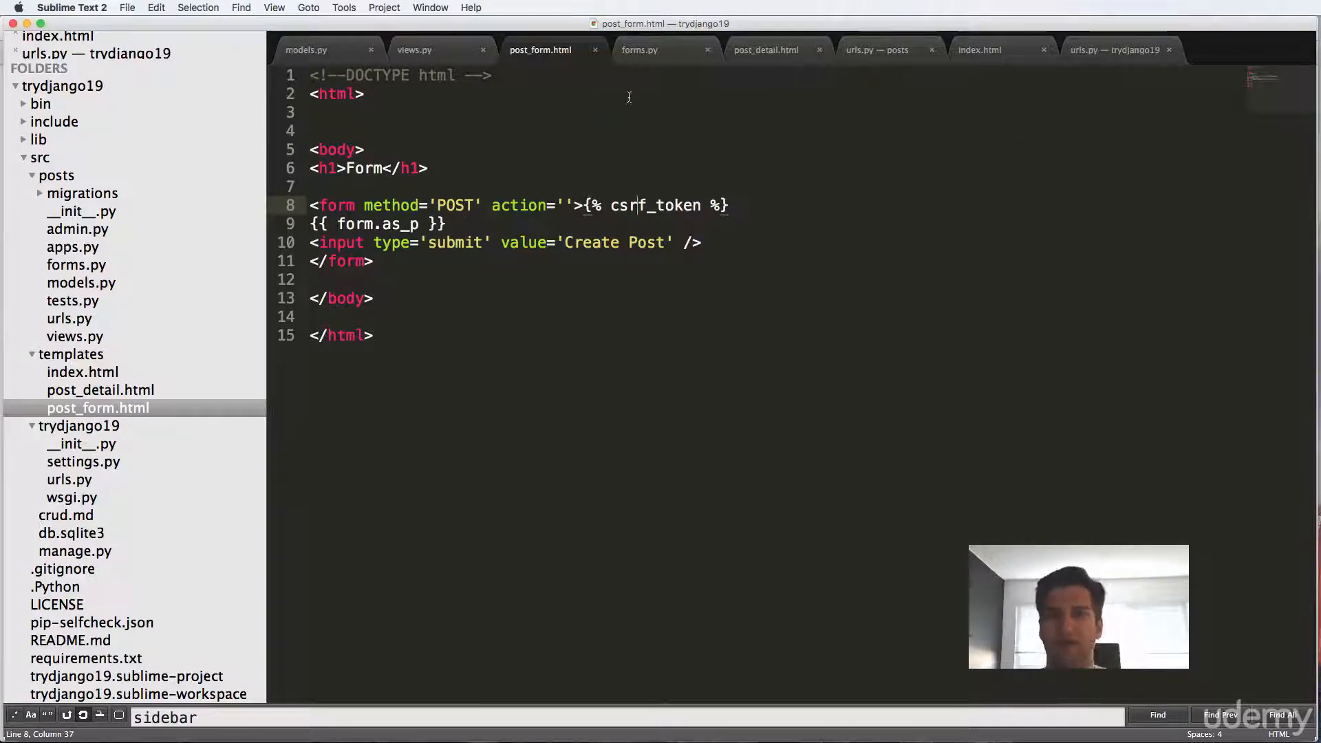
pyautogui.click(413, 49)
pyautogui.write('if')
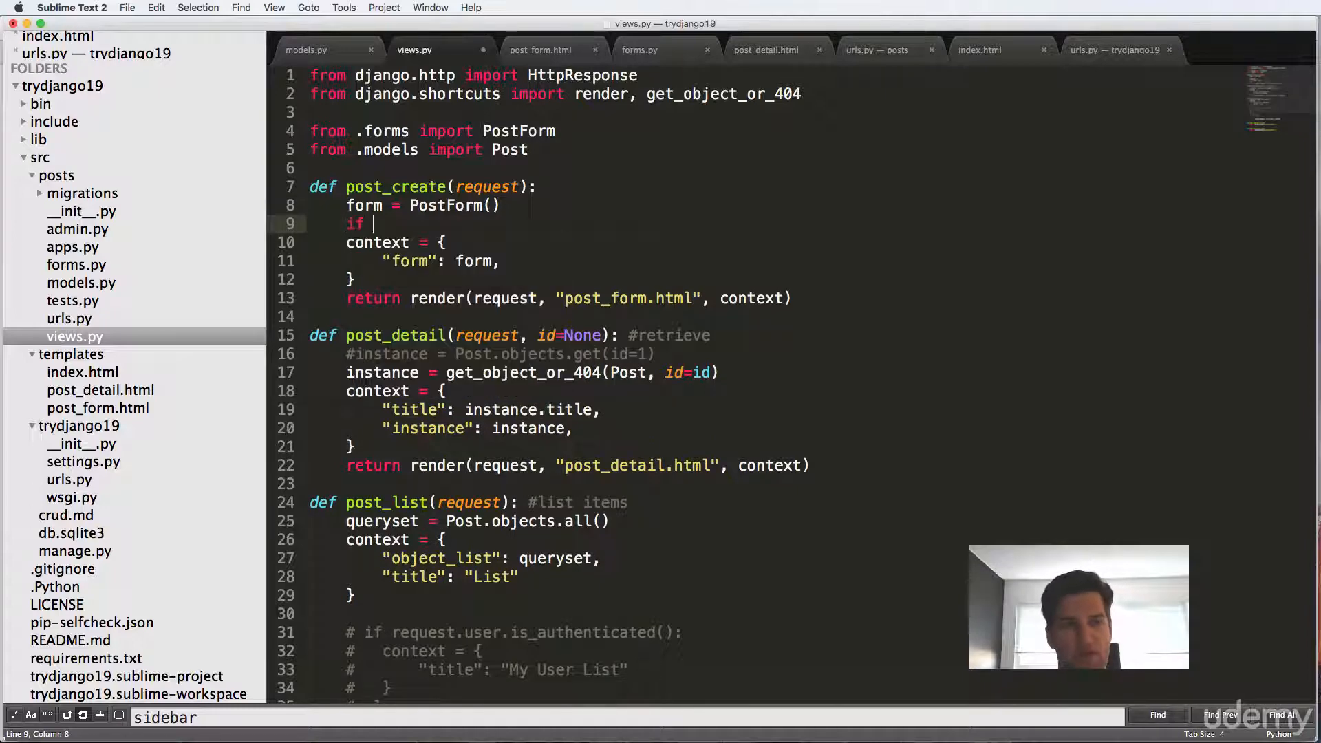
# Add 'if request.method == "POST":' in post_create and begin printing request.POST.
pyautogui.write('request.met')
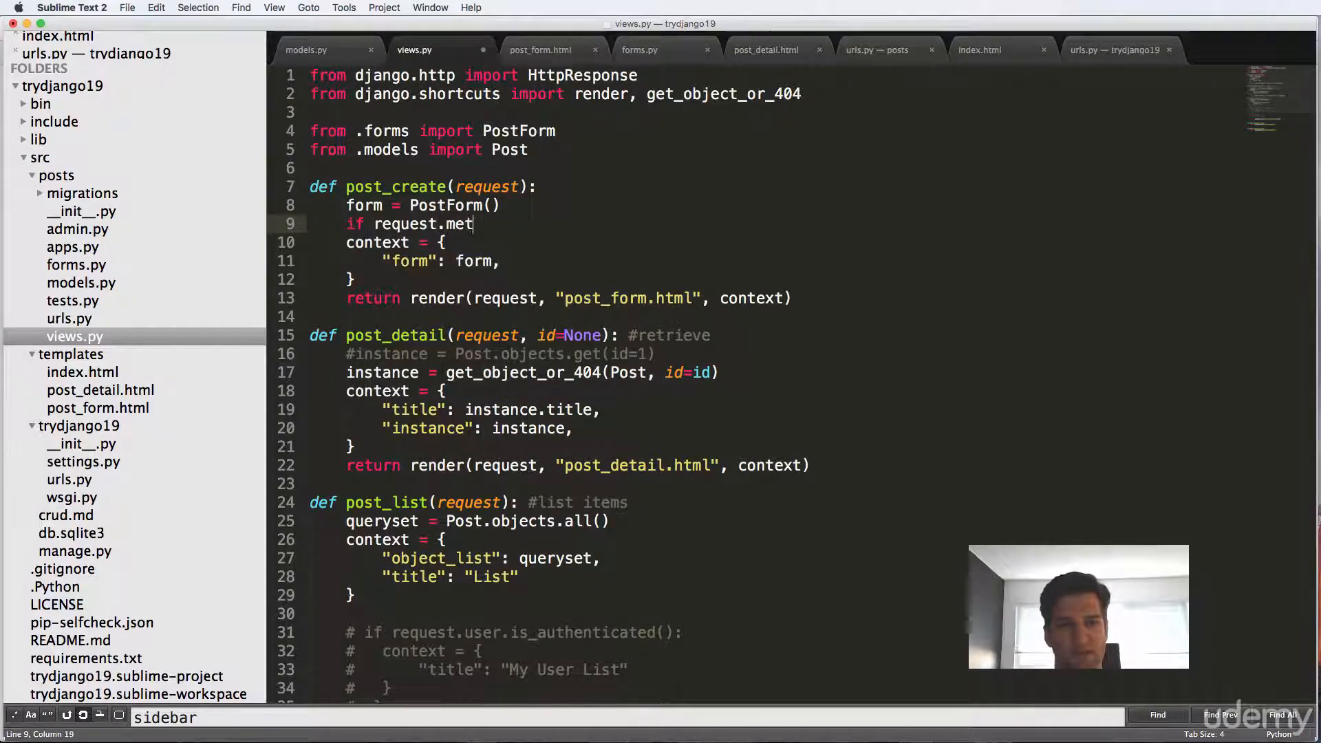
pyautogui.write('hod == "POST":')
pyautogui.write('print request.')
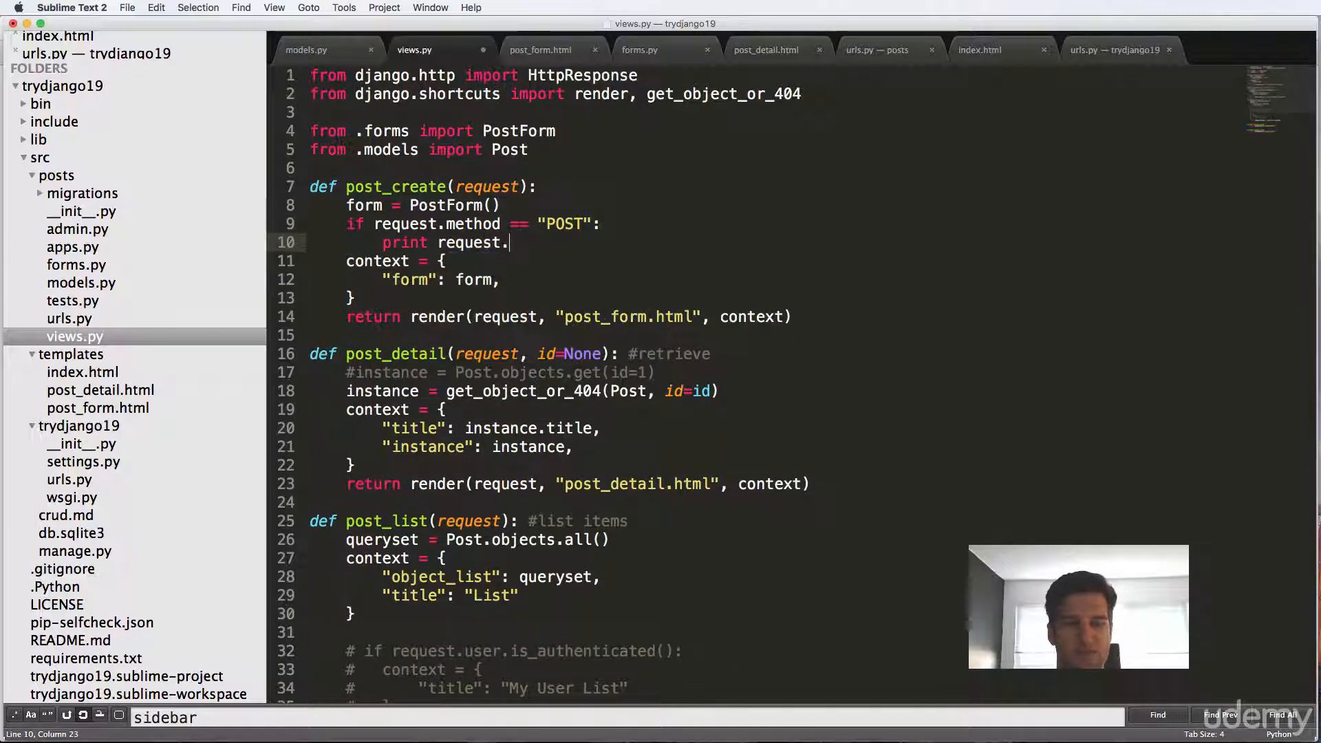
pyautogui.write('POST')
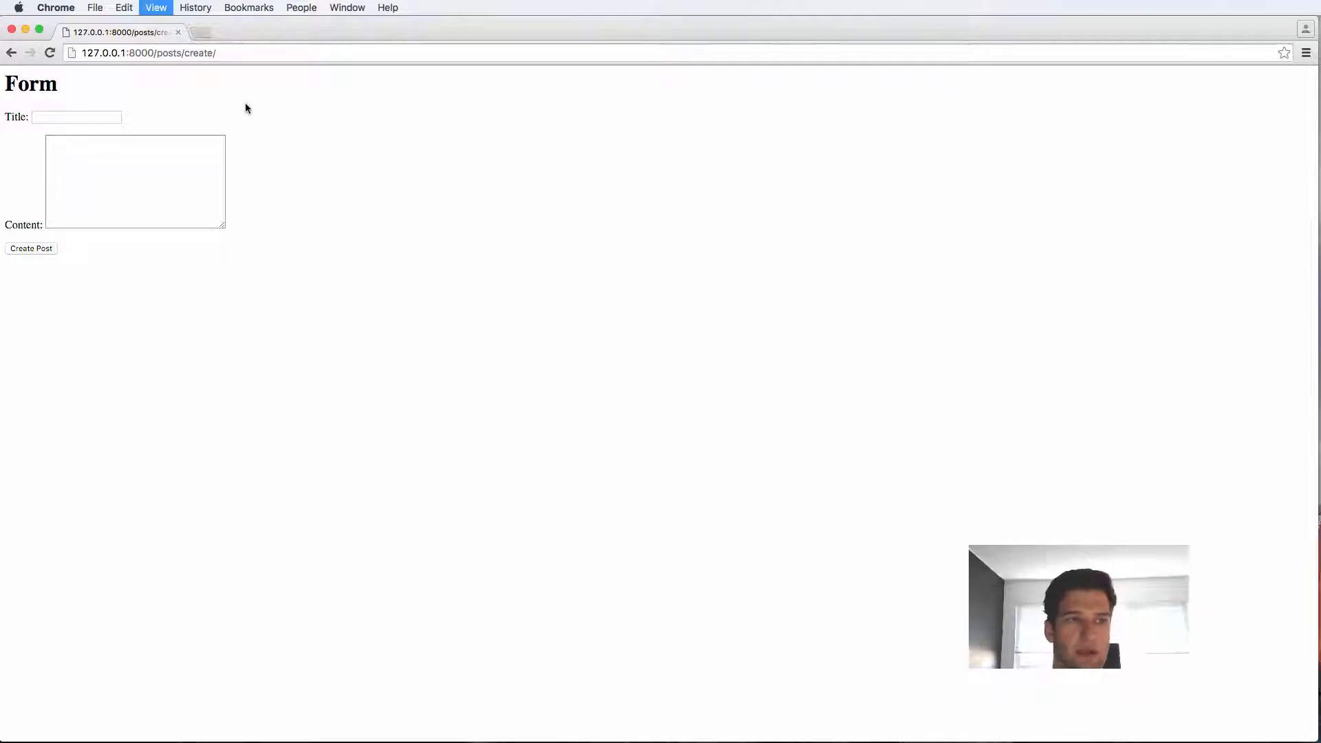
pyautogui.moveTo(604, 139)
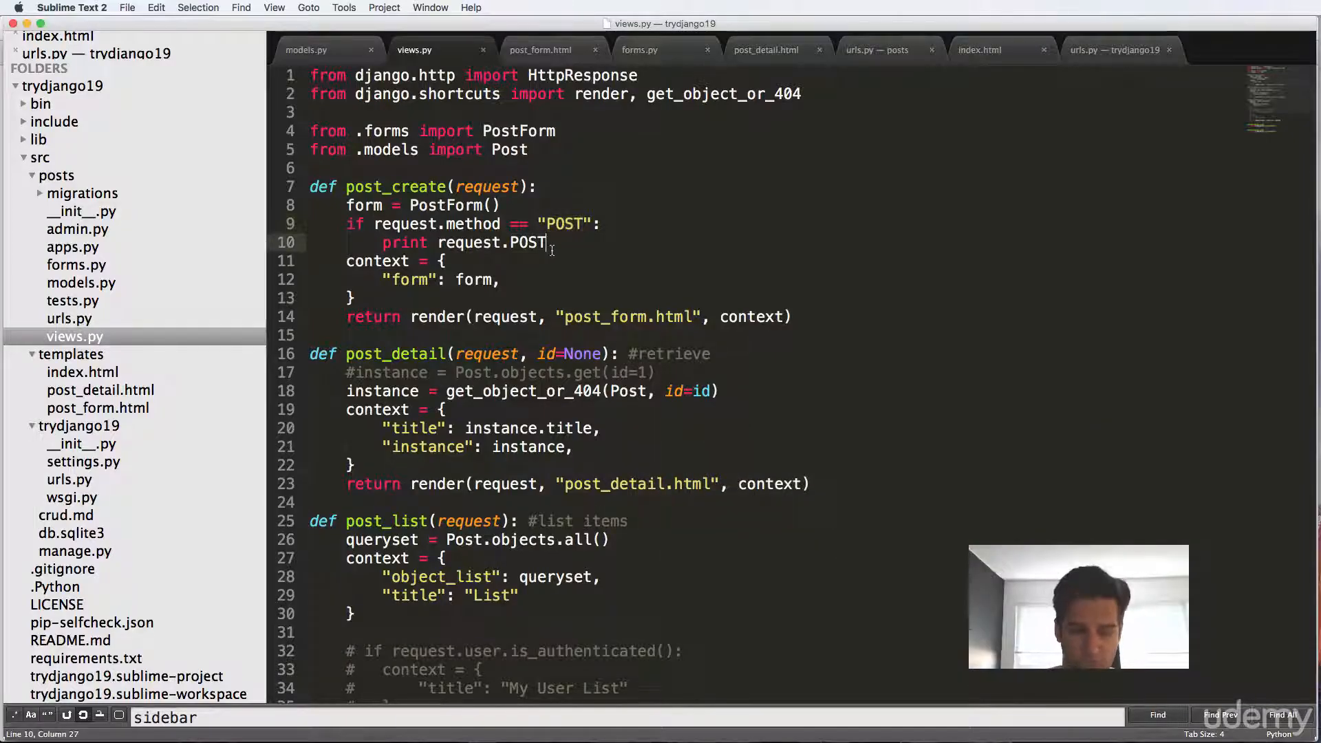
# Print posted content and title, and create a Post from the posted title, checking forms.py.
pyautogui.write('.get("con"')
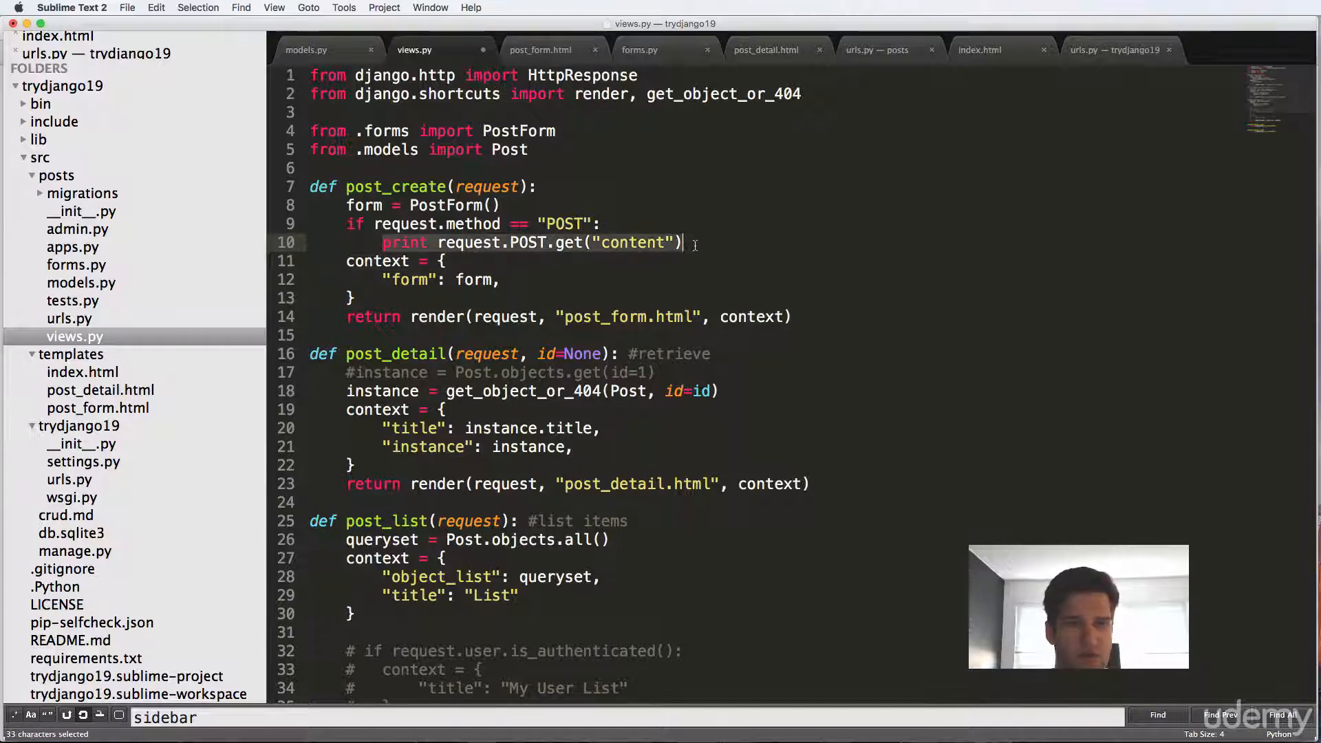
pyautogui.write('print request.POST.get("title')
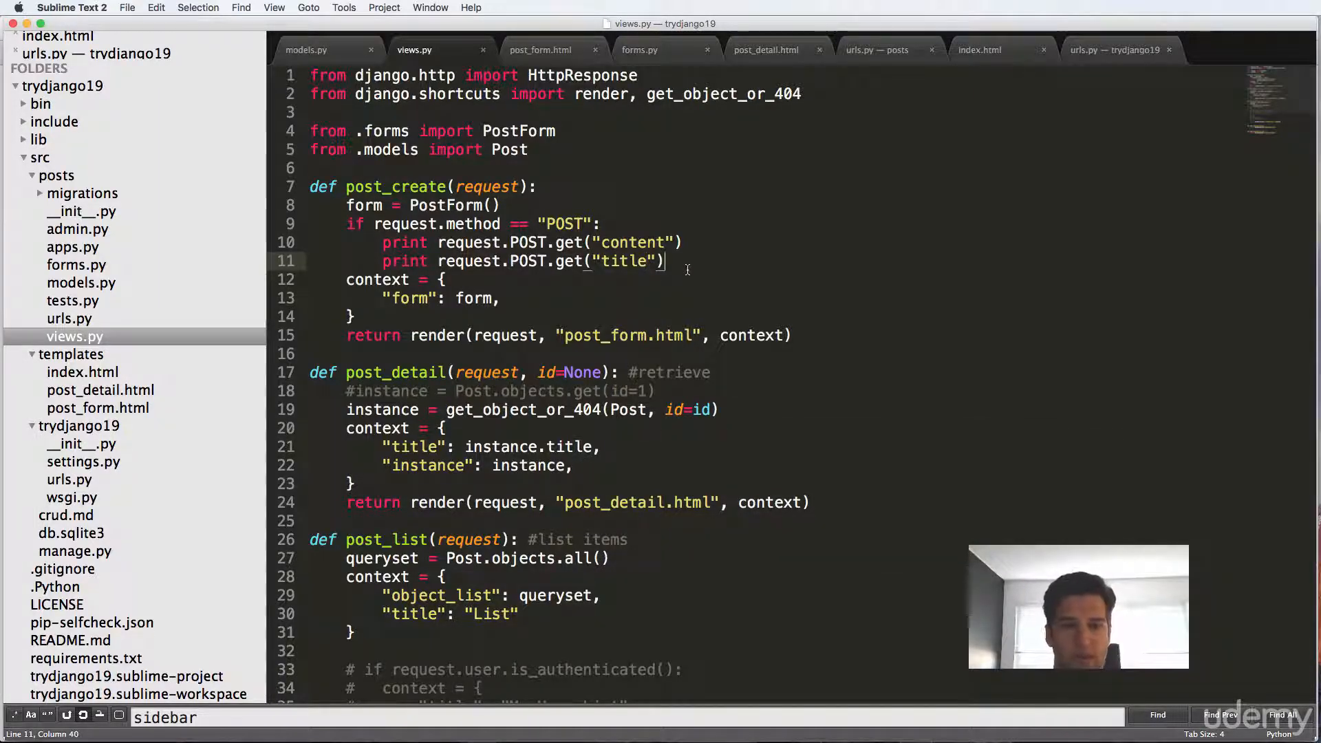
pyautogui.write('Post.objects.')
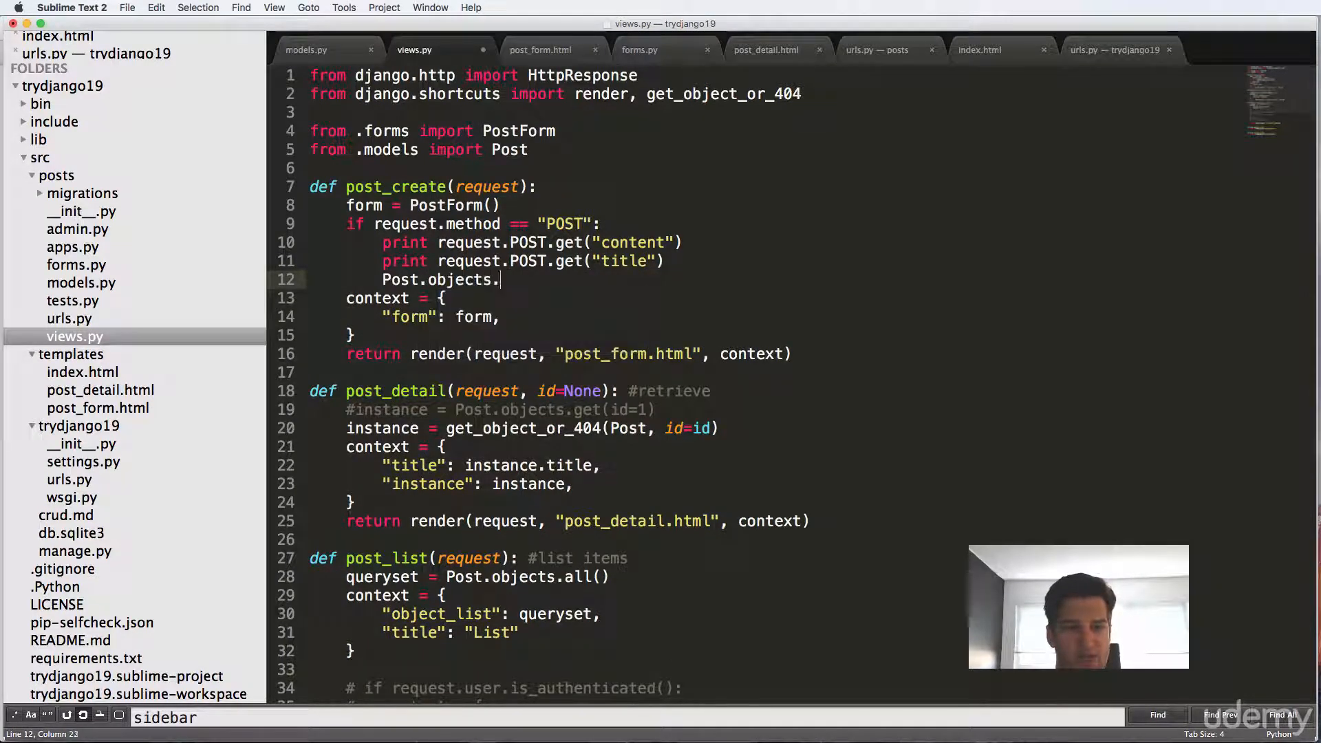
pyautogui.write('create(i')
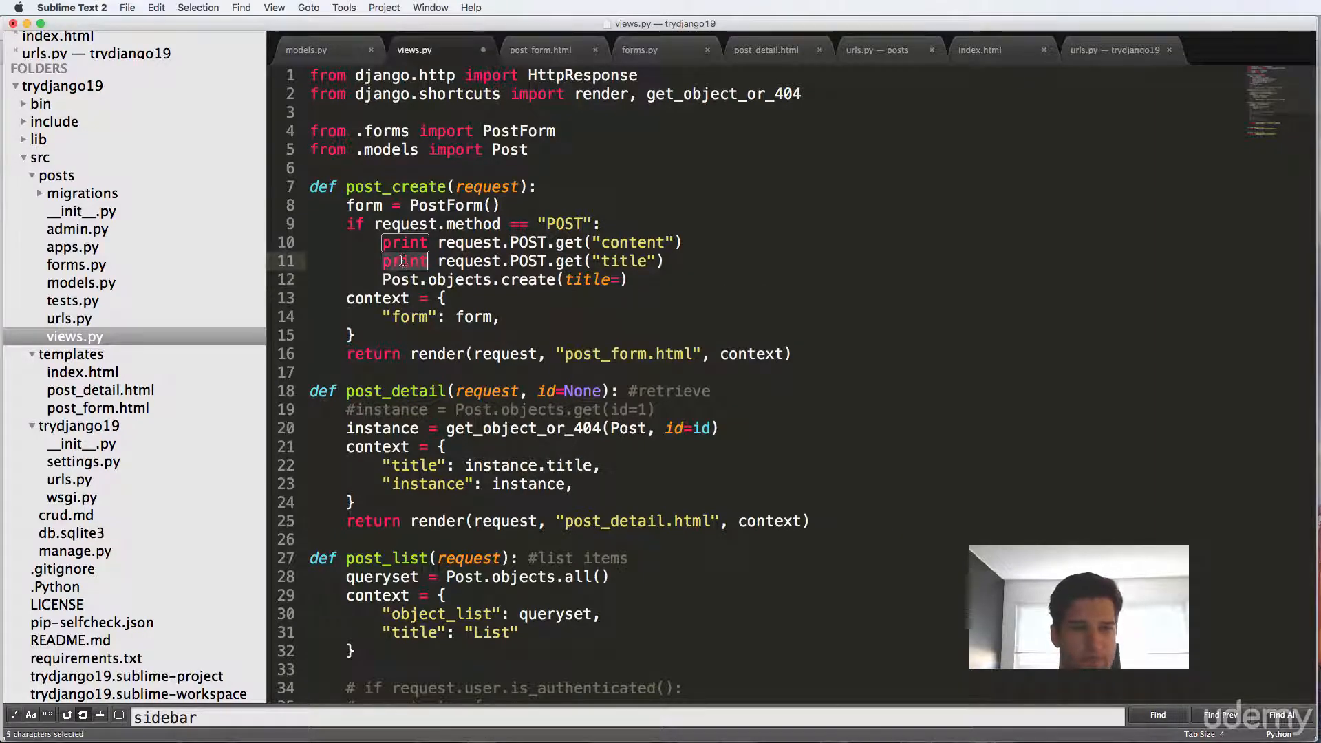
pyautogui.write('title =')
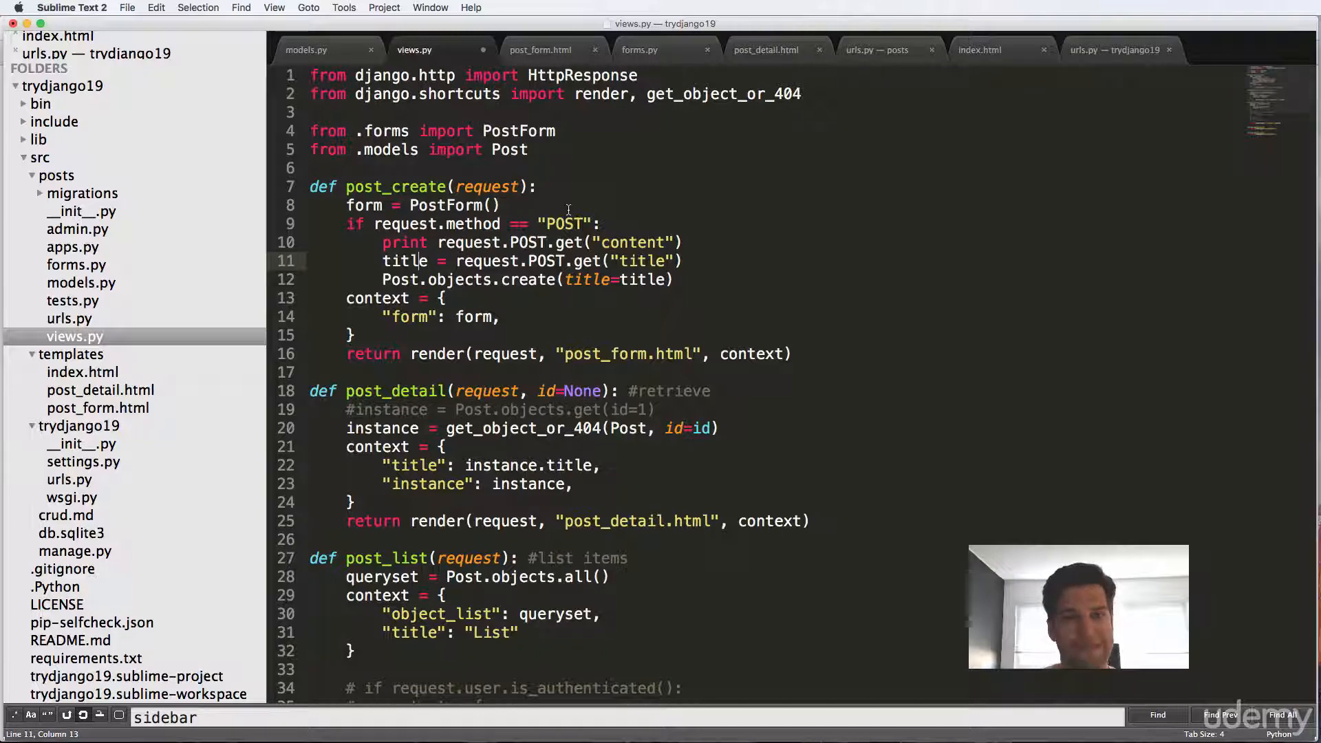
pyautogui.click(640, 49)
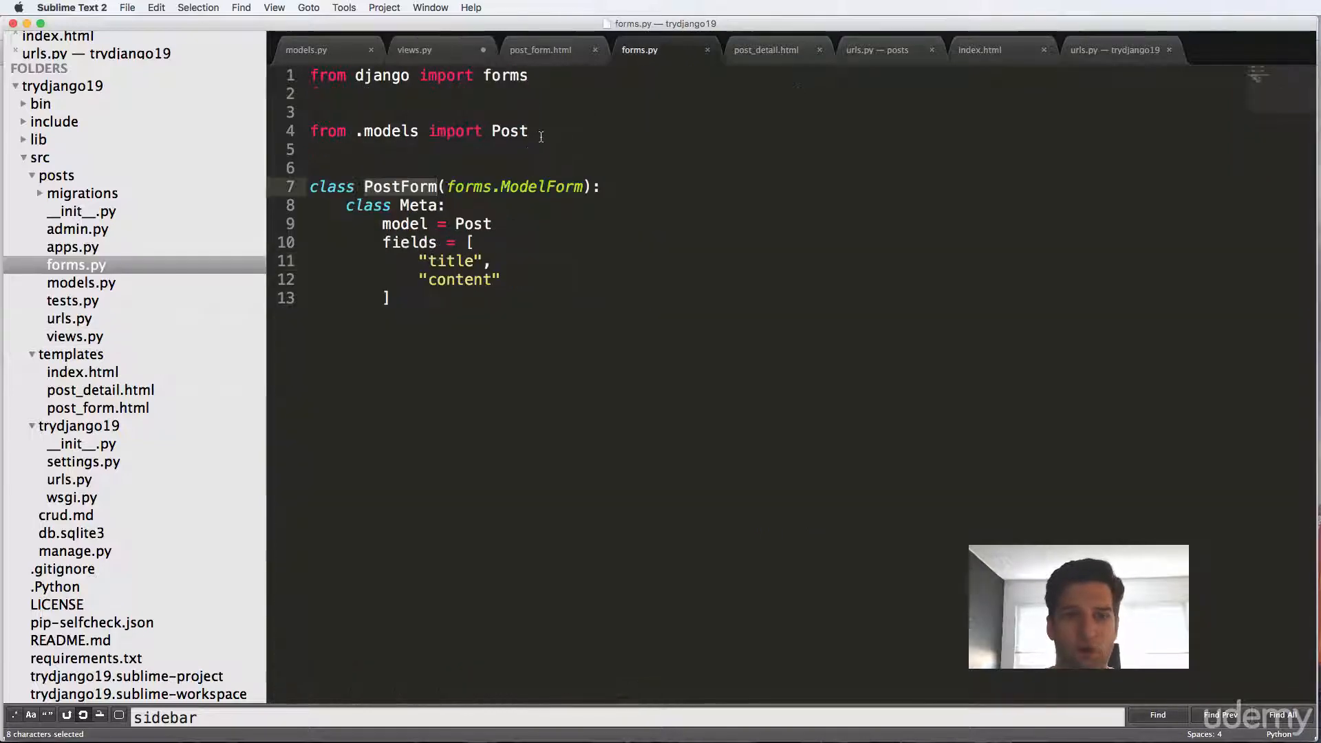
pyautogui.click(413, 49)
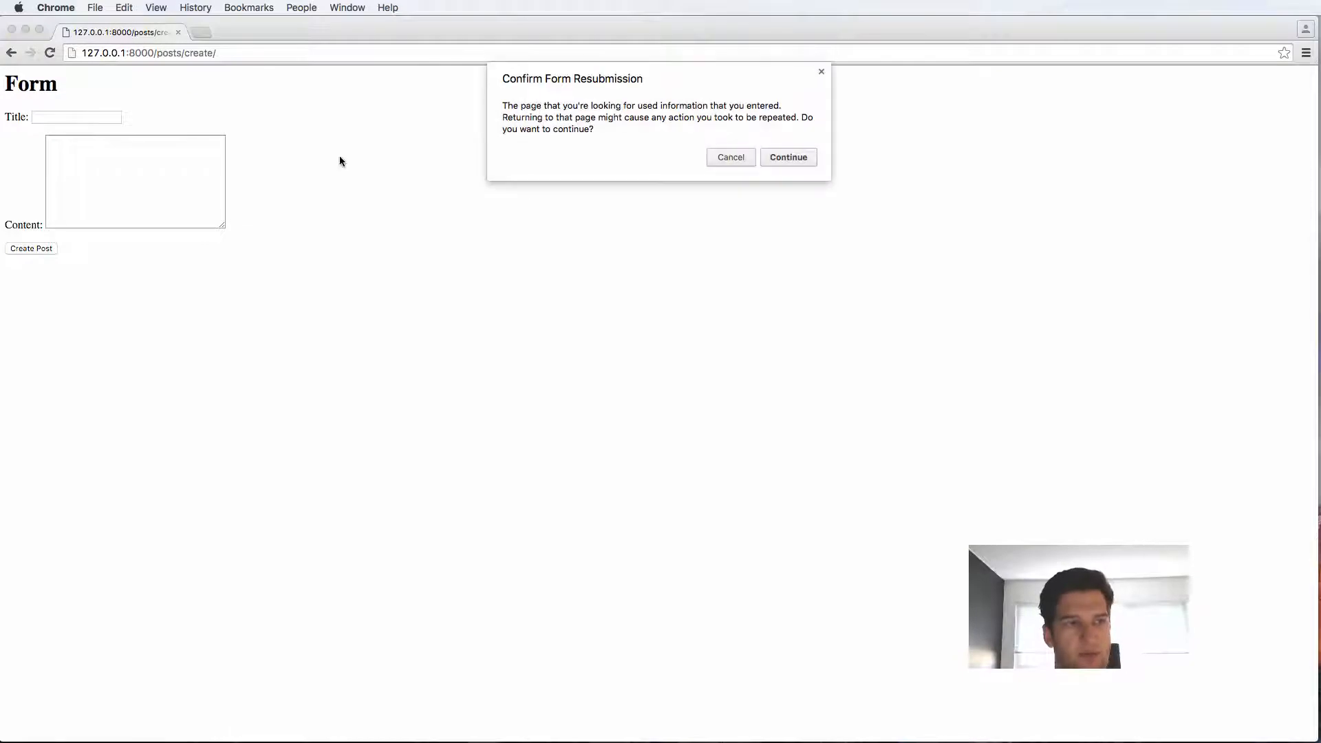
# Reload the create page and answer Chrome's Confirm Form Resubmission prompt.
pyautogui.click(729, 157)
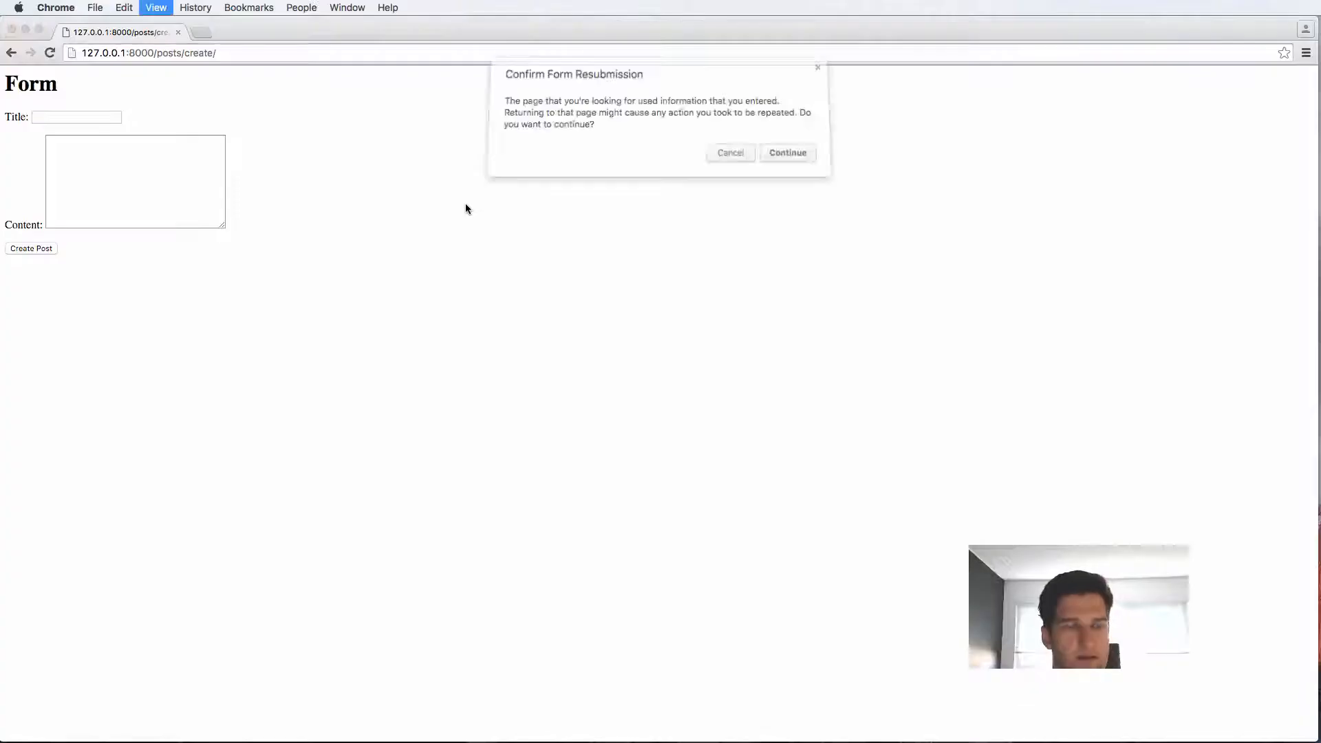
pyautogui.click(729, 153)
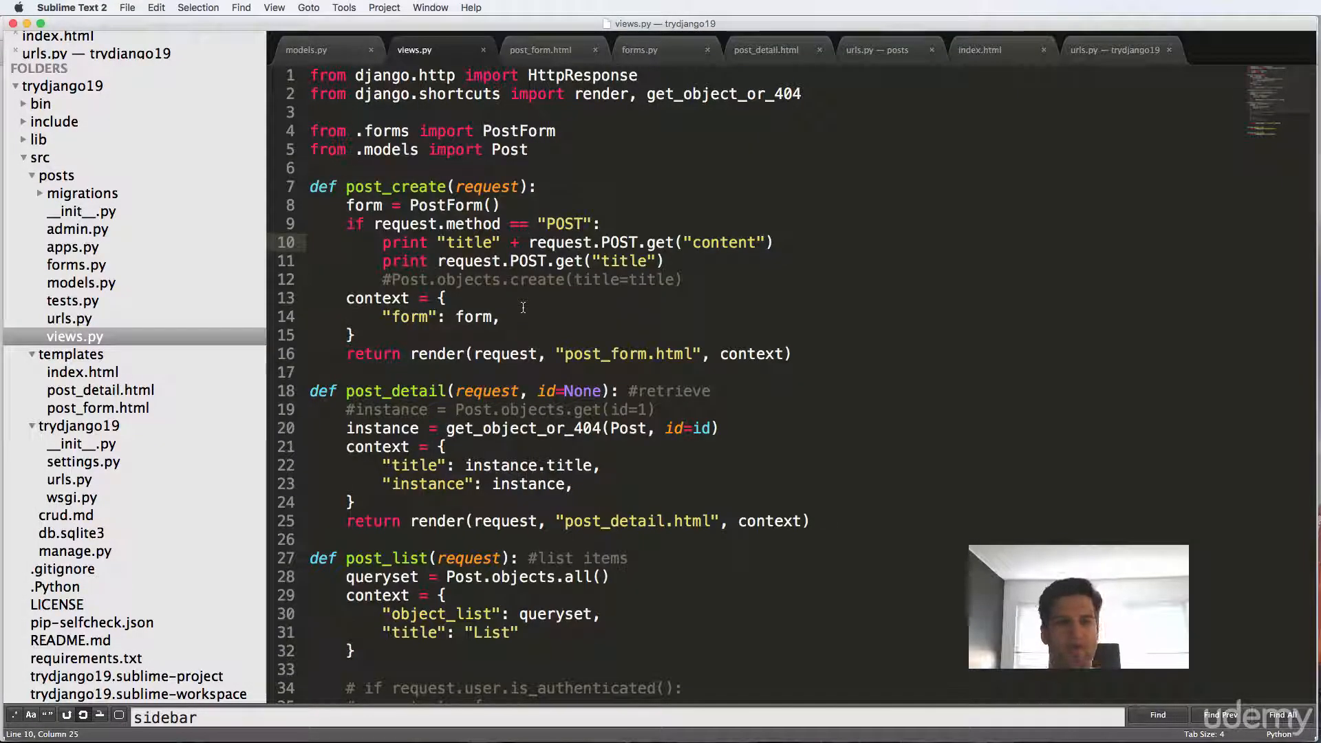
# After checking models.py, pass request.POST into PostForm() in post_create.
pyautogui.click(305, 50)
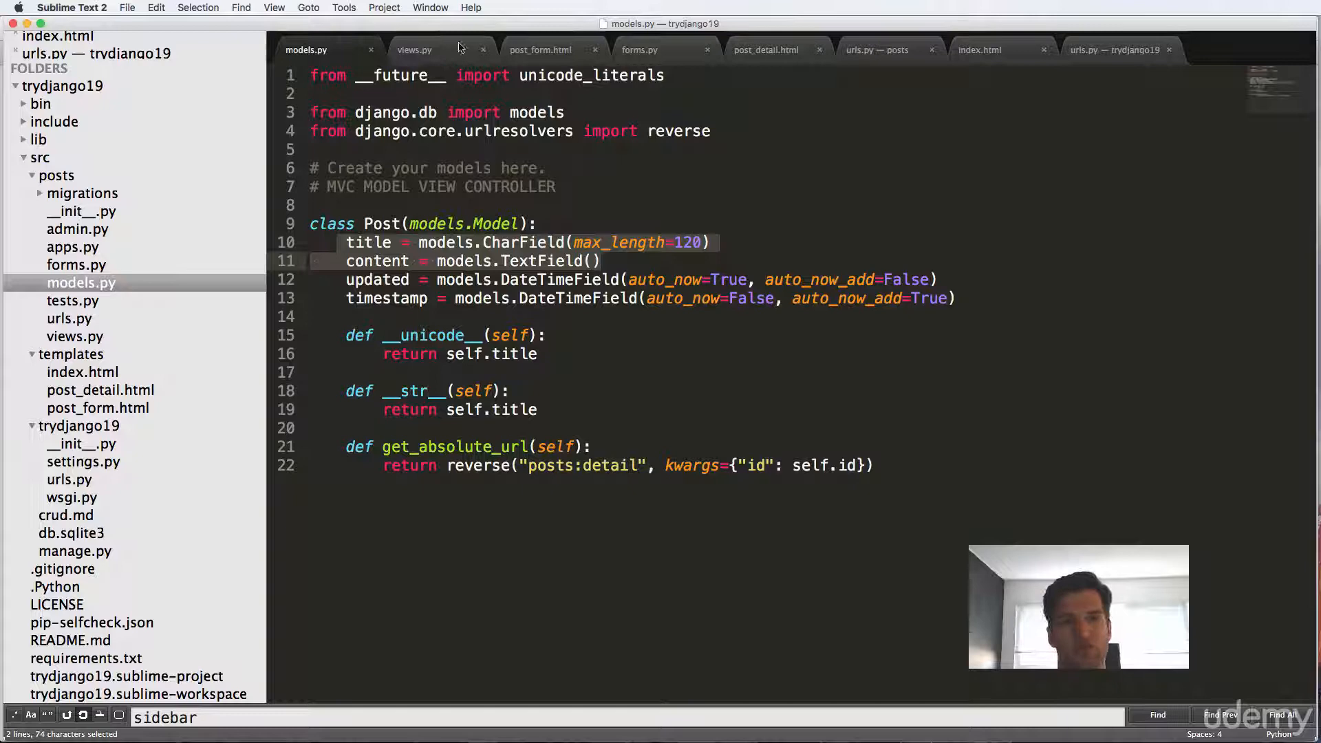
pyautogui.click(413, 49)
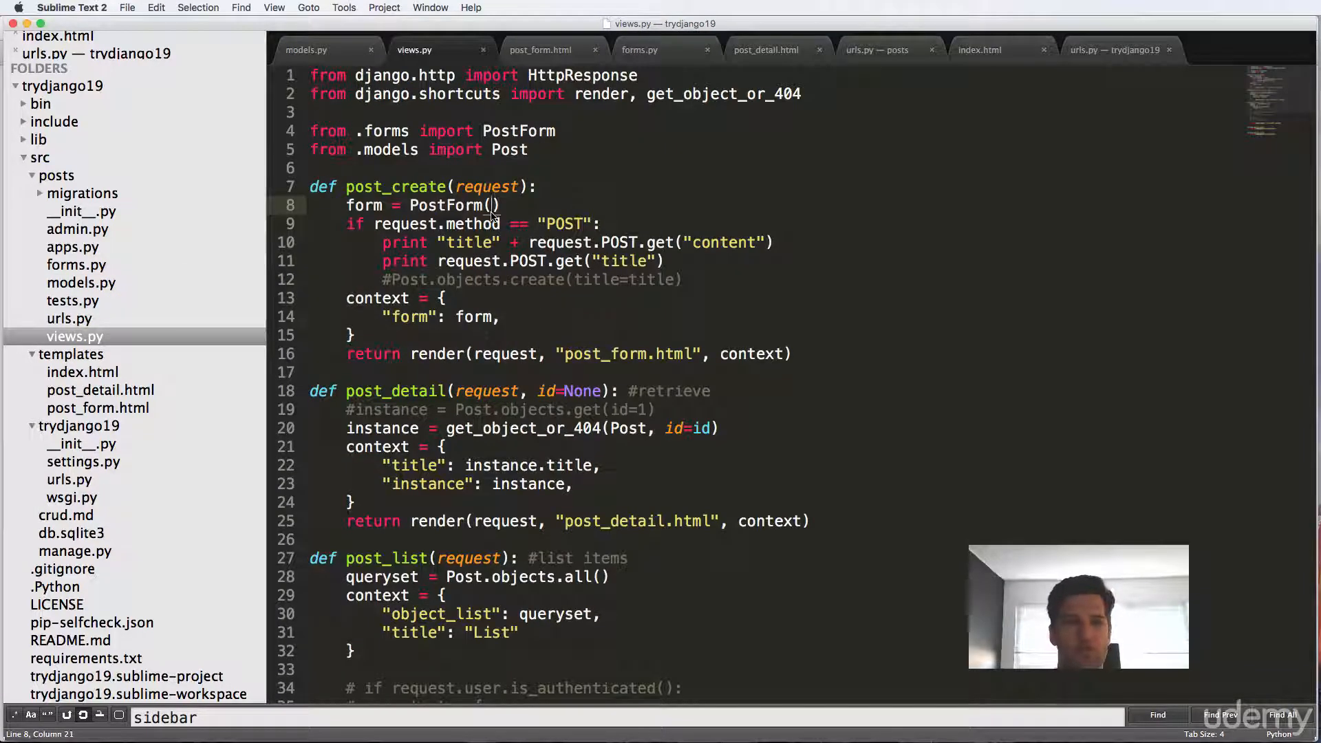
pyautogui.click(342, 223)
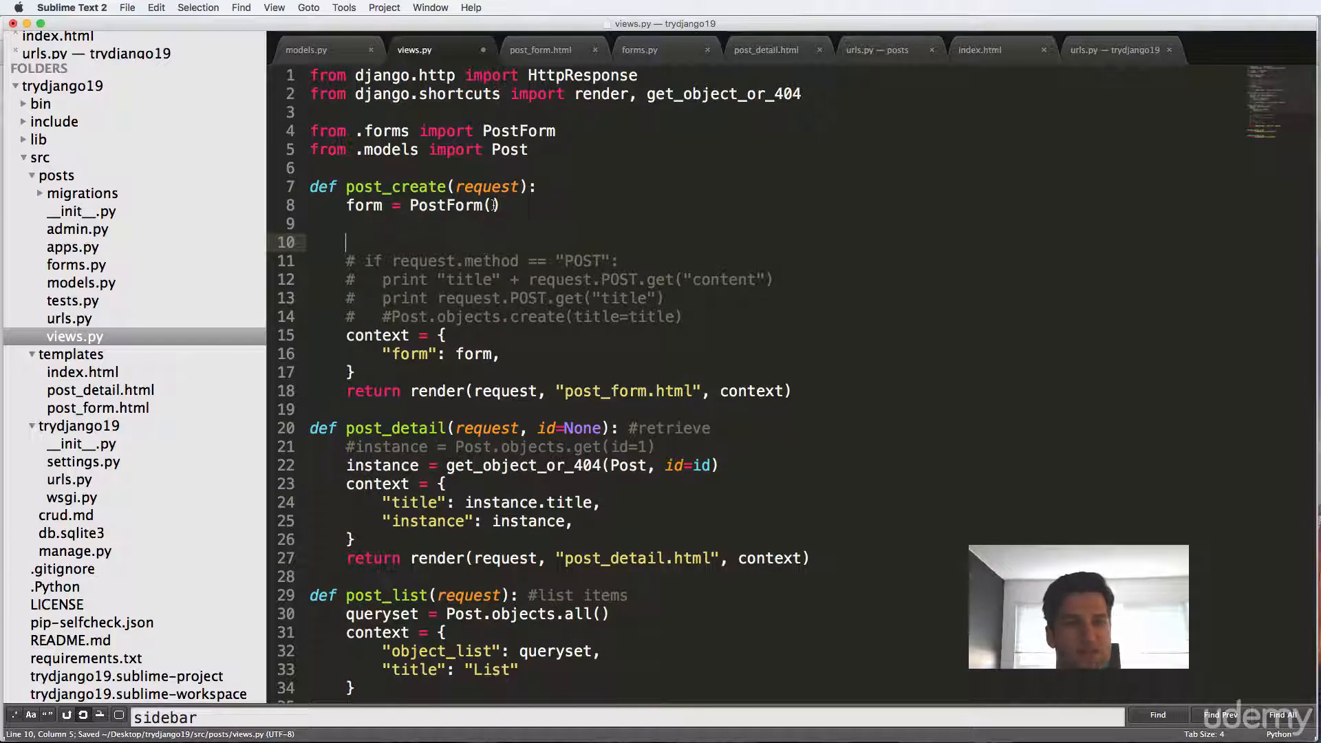
pyautogui.write('request.')
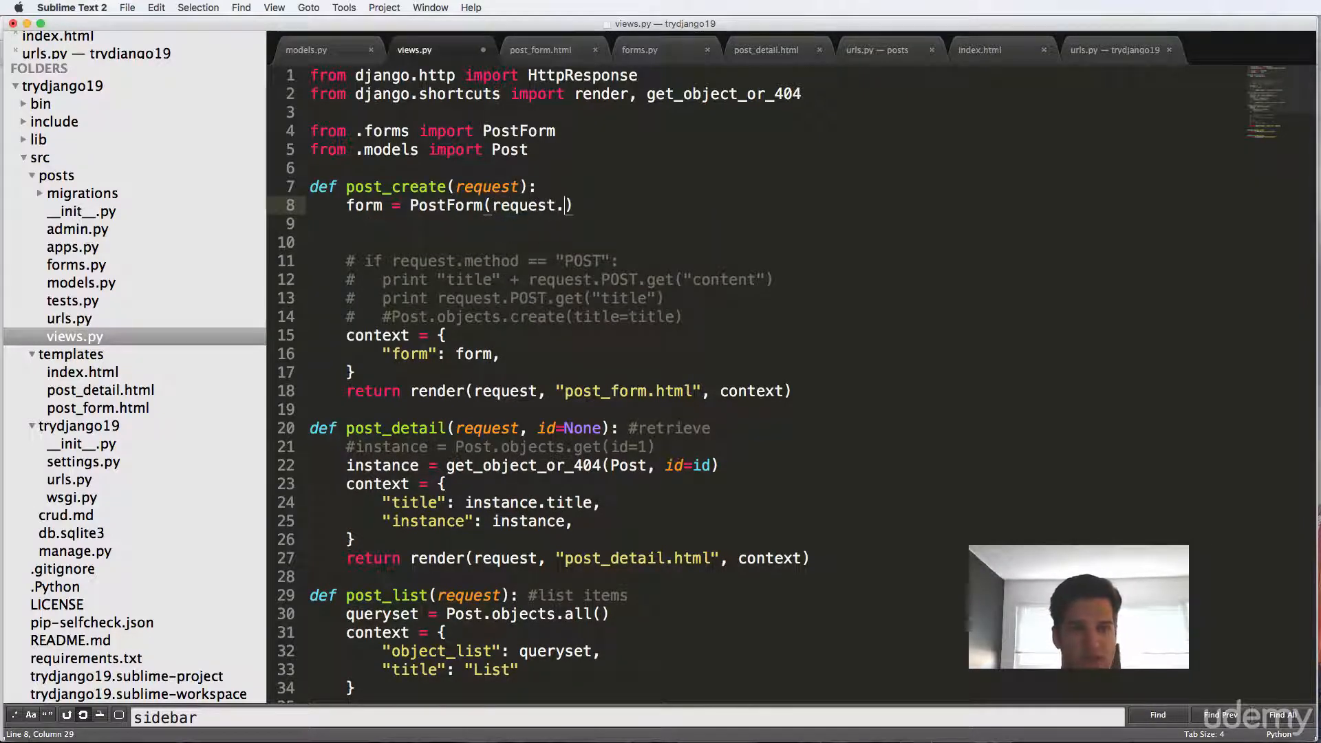
pyautogui.write('POST')
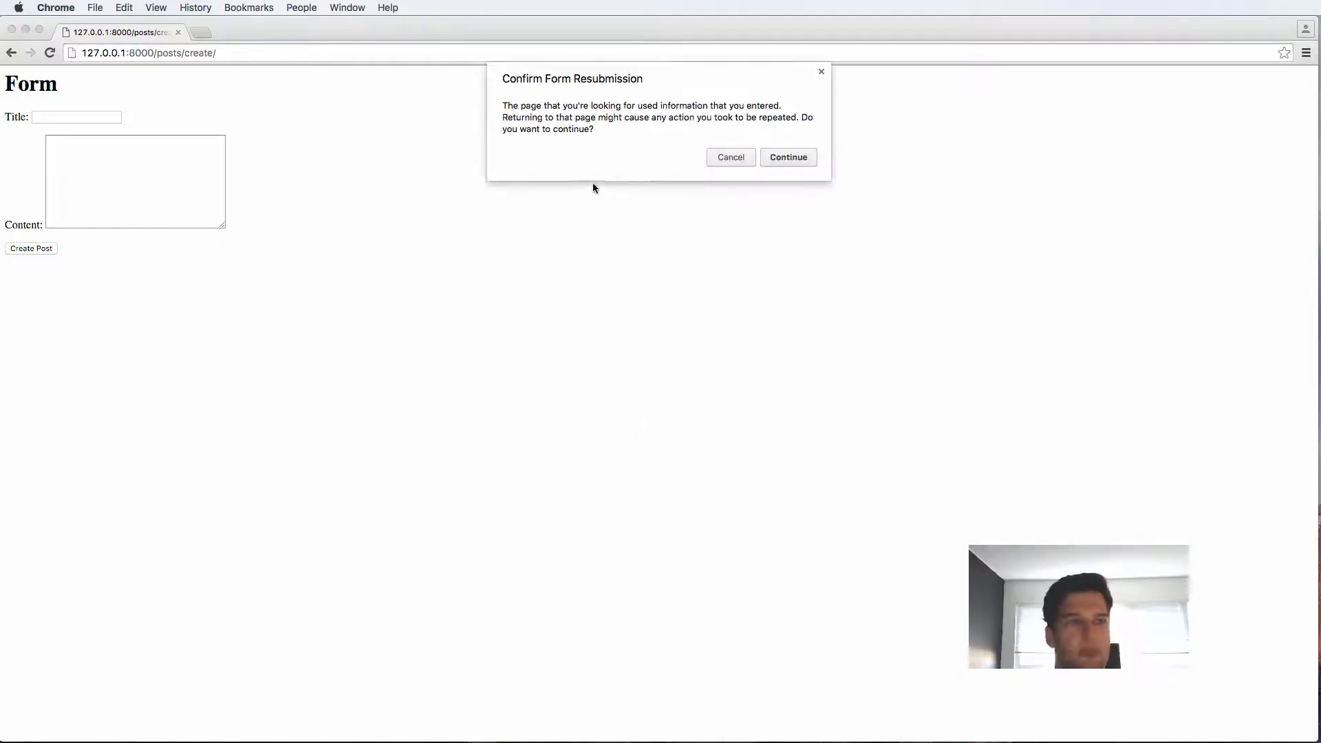
# Continue the resubmission so both fields show 'This field is required.'.
pyautogui.click(787, 157)
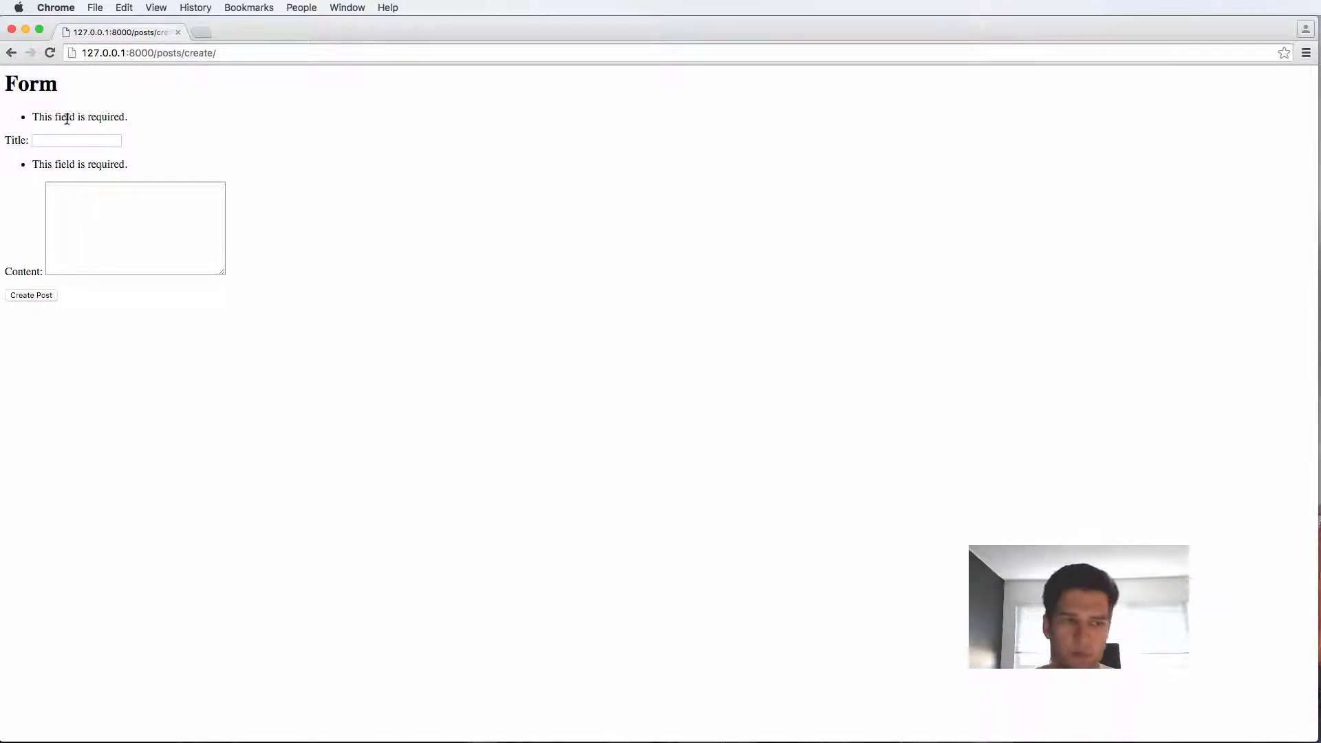
pyautogui.click(150, 52)
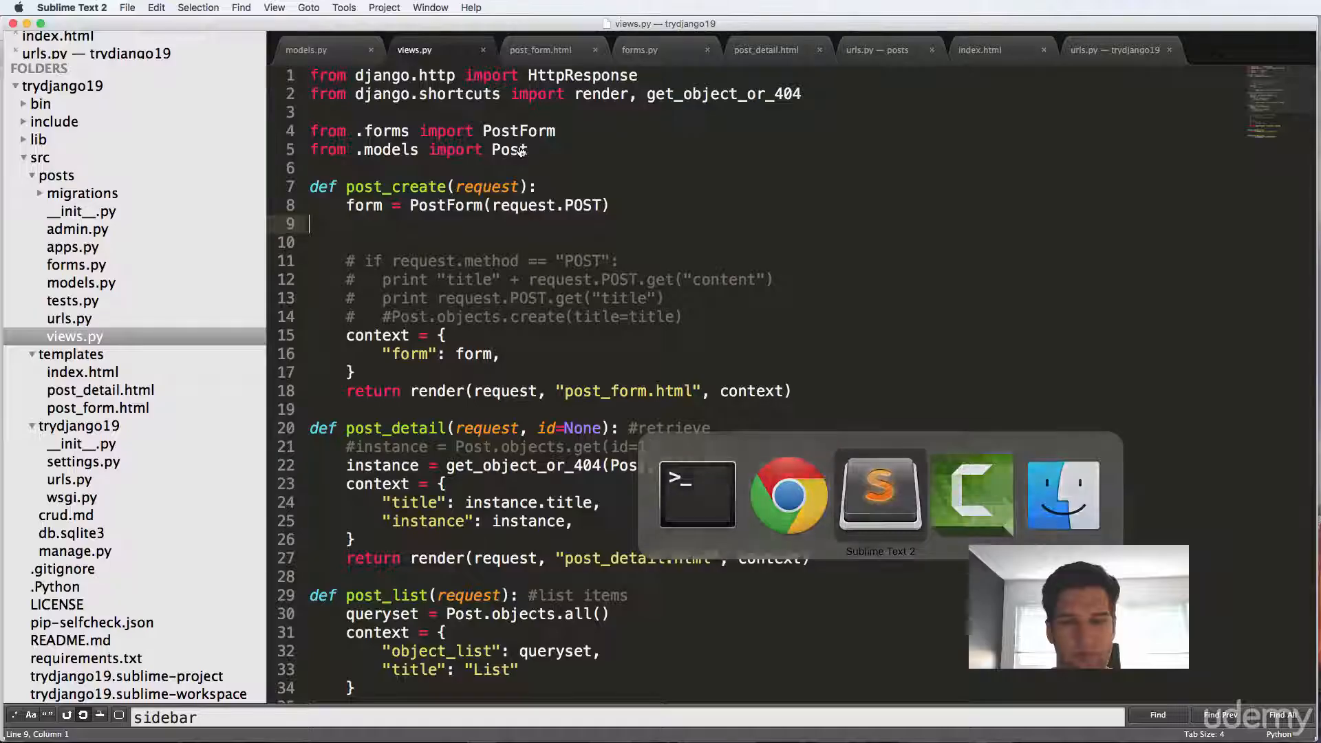
# Make PostForm use request.POST or None, then submit 'New Content' with 'content here'.
pyautogui.write('or')
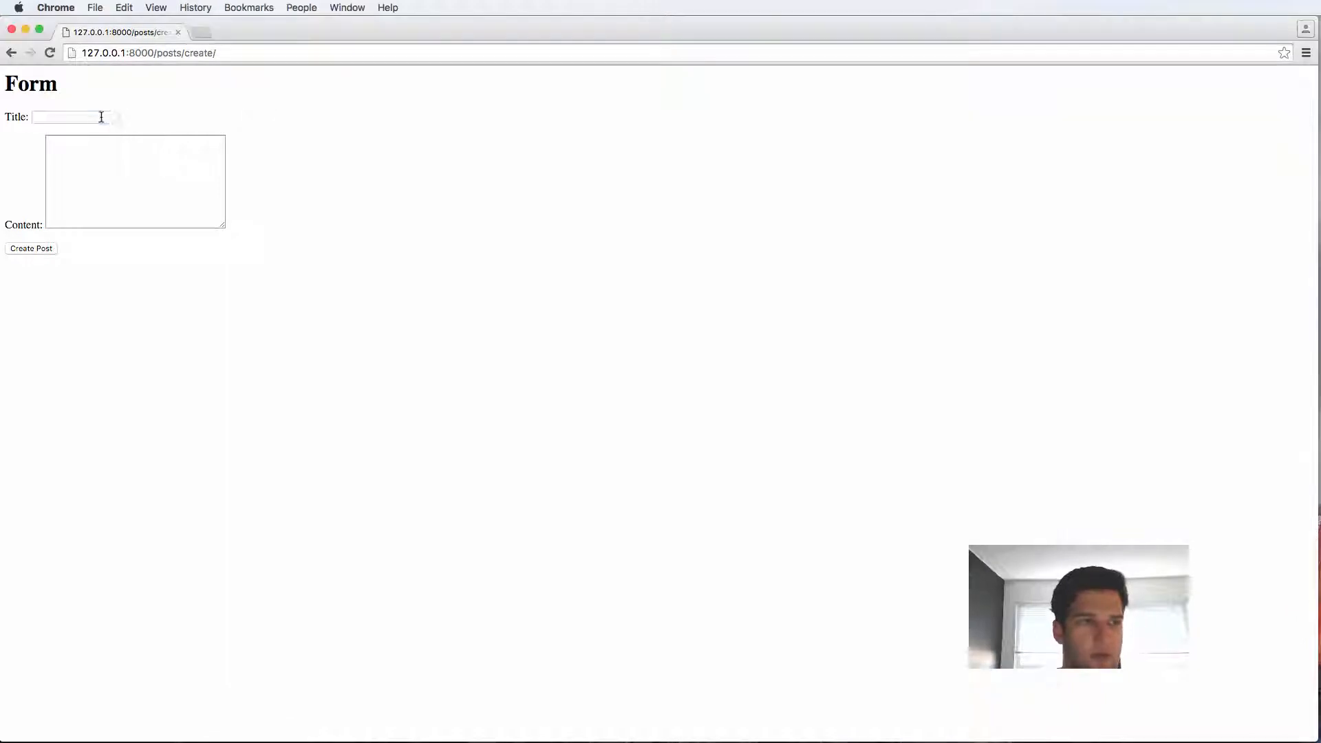
pyautogui.click(75, 116)
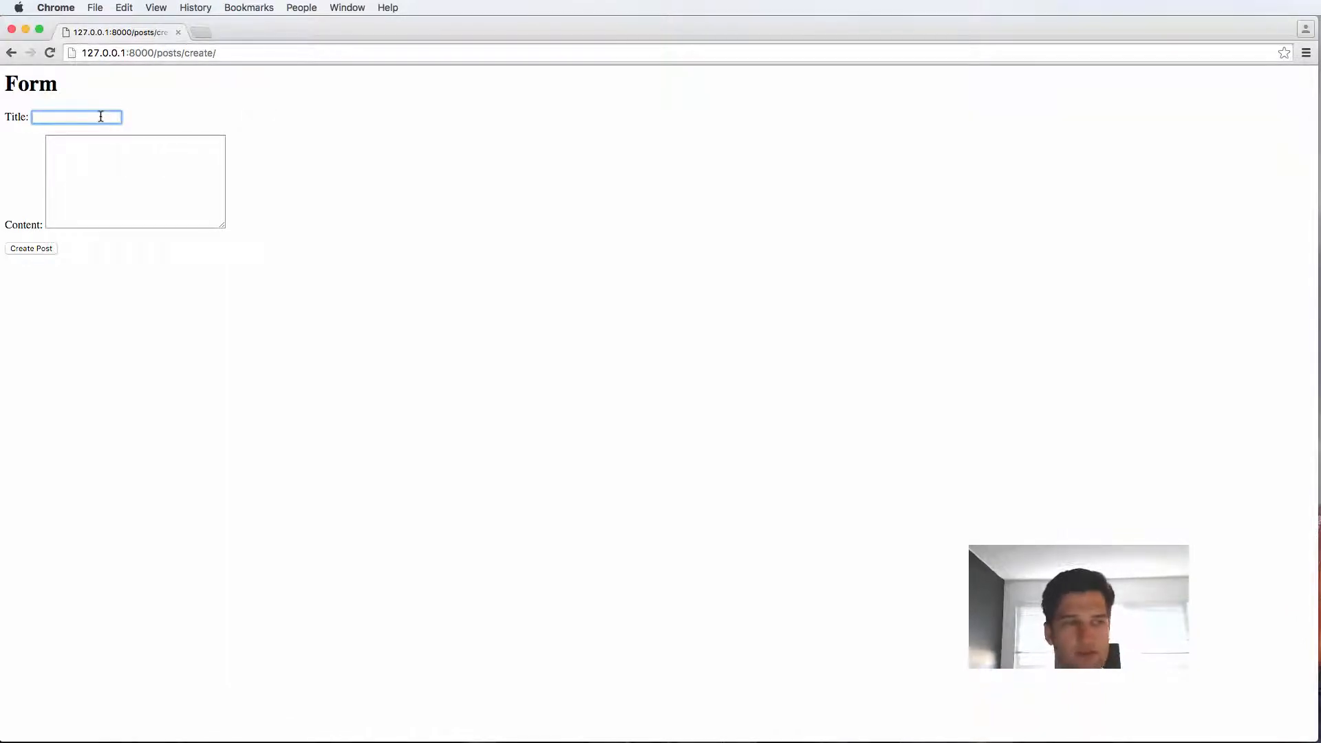
pyautogui.write('New Content')
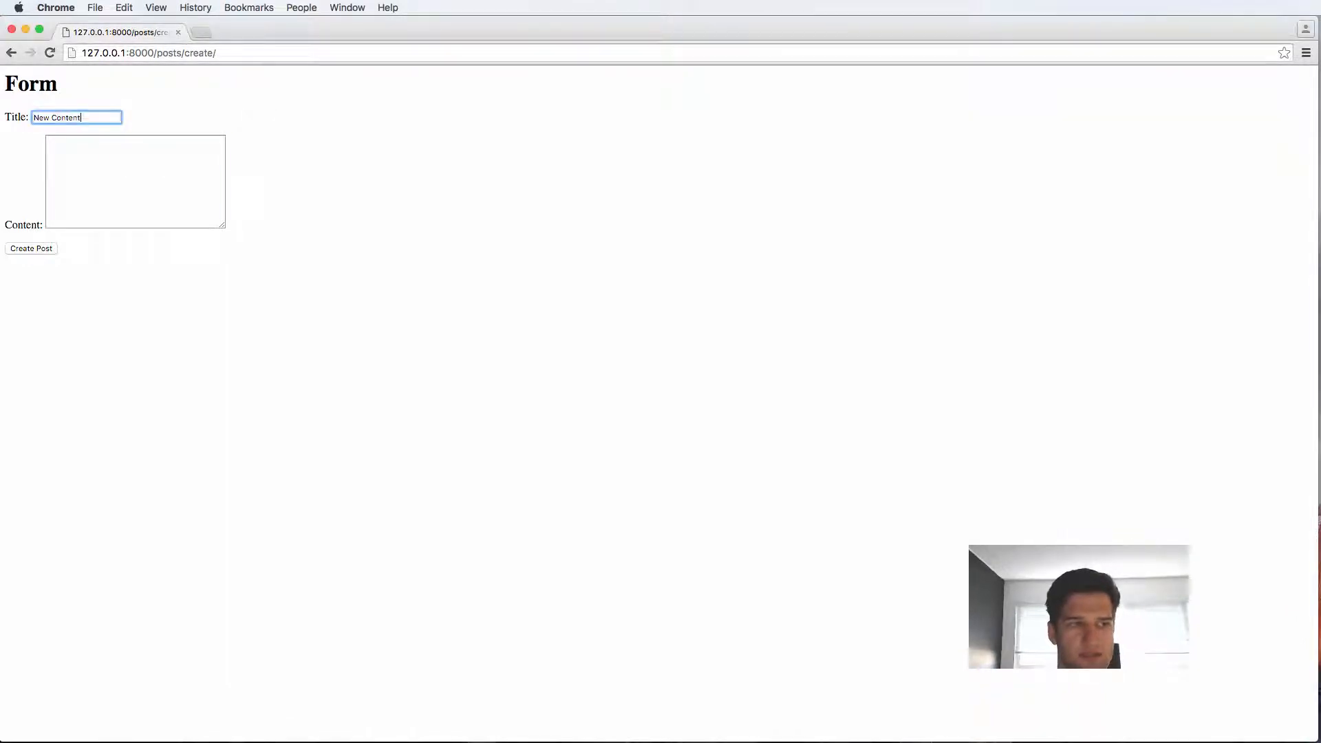
pyautogui.write('content here')
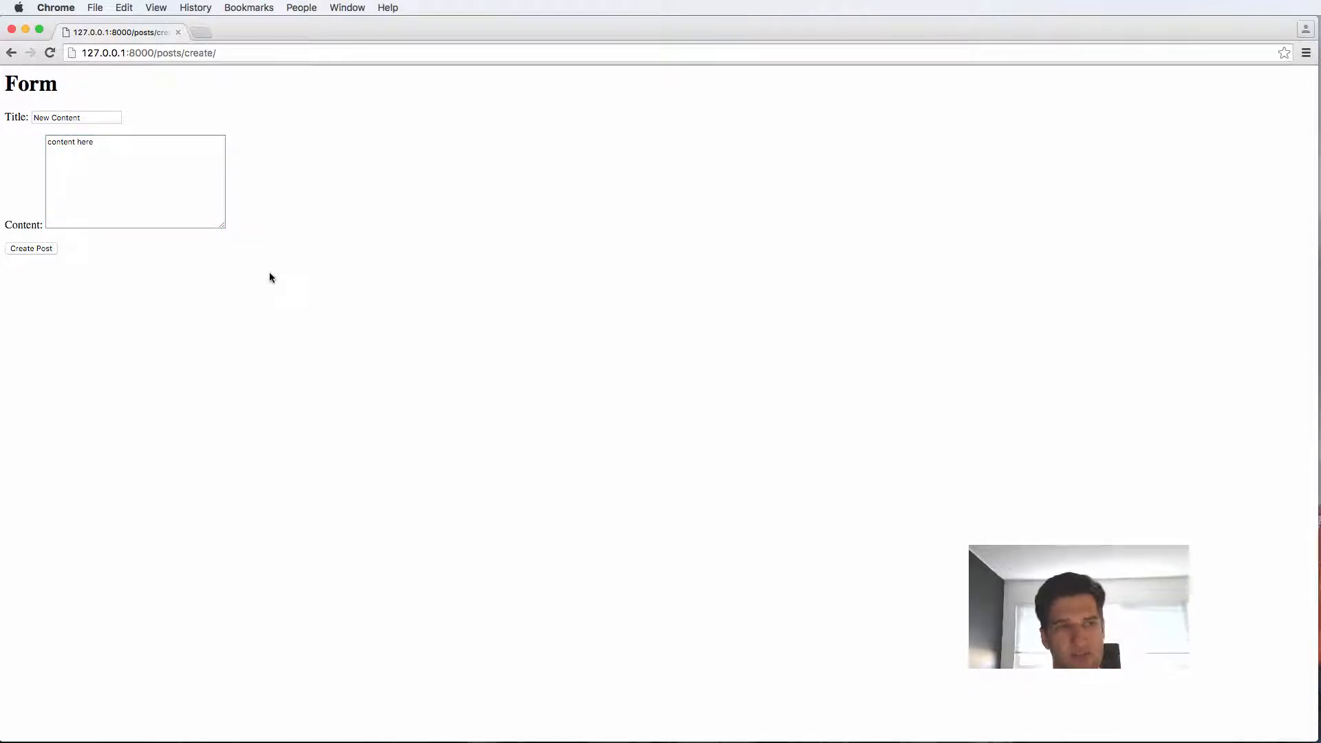
pyautogui.click(210, 52)
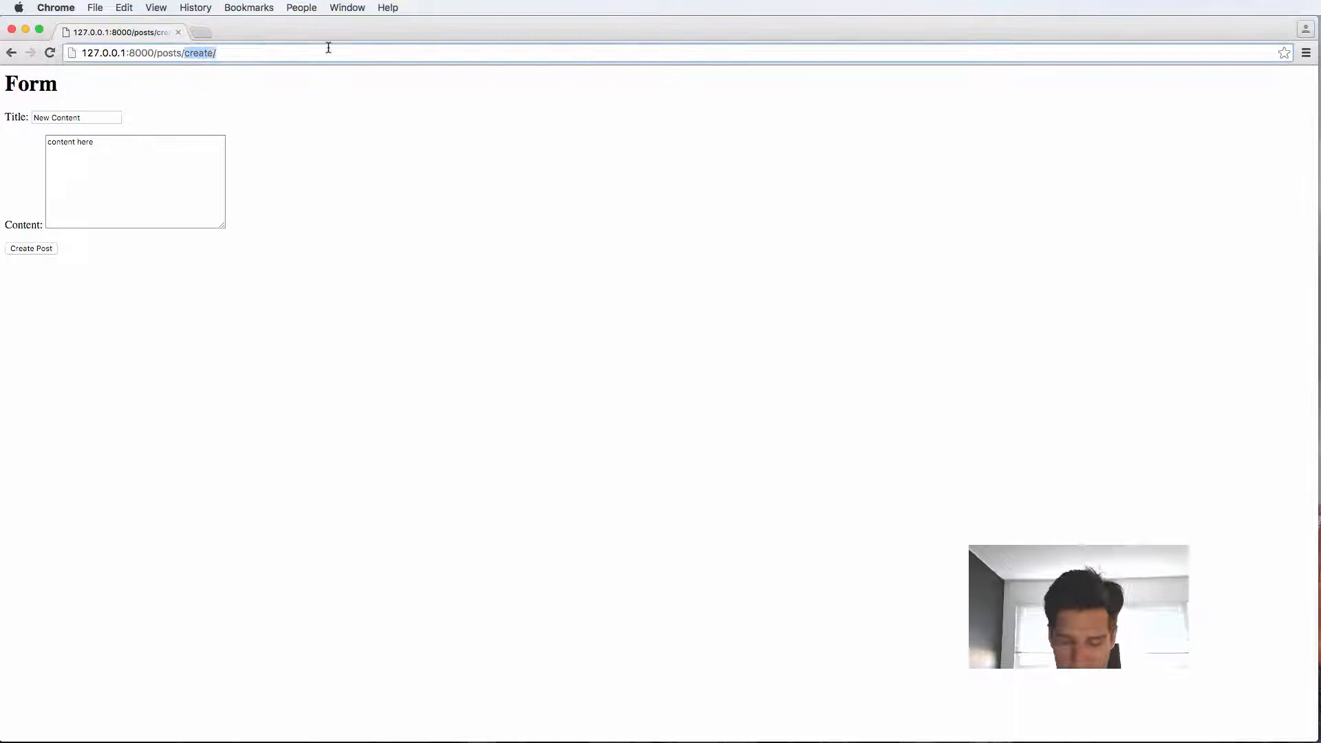
# View the /posts/ list page and check the runserver terminal.
pyautogui.click(31, 249)
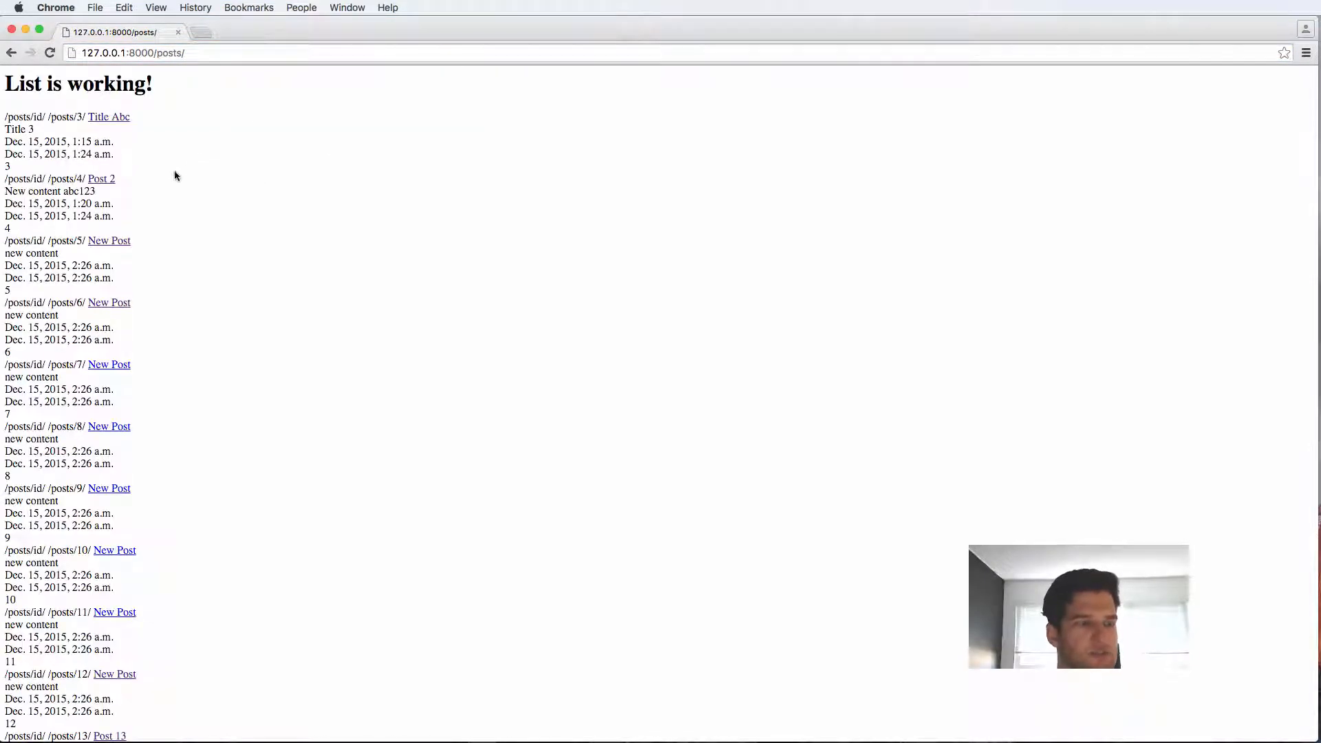
pyautogui.scroll(-3)
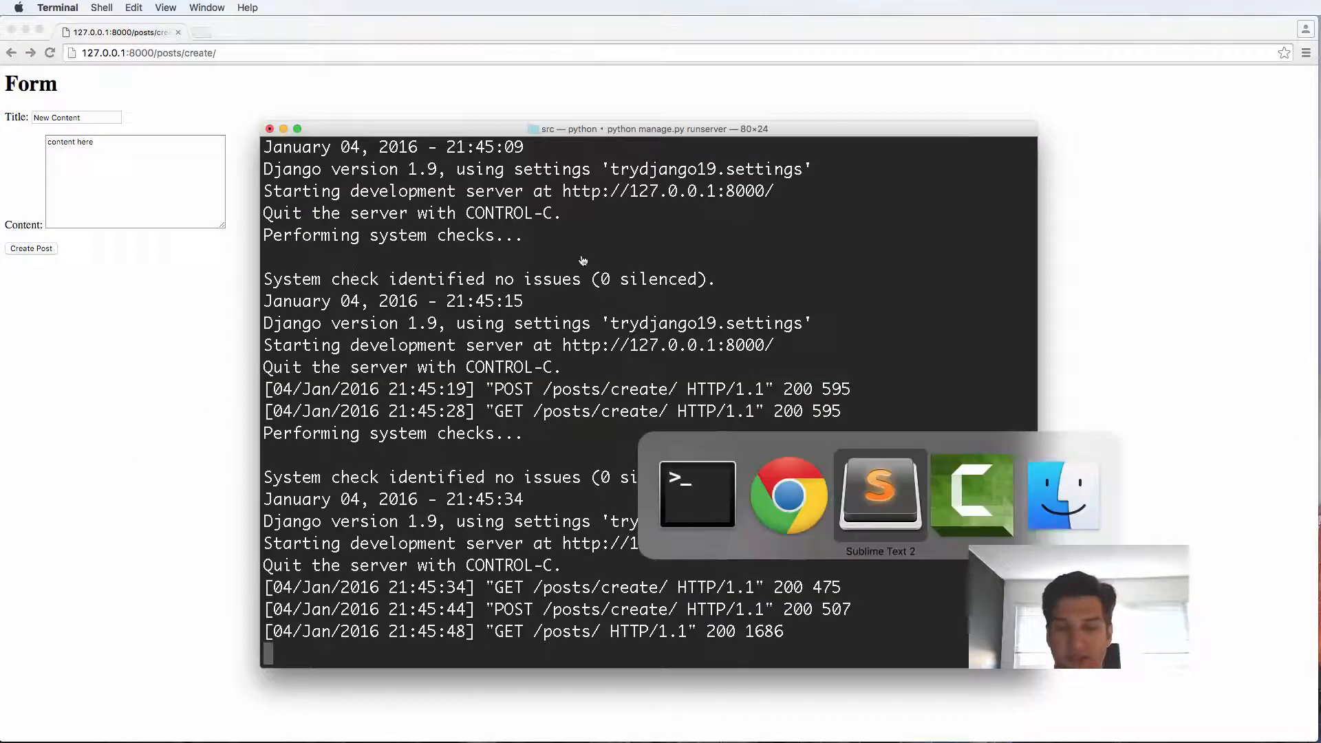
pyautogui.click(878, 496)
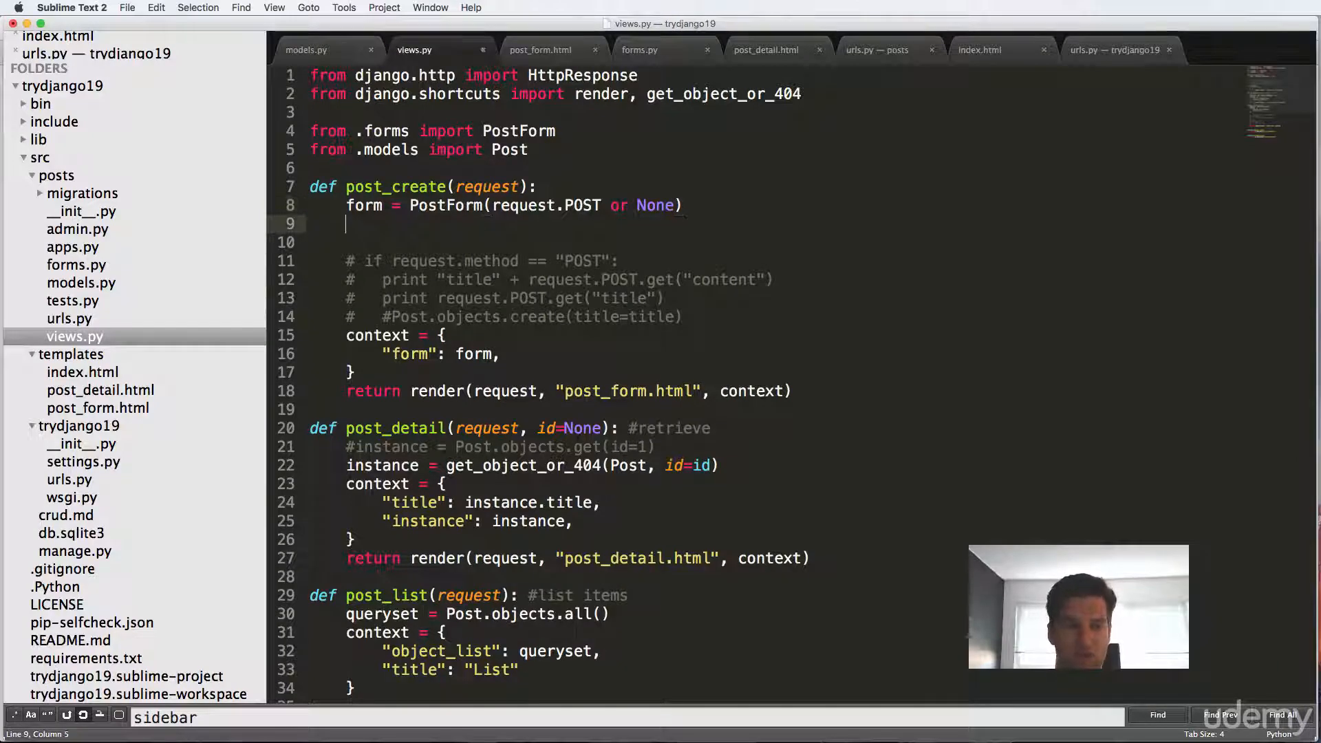
# Add 'if form.is_valid():' with instance = form.save(commit=False) and instance.save().
pyautogui.write('if')
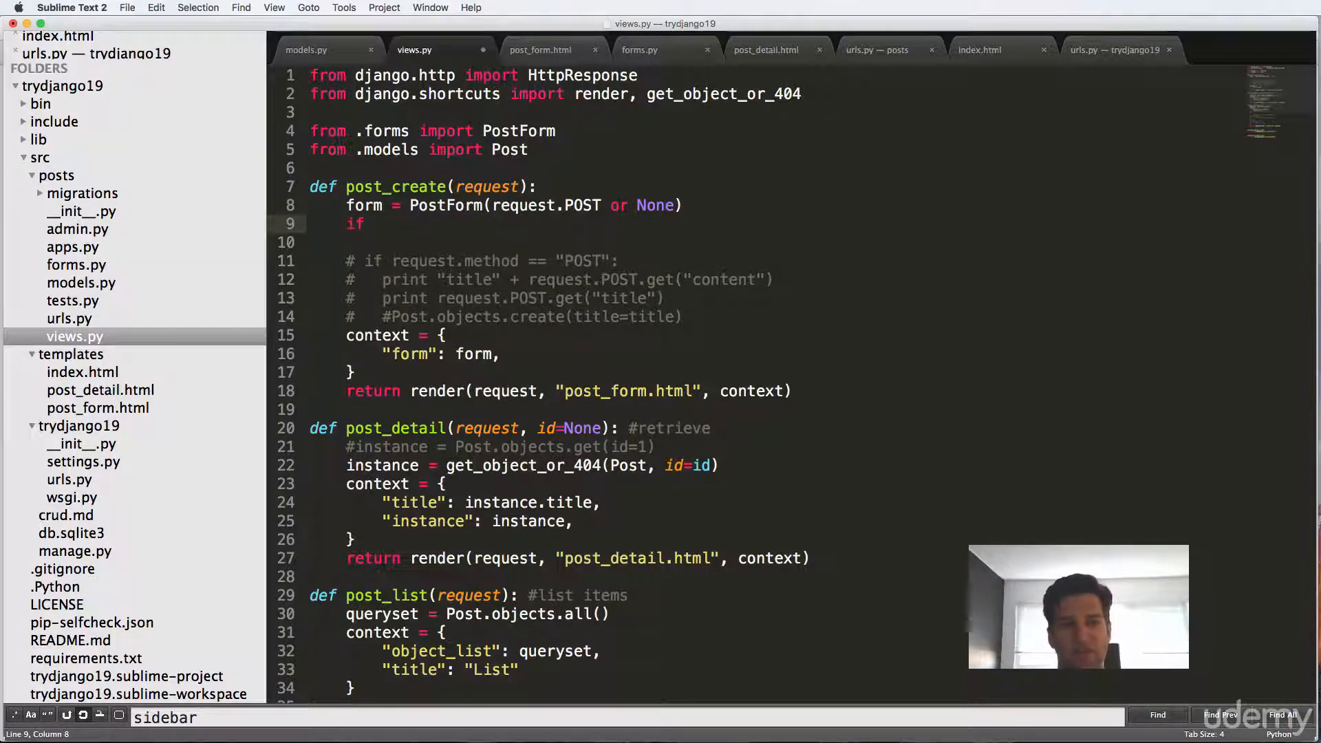
pyautogui.write('form.is_valid():')
pyautogui.write('con')
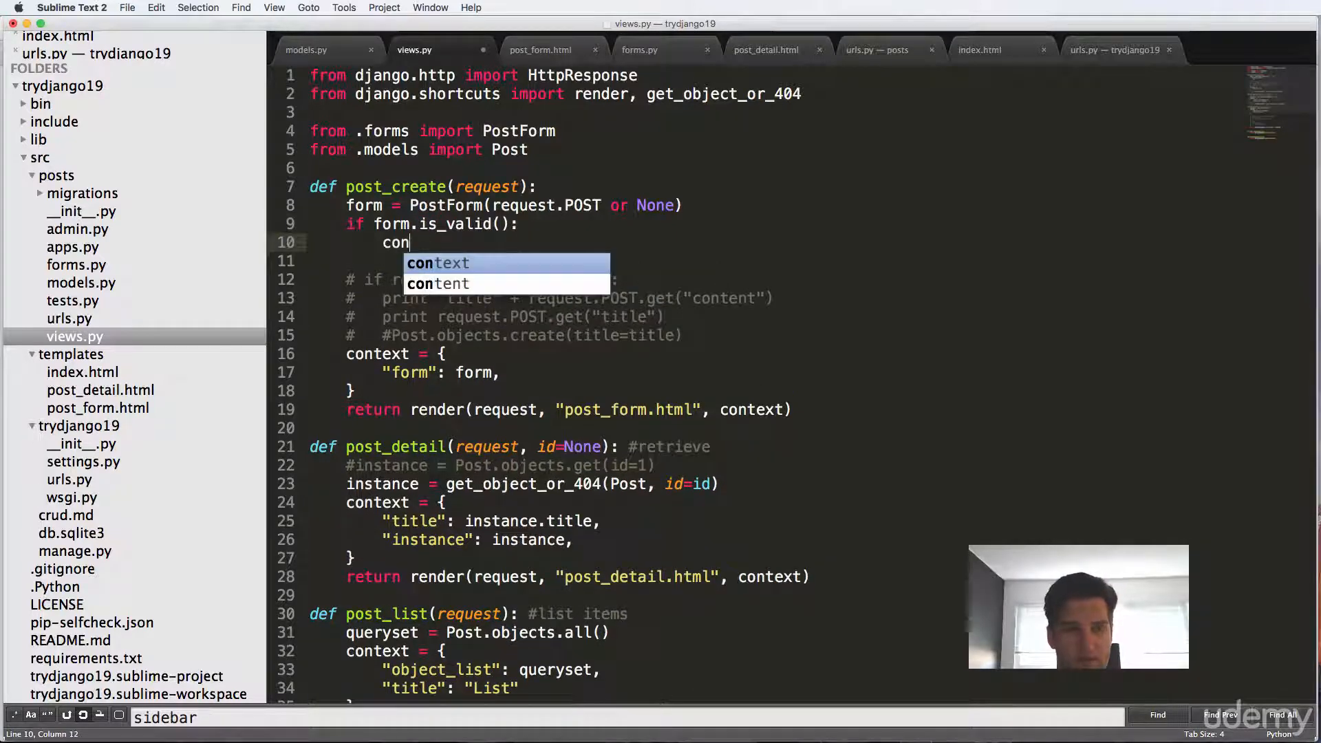
pyautogui.write('instance')
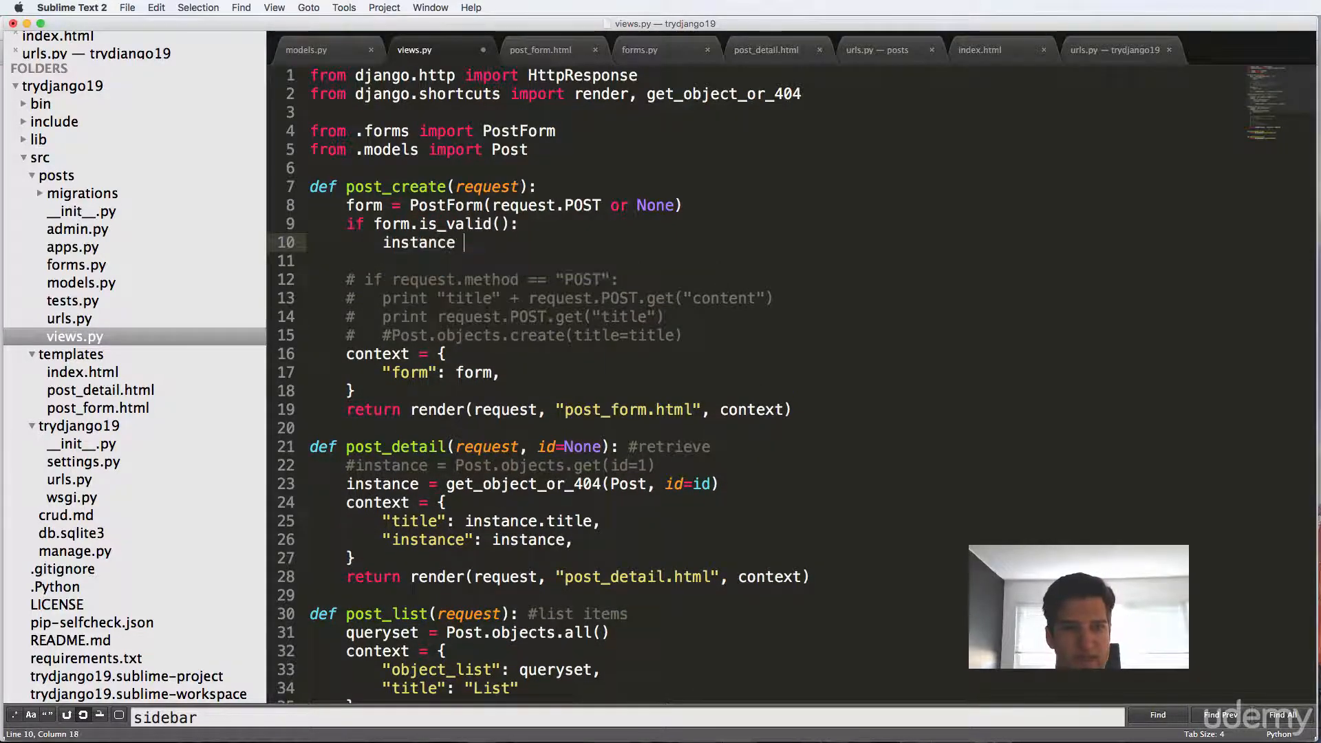
pyautogui.write('= form.save(commit=')
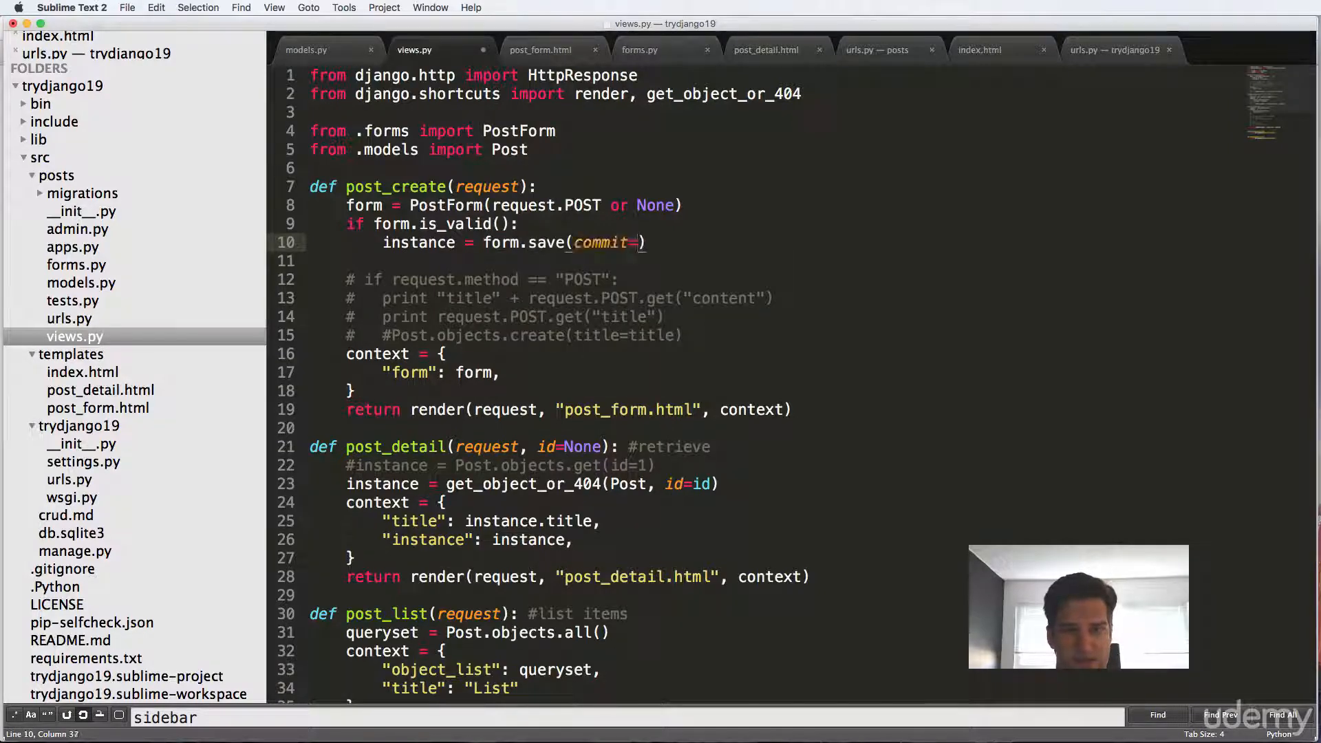
pyautogui.write('fal')
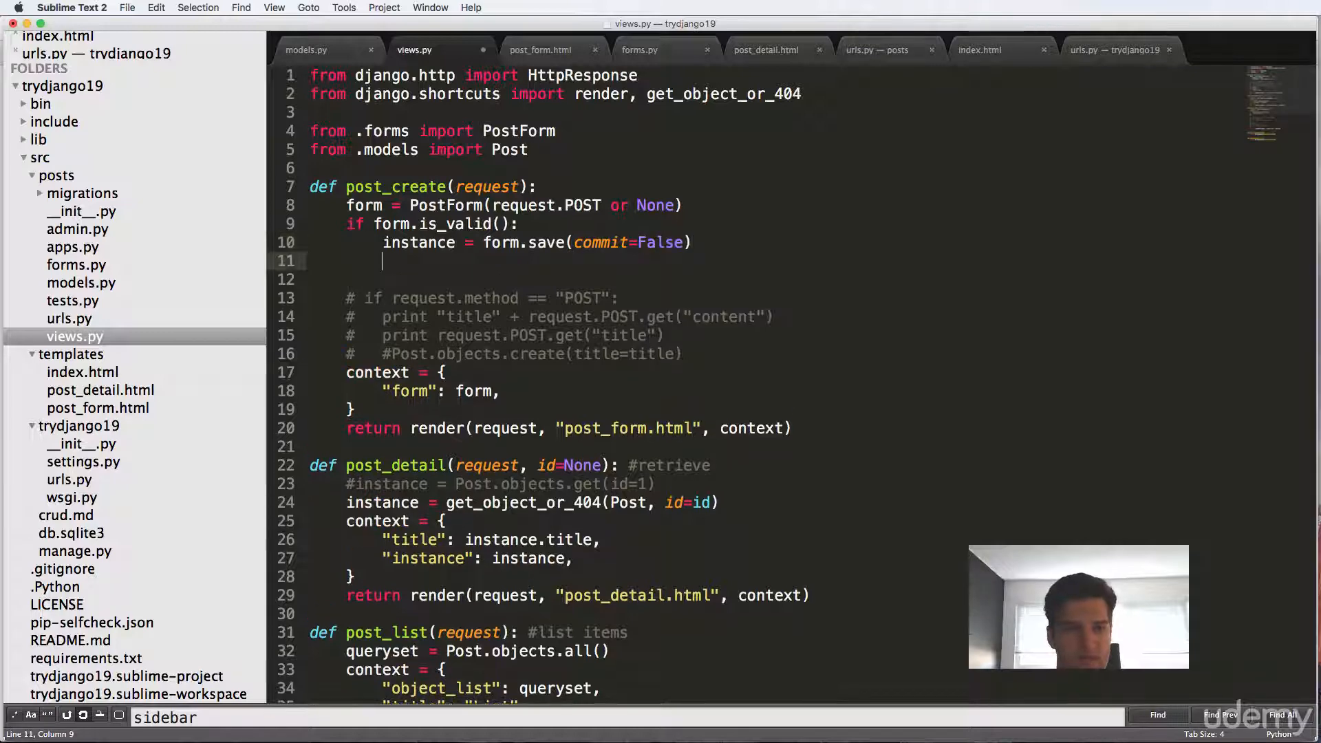
pyautogui.write('instance.save()')
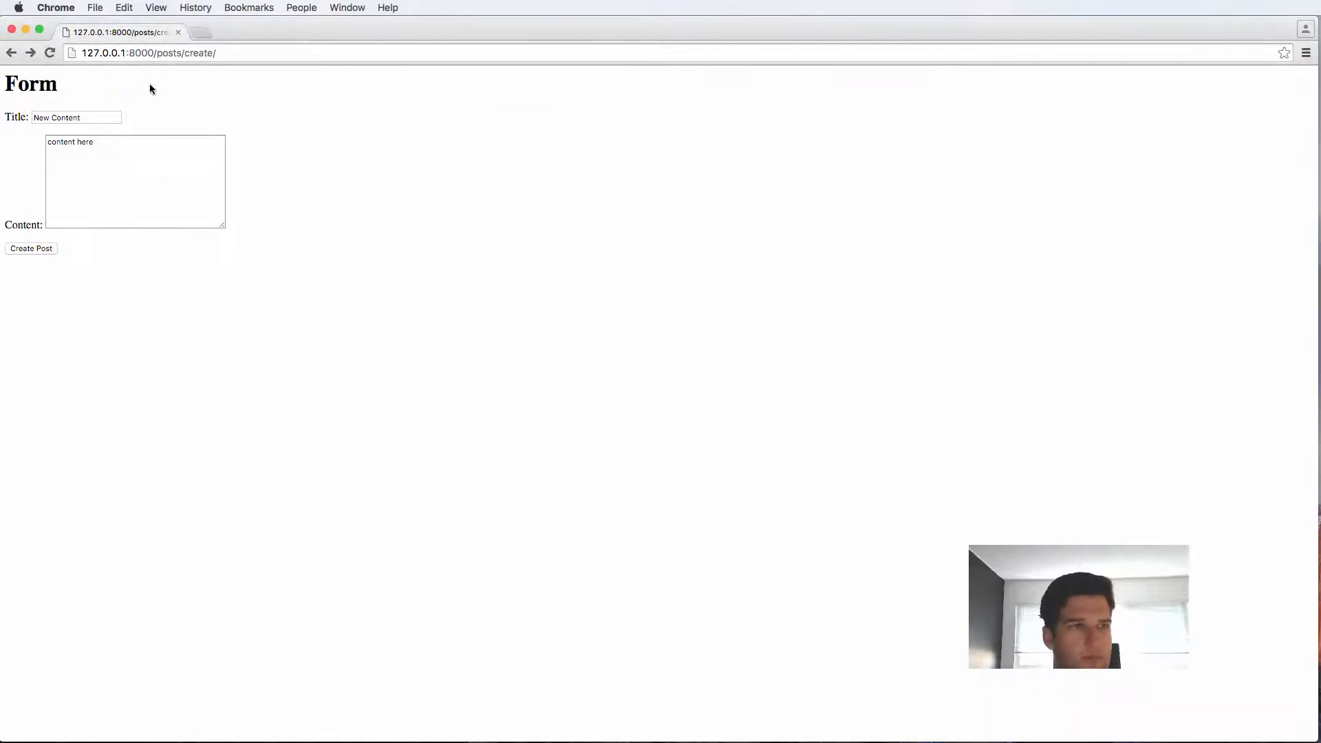
# Check that the New Content post appears in the /posts/ list, then return to the create form.
pyautogui.click(31, 248)
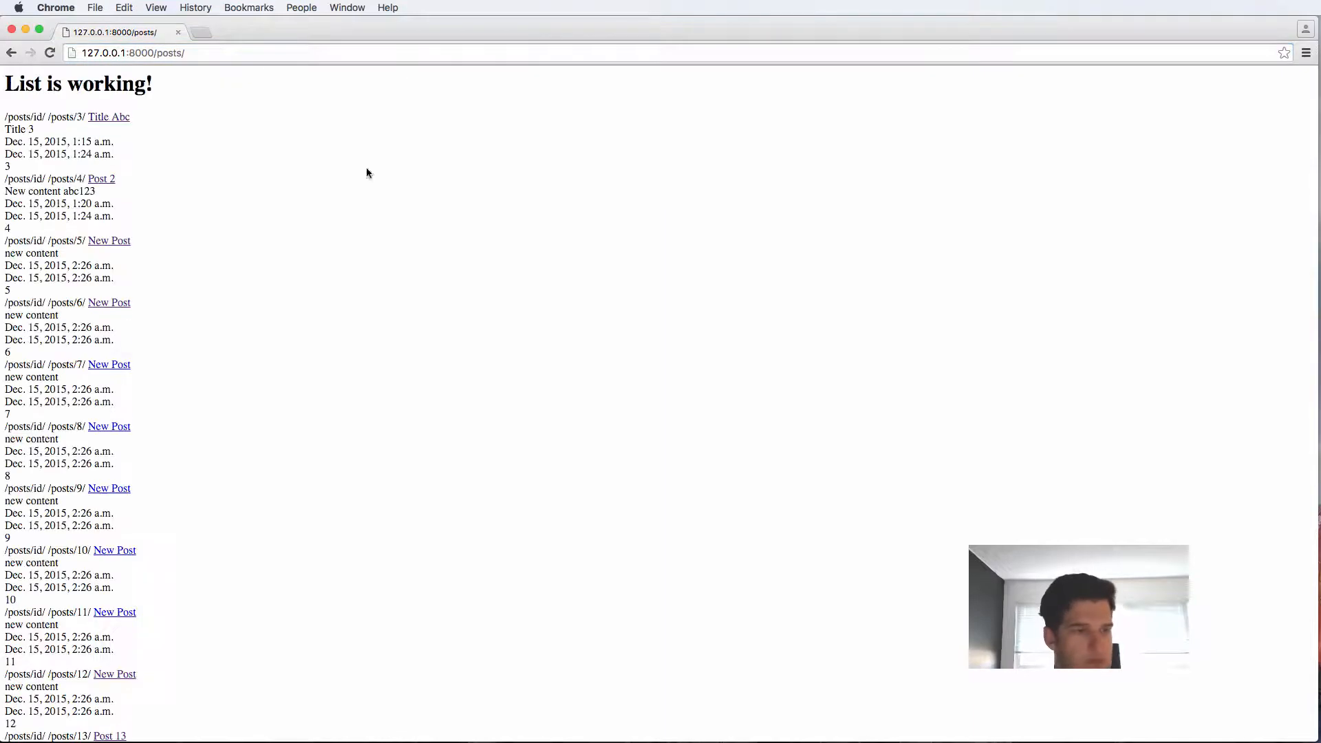
pyautogui.scroll(-3)
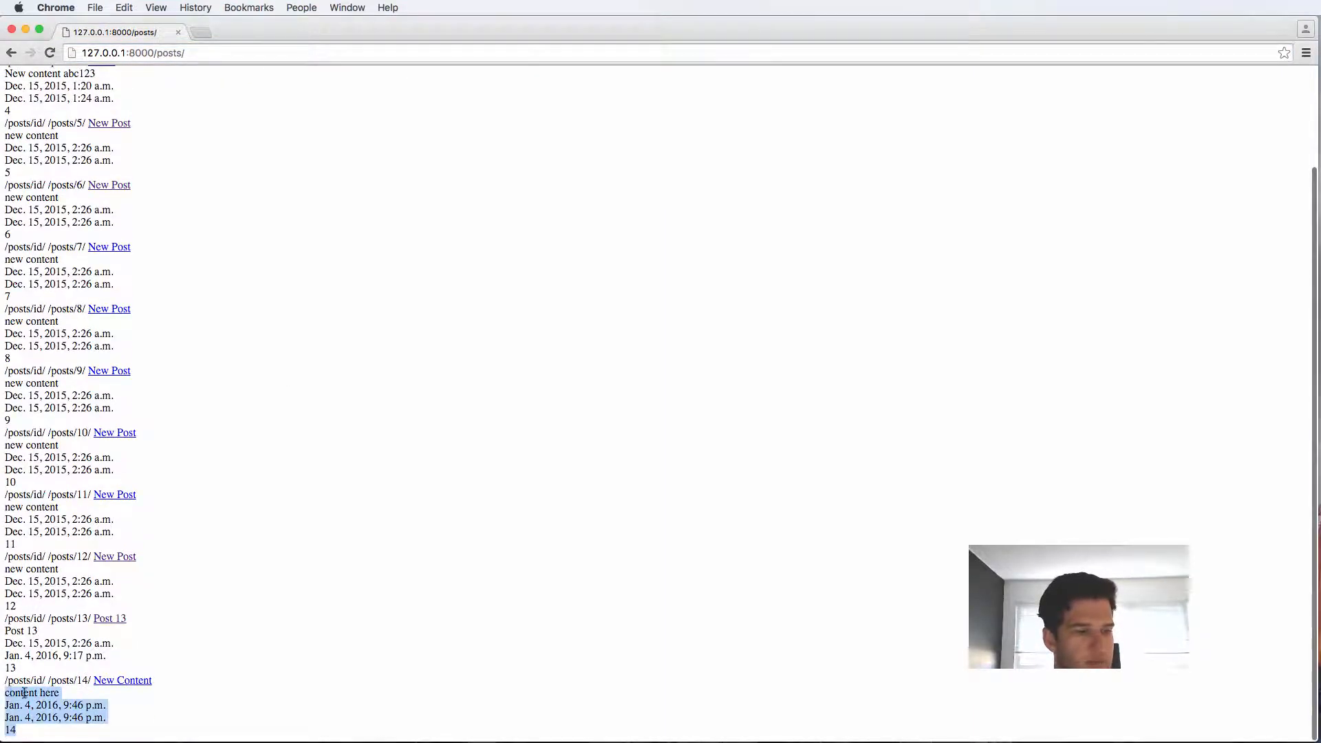
pyautogui.click(123, 680)
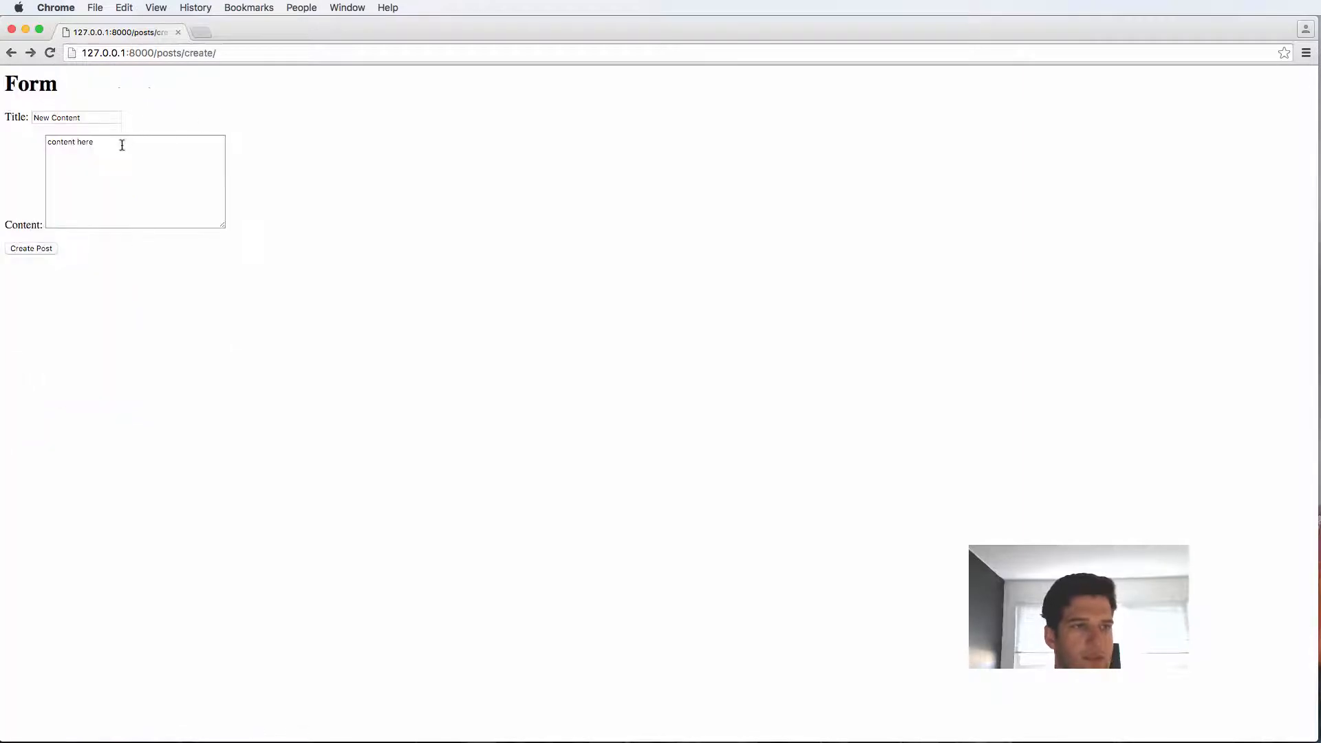
pyautogui.moveTo(481, 146)
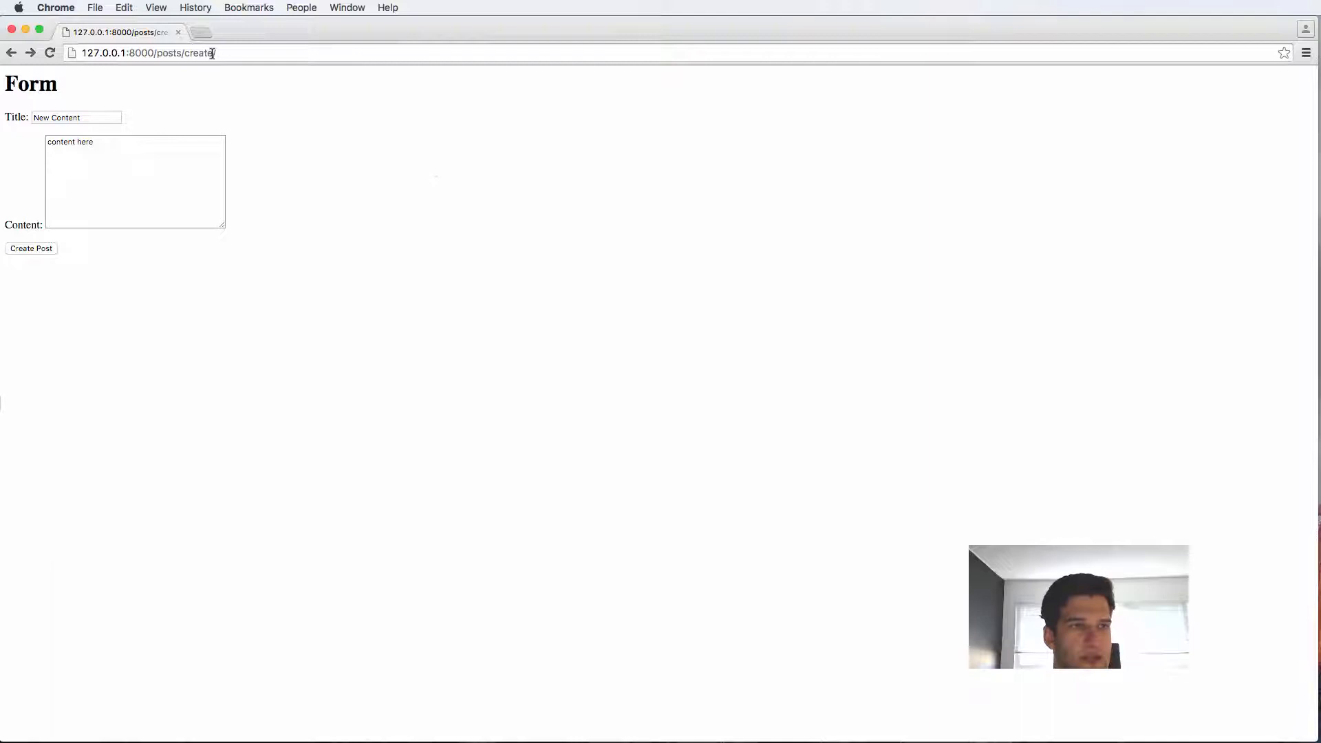
# Submit the create form with empty Content to see the required-field error.
pyautogui.click(31, 248)
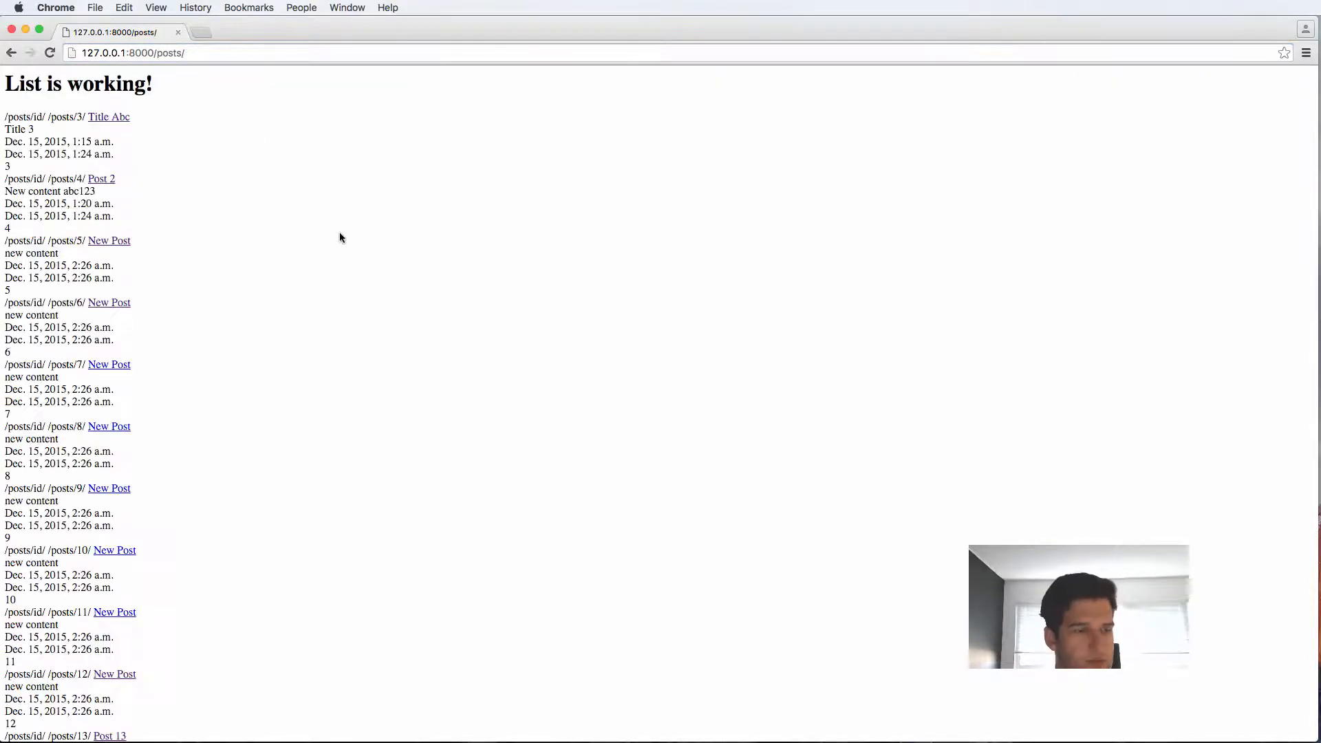
pyautogui.scroll(-3)
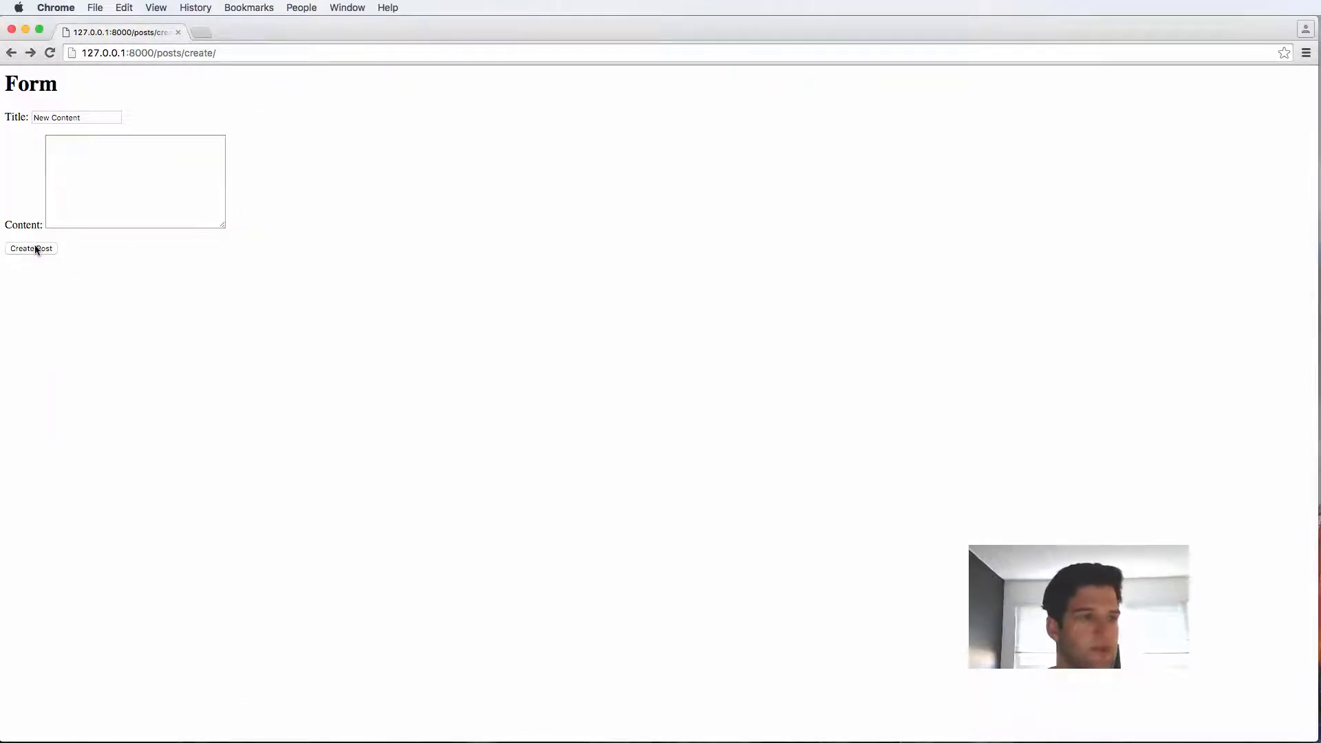
pyautogui.click(31, 249)
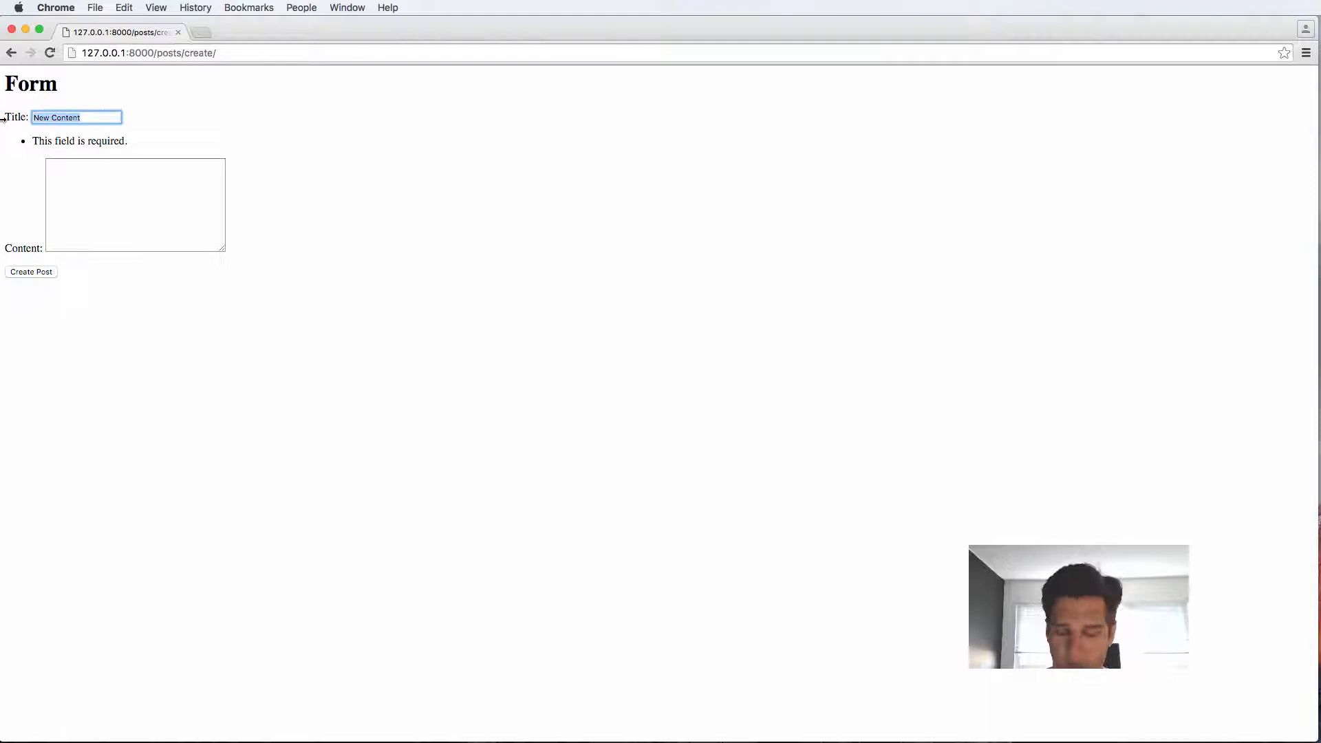
pyautogui.click(31, 295)
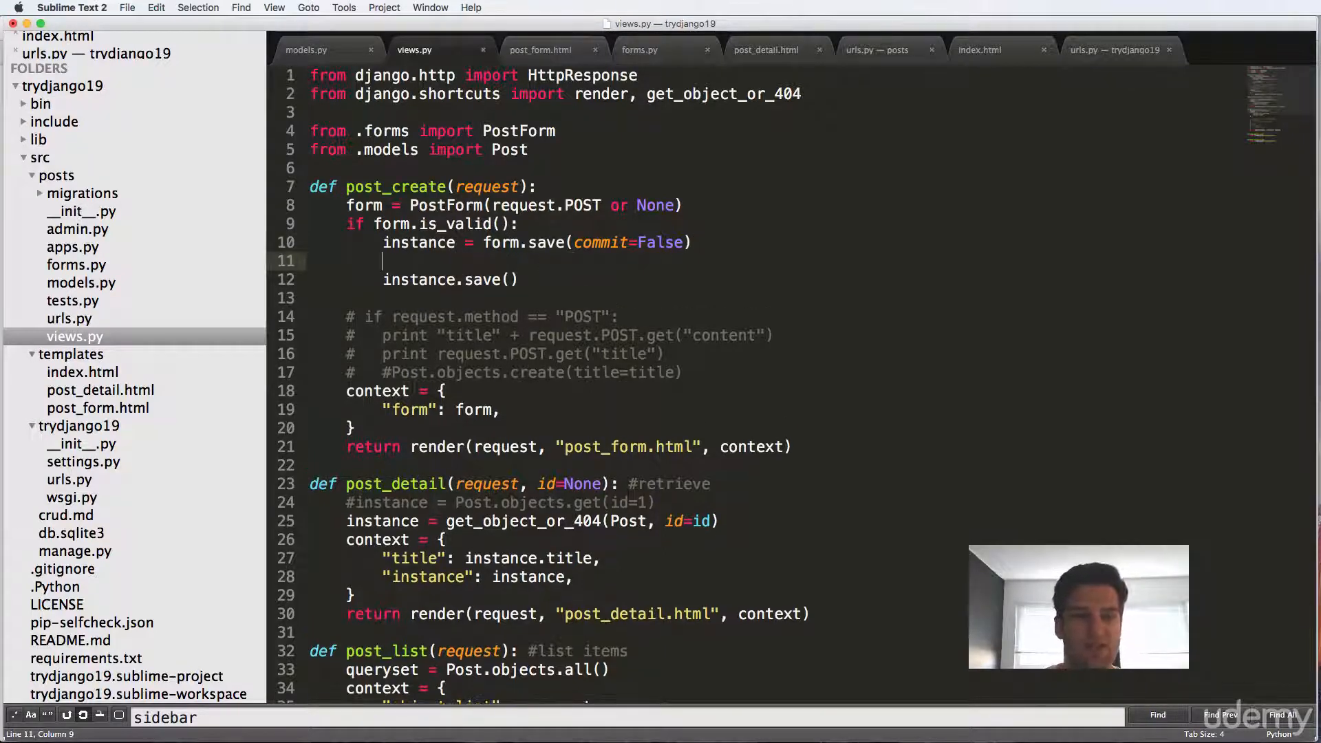
# In post_create, add print form.cleaned_data.get("title") after form.save(commit=False).
pyautogui.write('print form.cleaned_data.get')
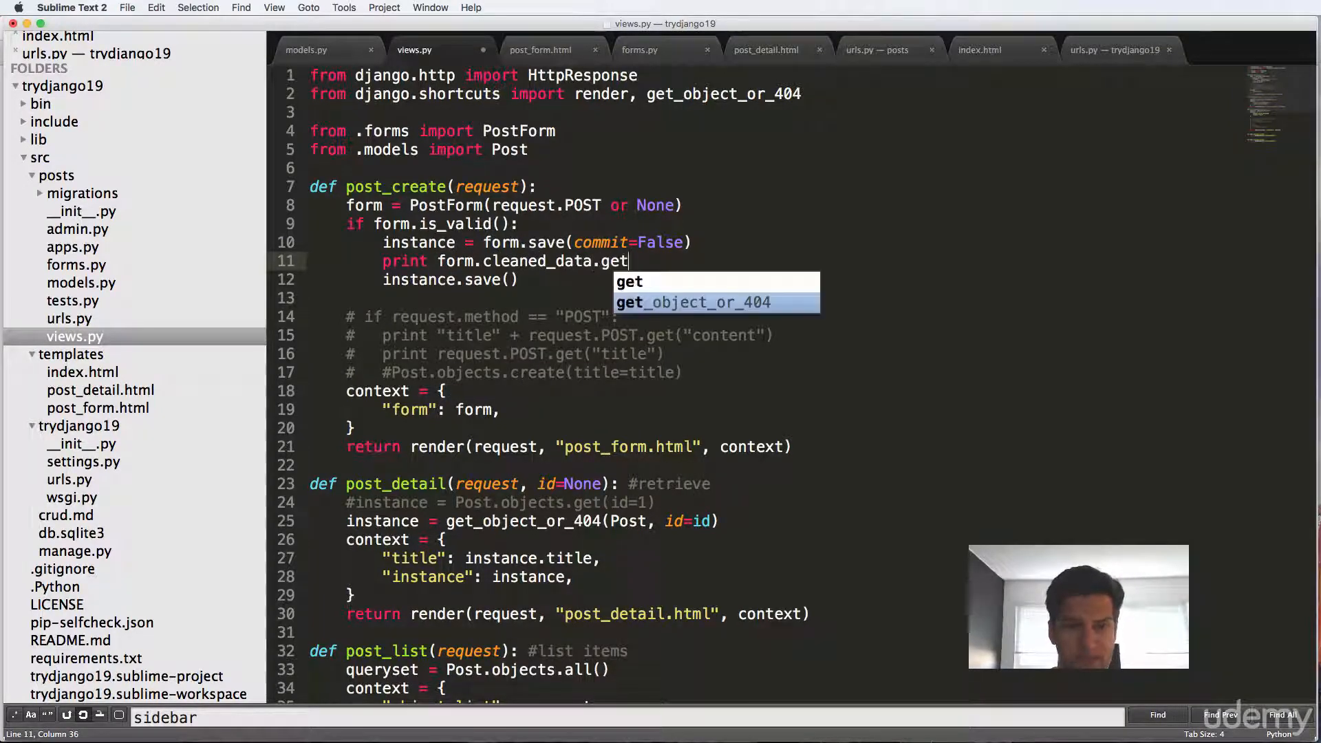
pyautogui.write('("title")')
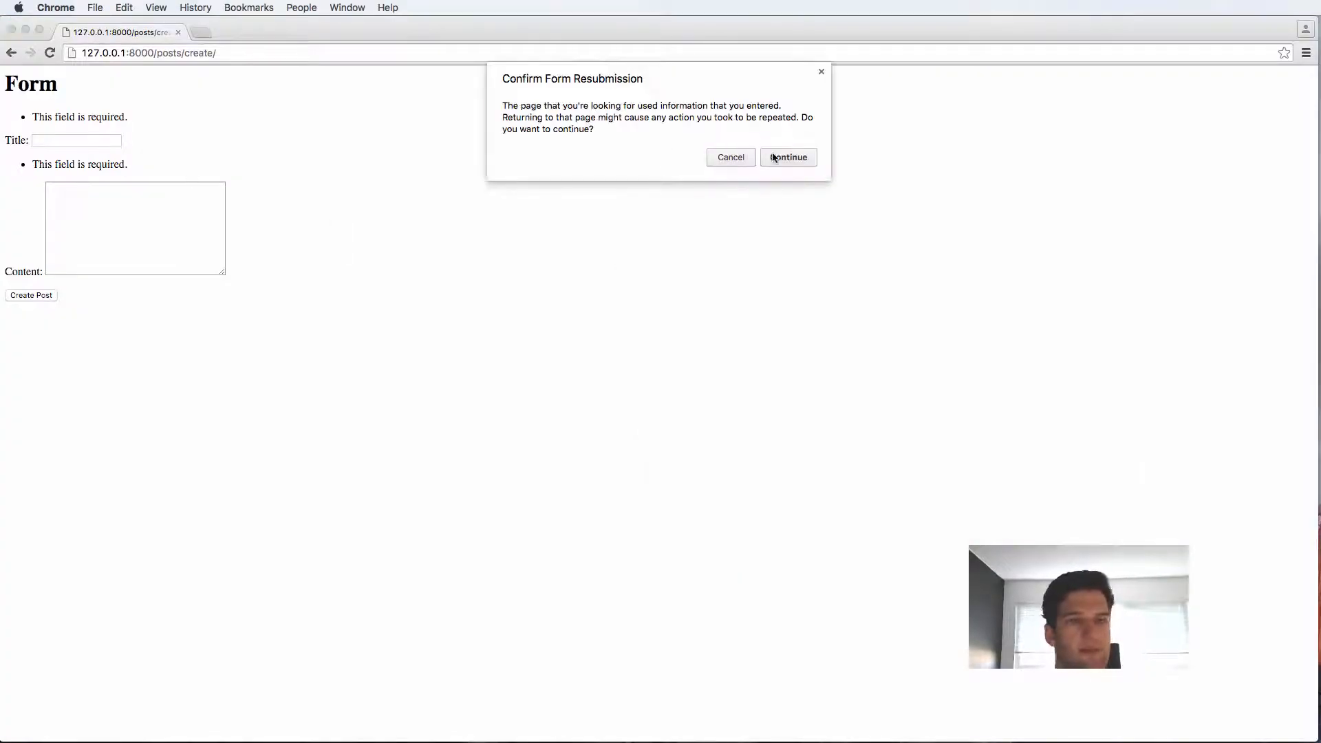
# Confirm the form resubmission in Chrome and focus the Title field.
pyautogui.click(786, 157)
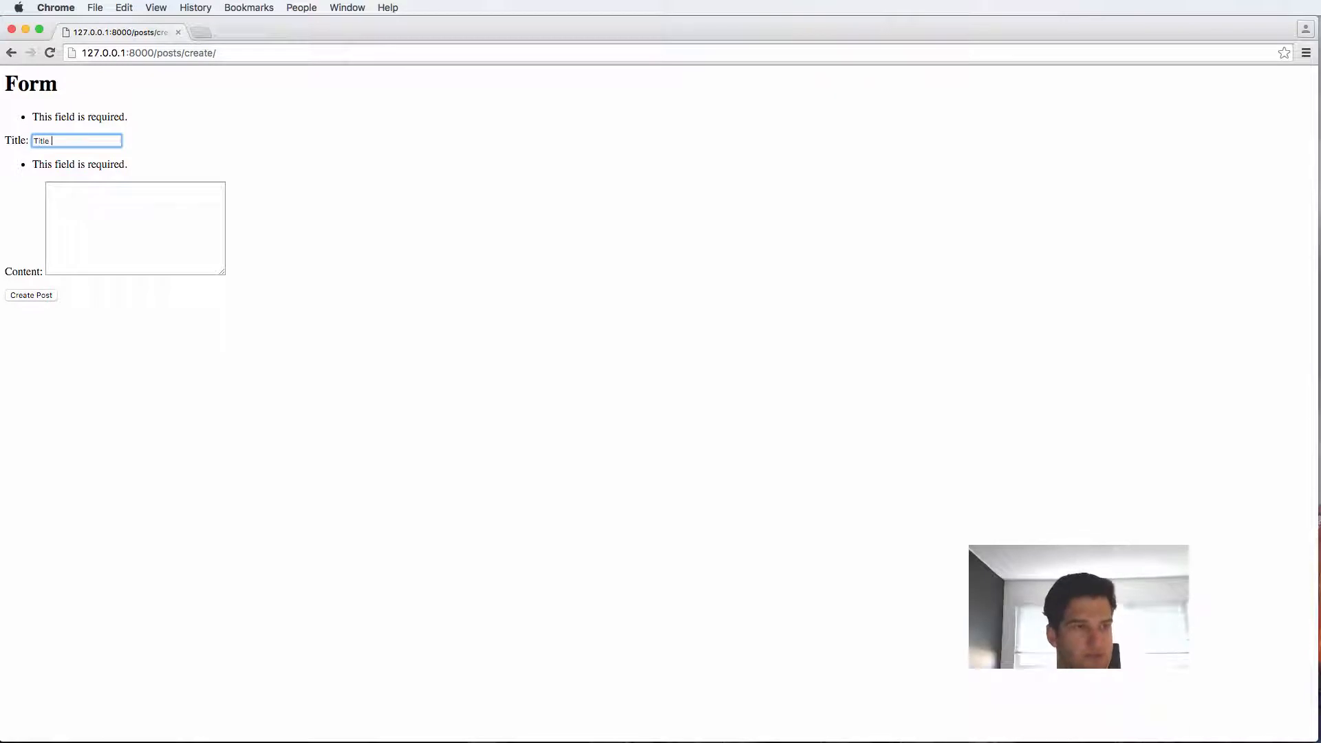
pyautogui.click(31, 295)
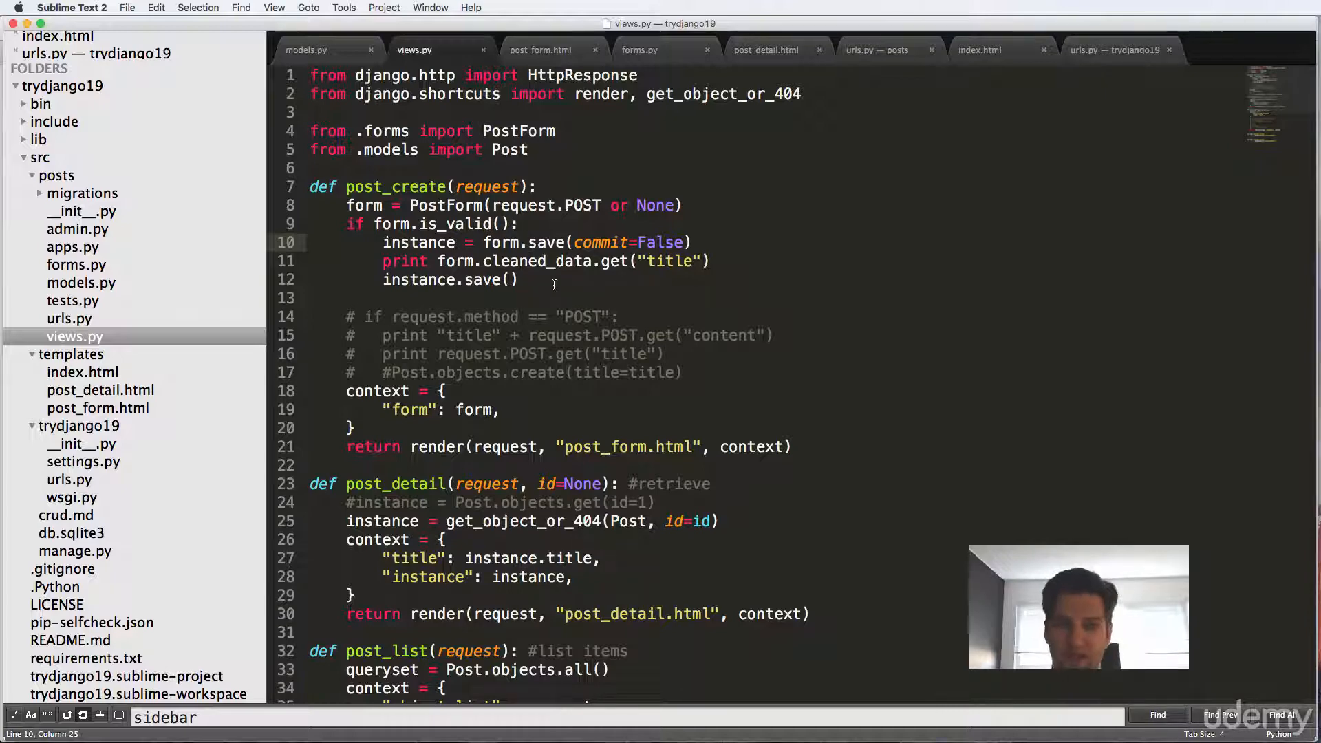
pyautogui.moveTo(573, 301)
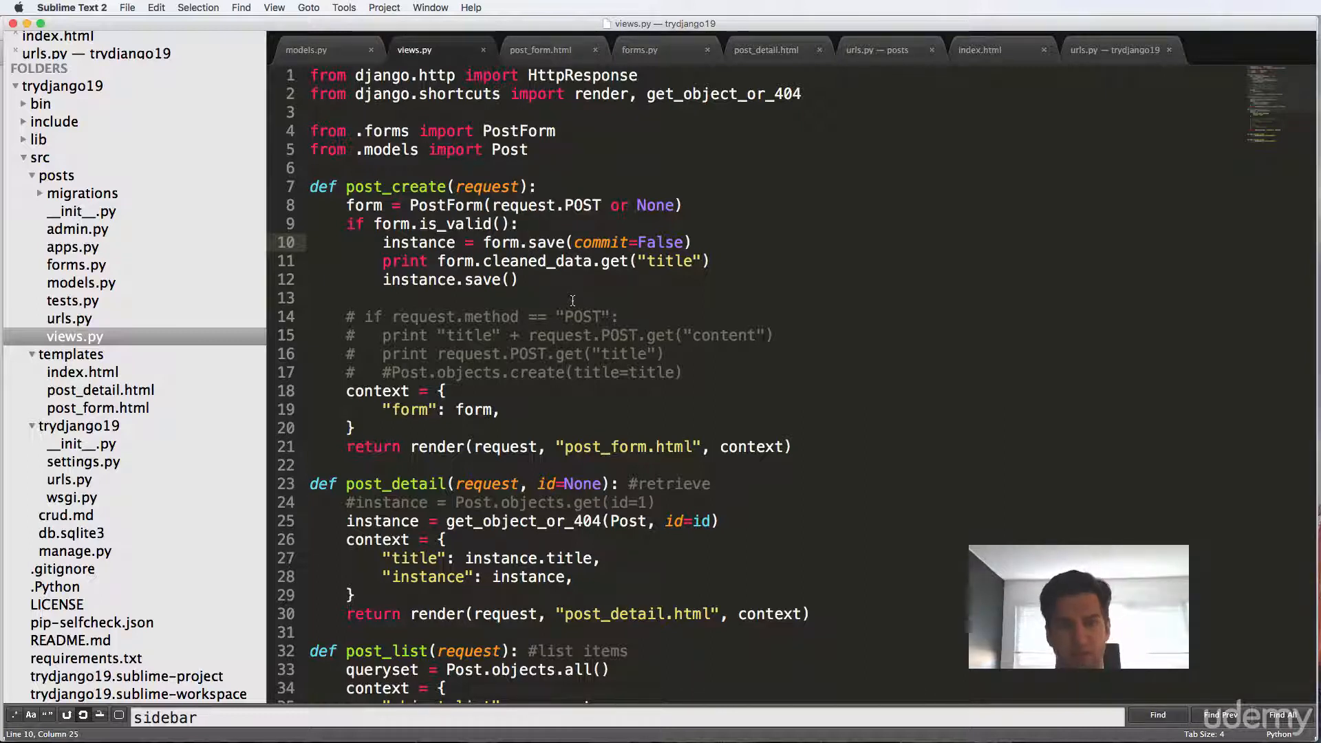
pyautogui.click(641, 49)
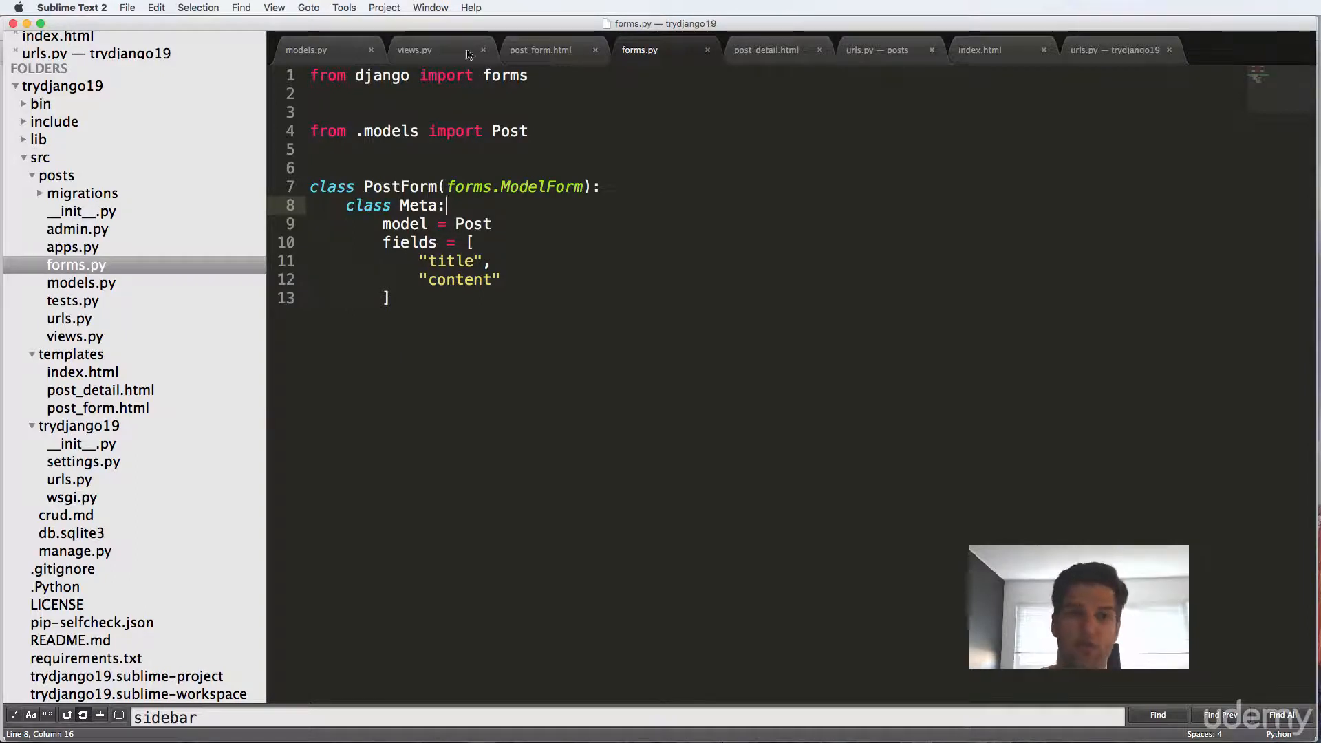
pyautogui.click(305, 50)
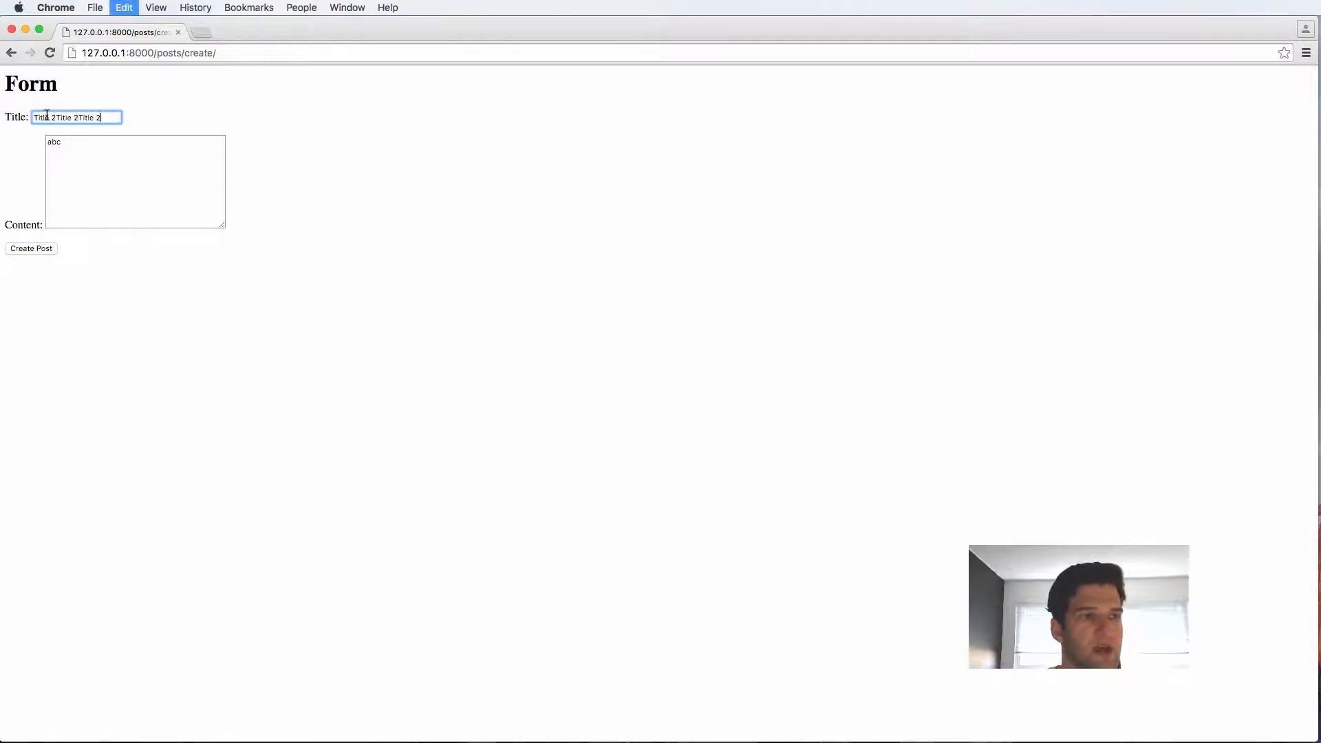
# Enter 'Title 2' into the create form's Title field.
pyautogui.write('Title 2')
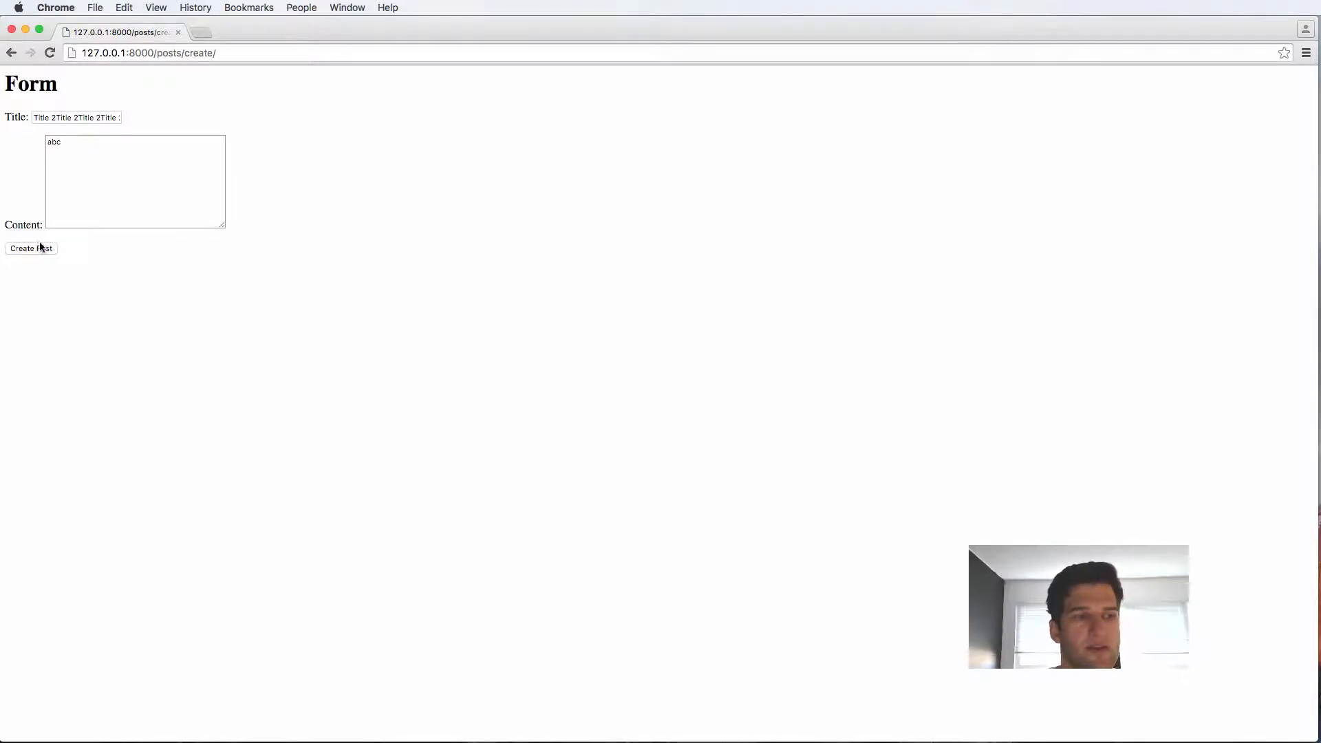
pyautogui.moveTo(262, 140)
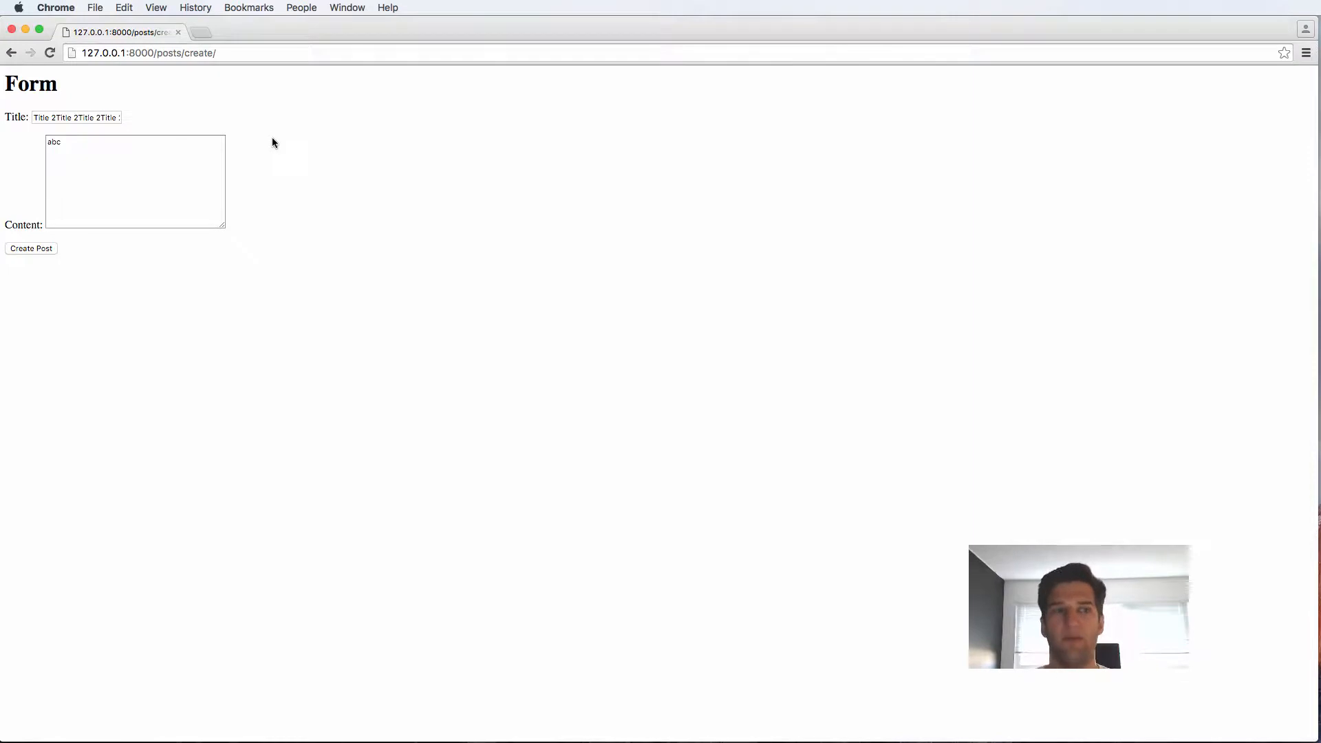
pyautogui.moveTo(429, 207)
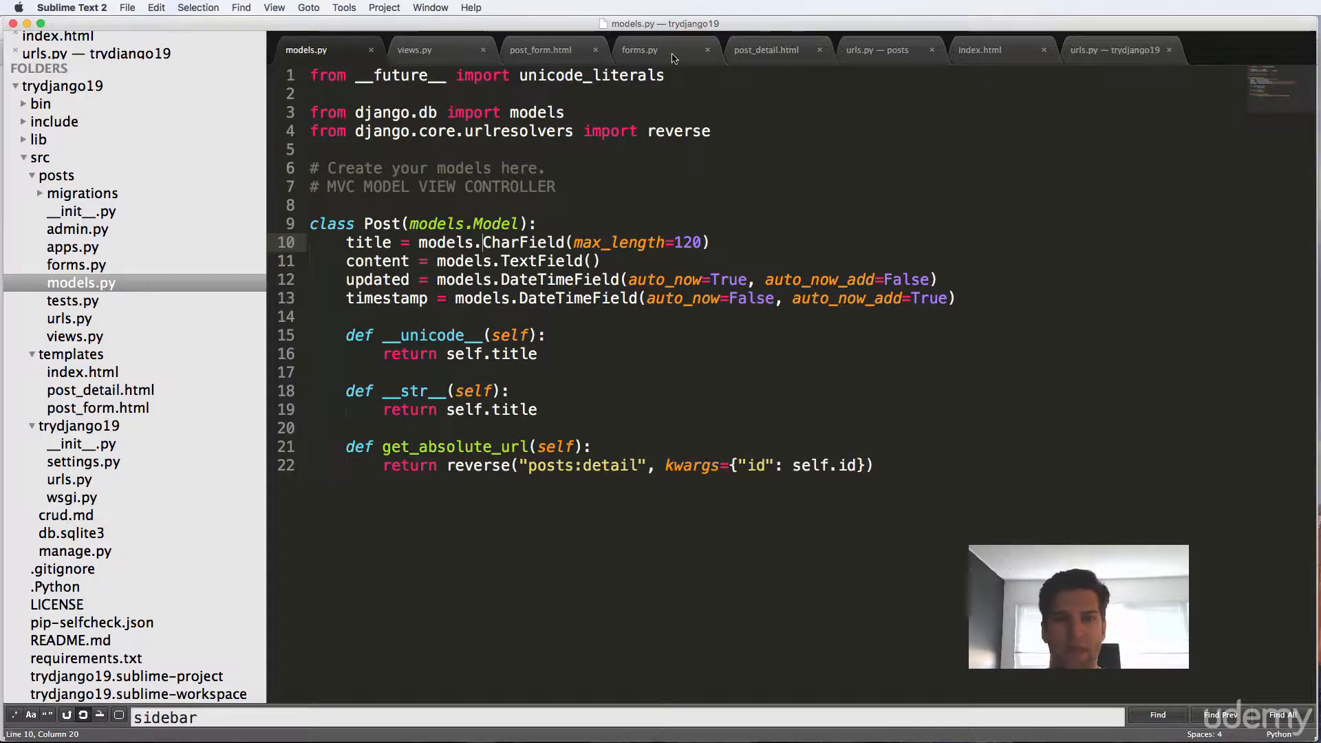
# Review post_form.html, models.py and forms.py, ending back on views.py.
pyautogui.click(541, 49)
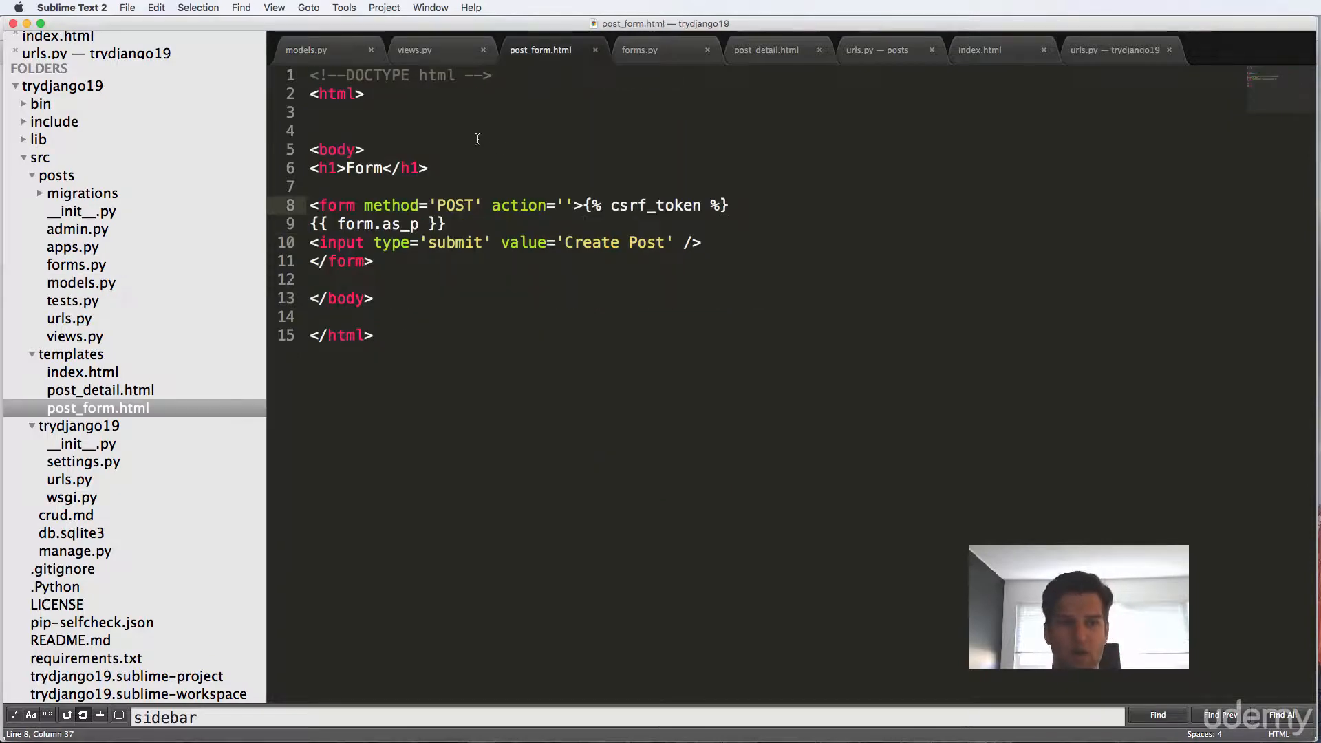
pyautogui.click(305, 50)
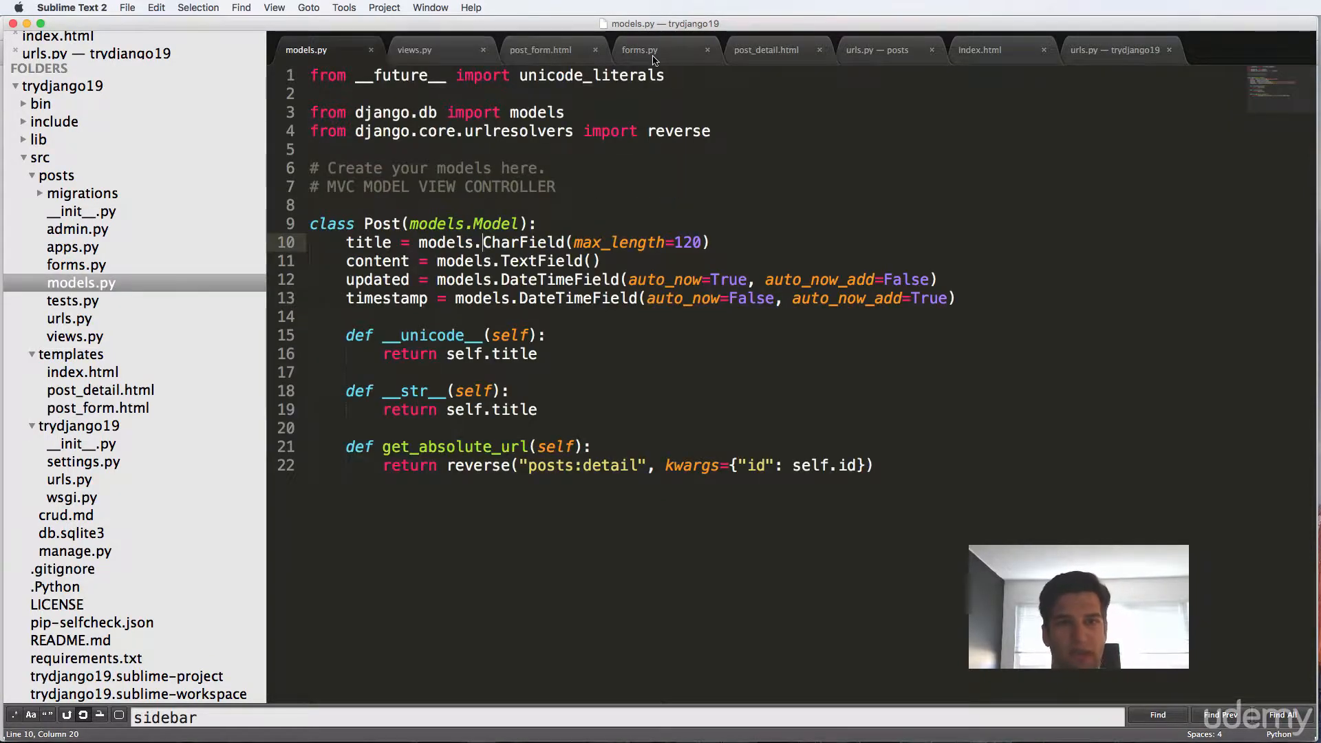
pyautogui.click(639, 49)
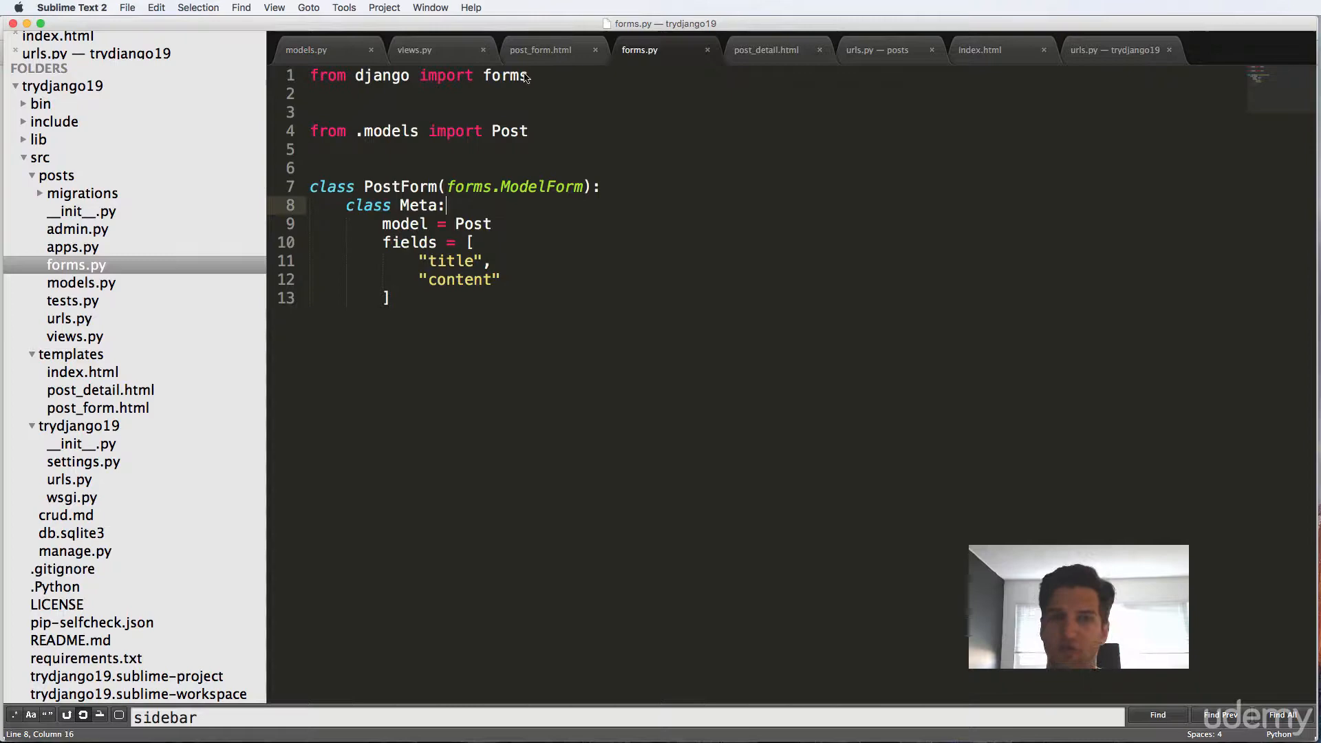
pyautogui.click(540, 49)
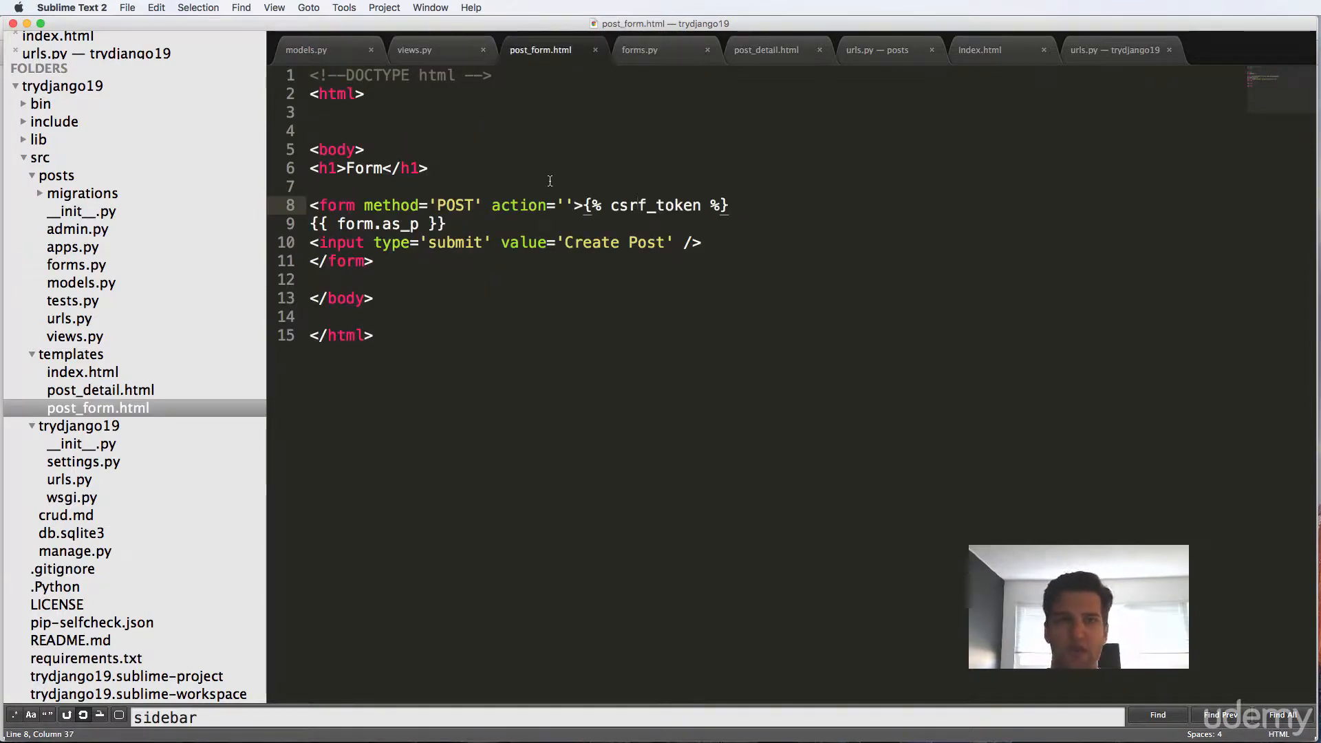
pyautogui.click(413, 49)
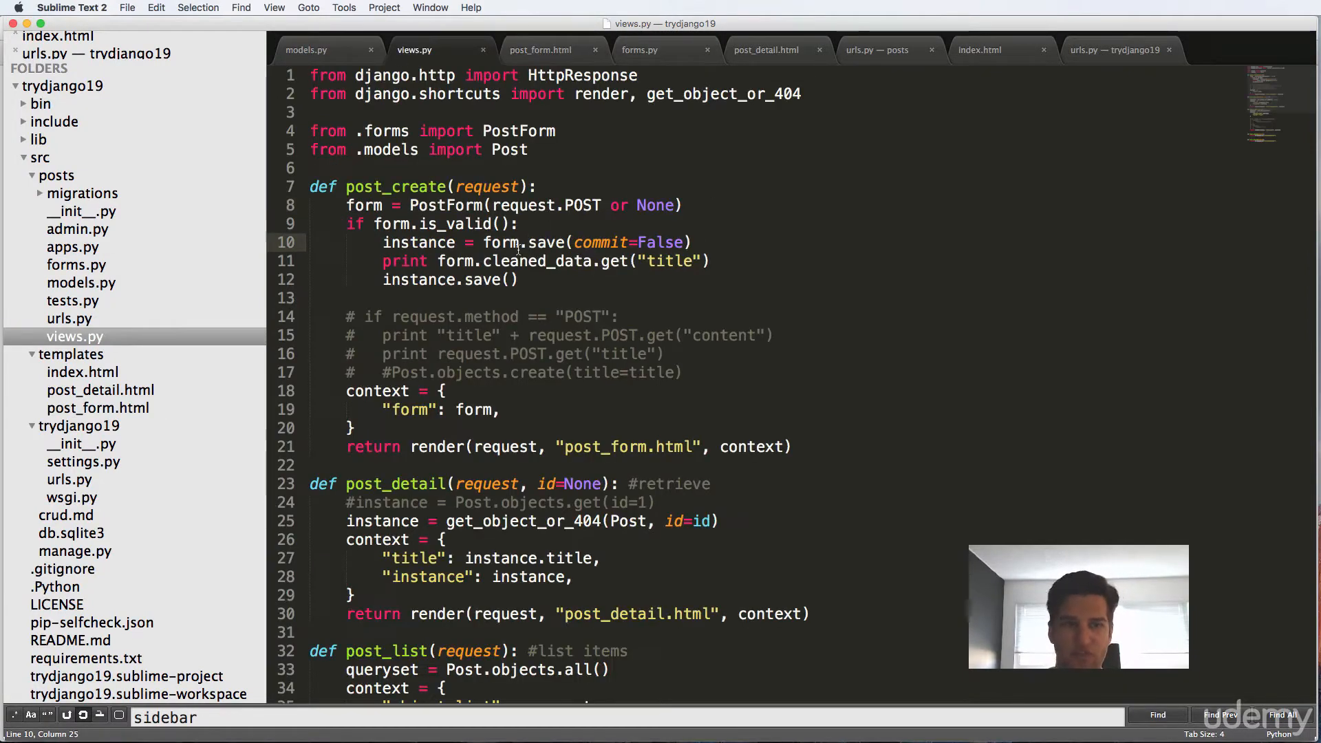